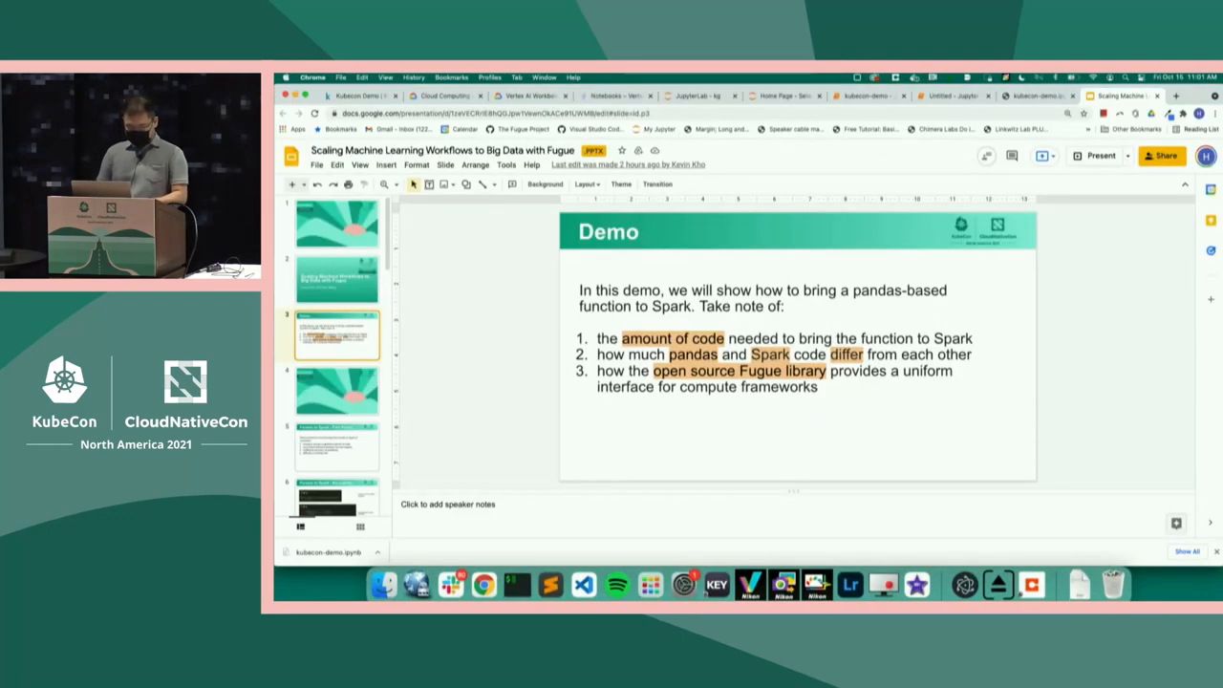
# Step: Switch from the Demo slide to the kubecon-demo notebook tab at Example 1
pyautogui.click(698, 95)
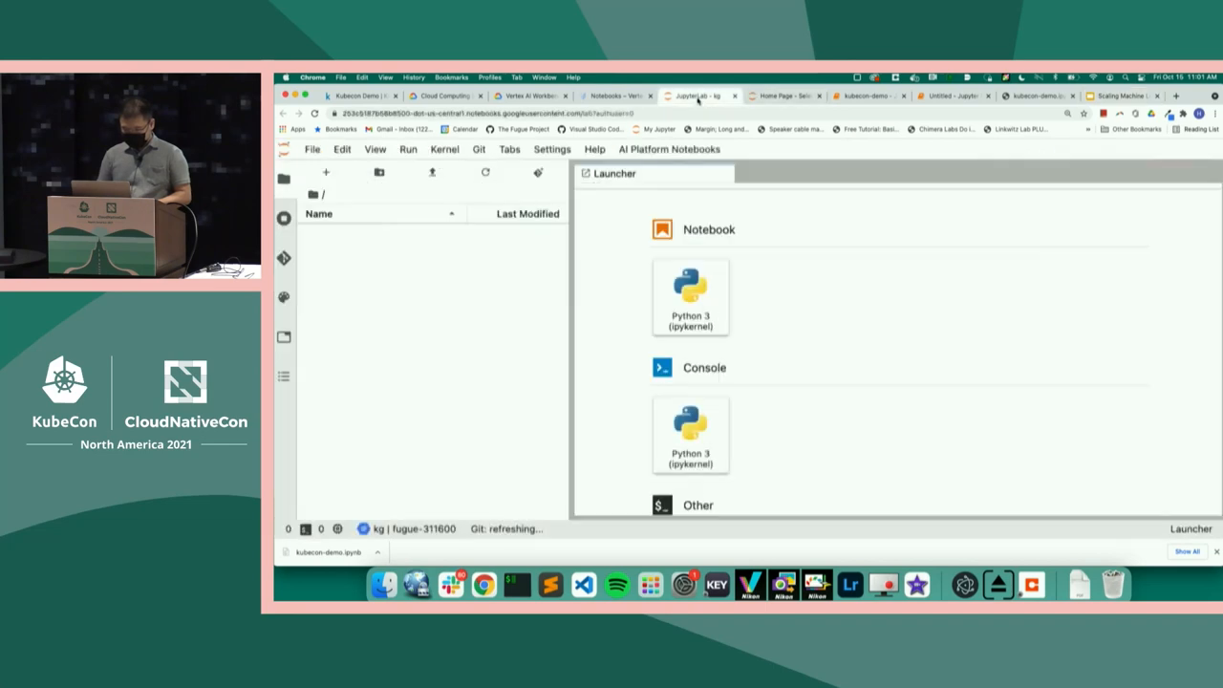
pyautogui.click(784, 96)
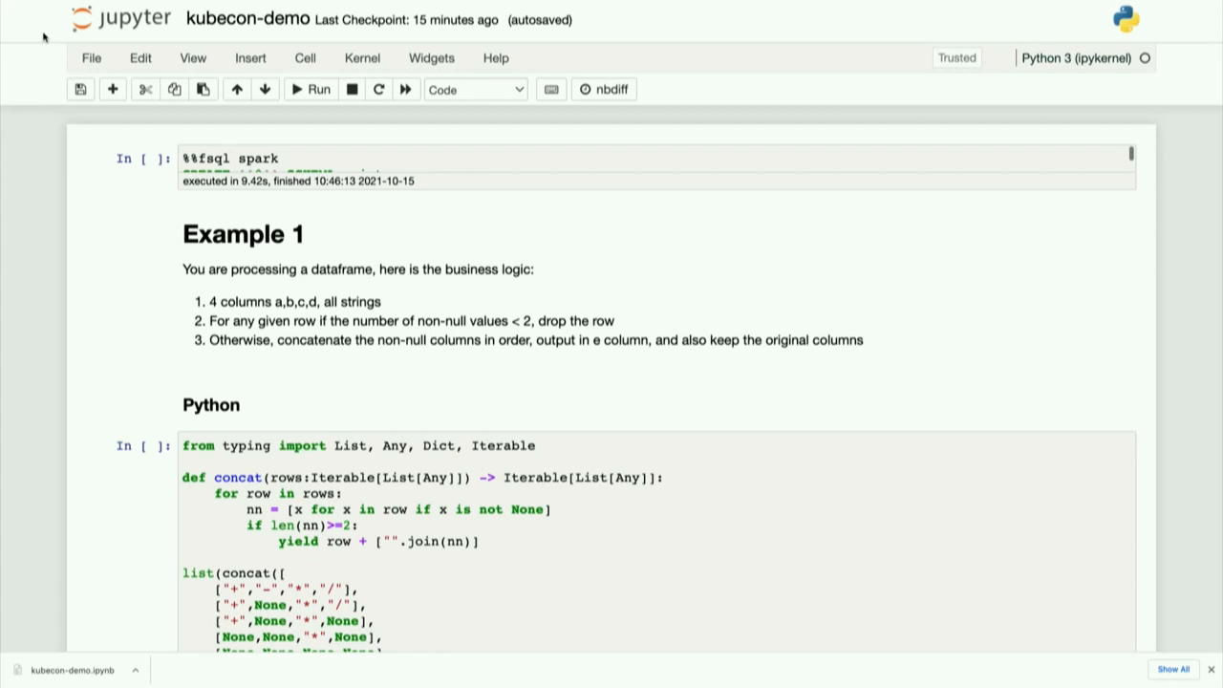
pyautogui.moveTo(191, 27)
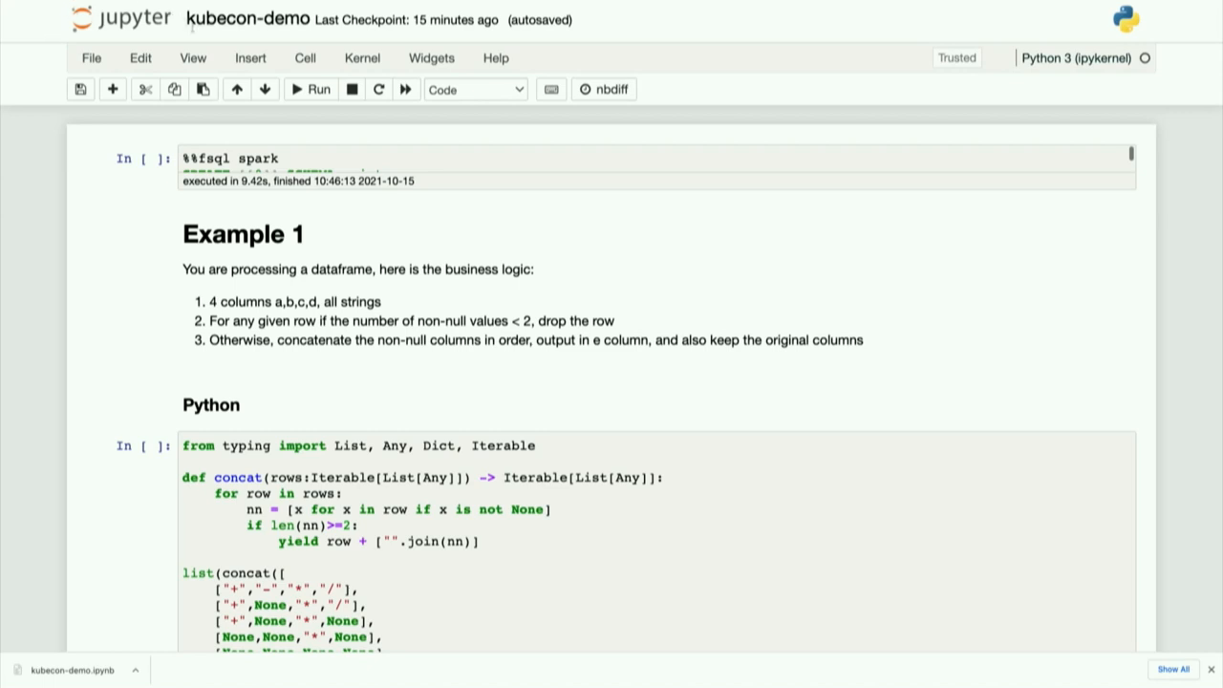
# Step: Run the Python concat cell to output the three concatenated rows
pyautogui.scroll(-3)
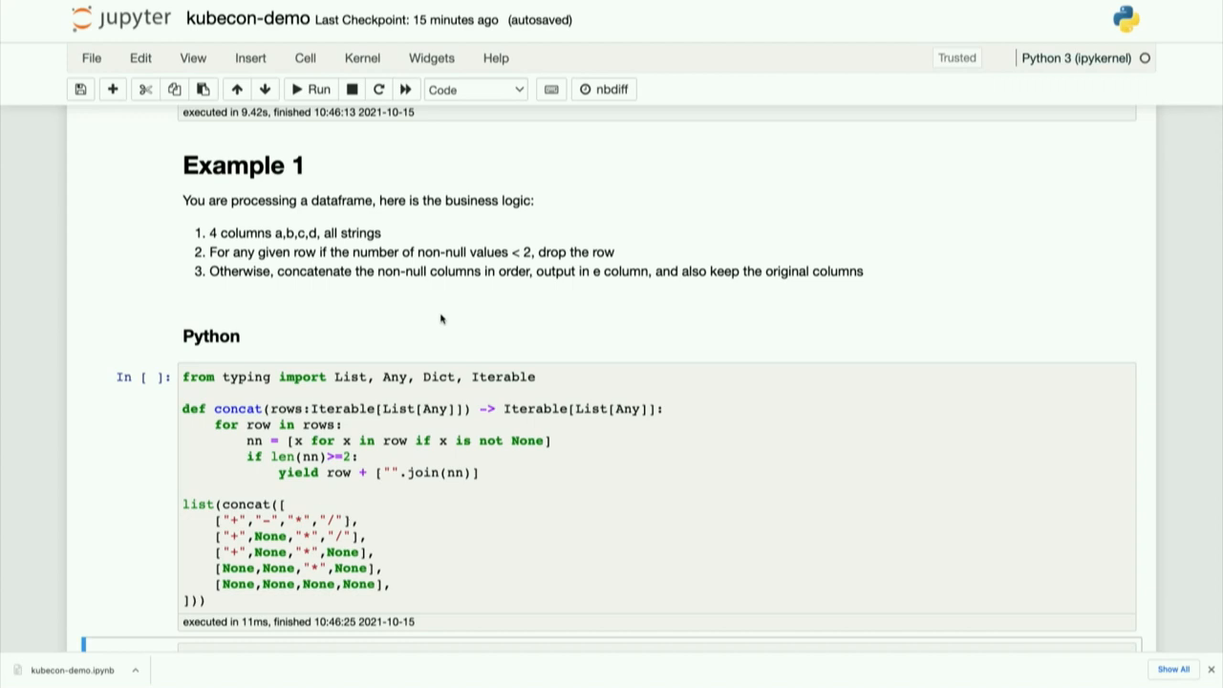
pyautogui.moveTo(440, 306)
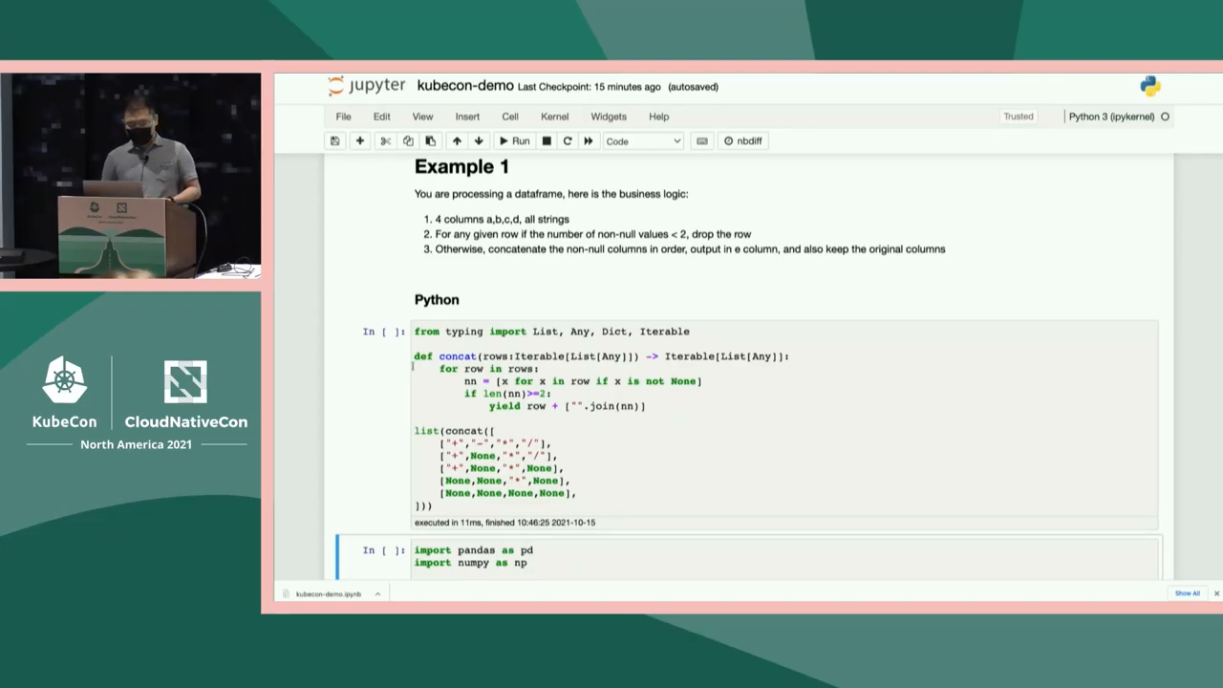
pyautogui.moveTo(413, 355); pyautogui.dragTo(646, 405)
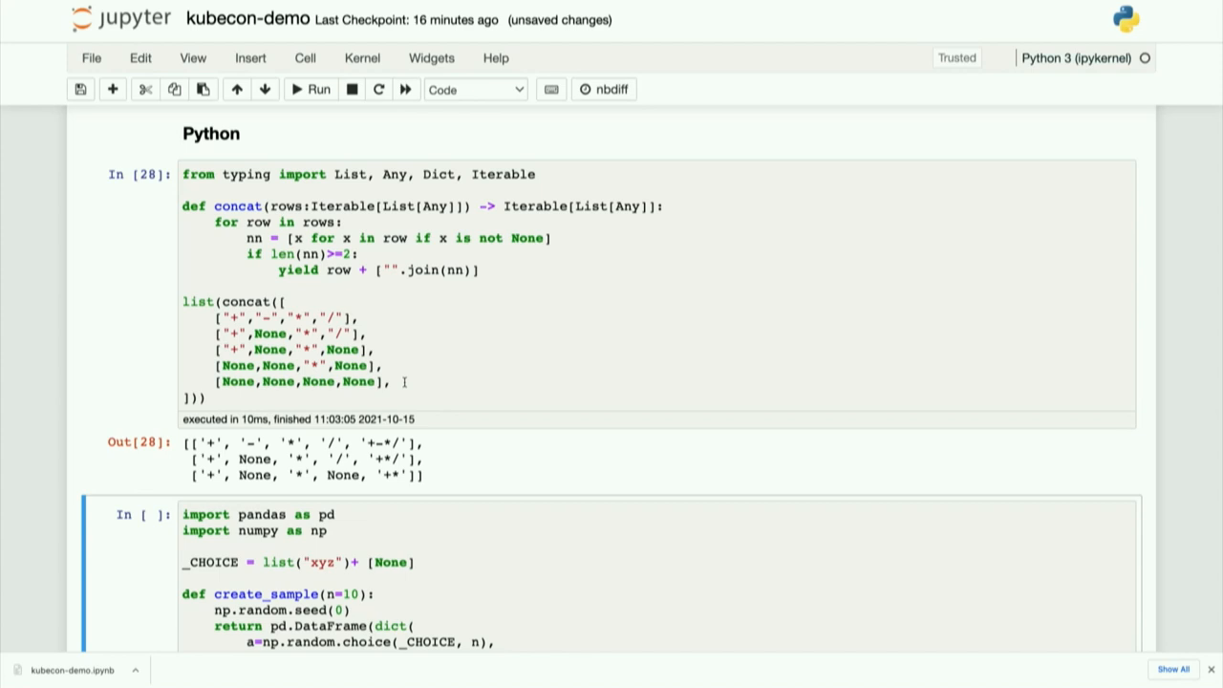
pyautogui.moveTo(463, 371)
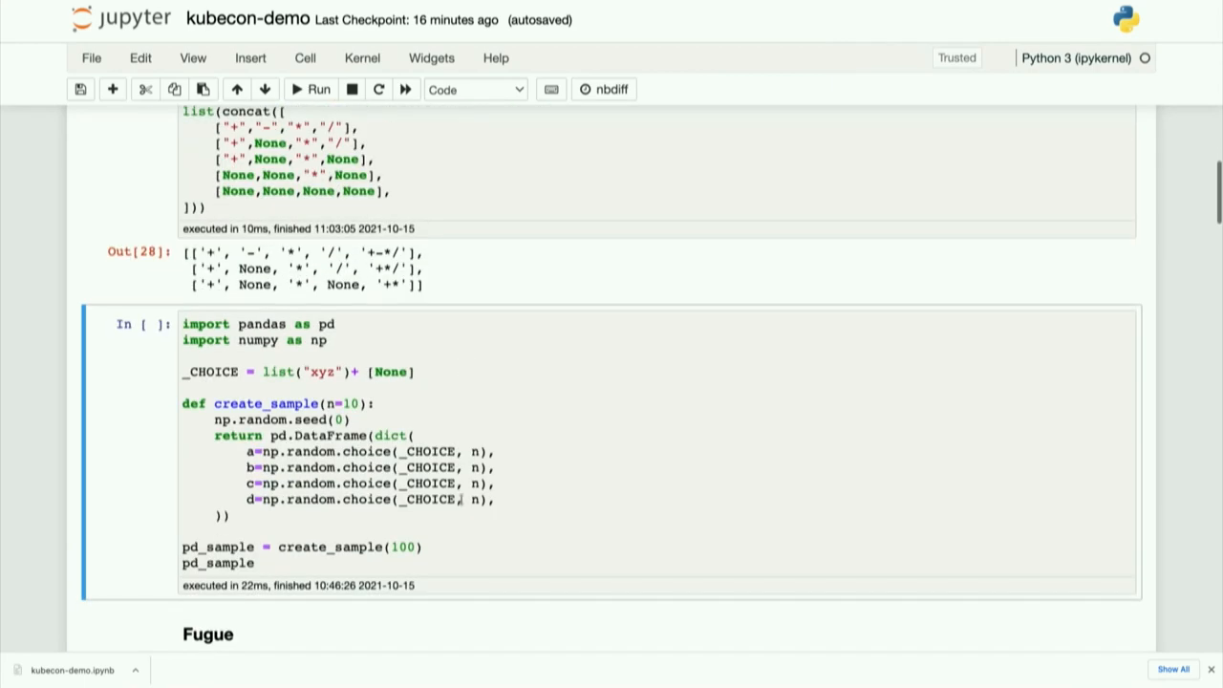
# Step: Run the create_sample cell and review the 100 rows × 4 columns pd_sample table
pyautogui.click(432, 573)
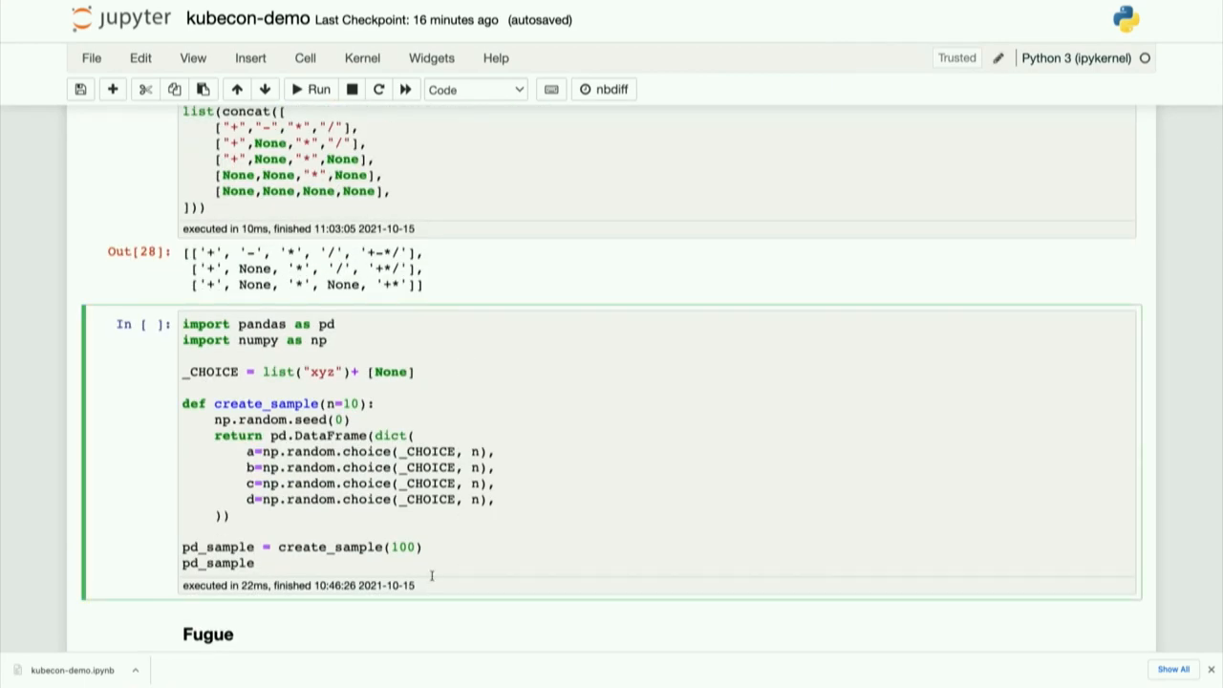
pyautogui.click(309, 90)
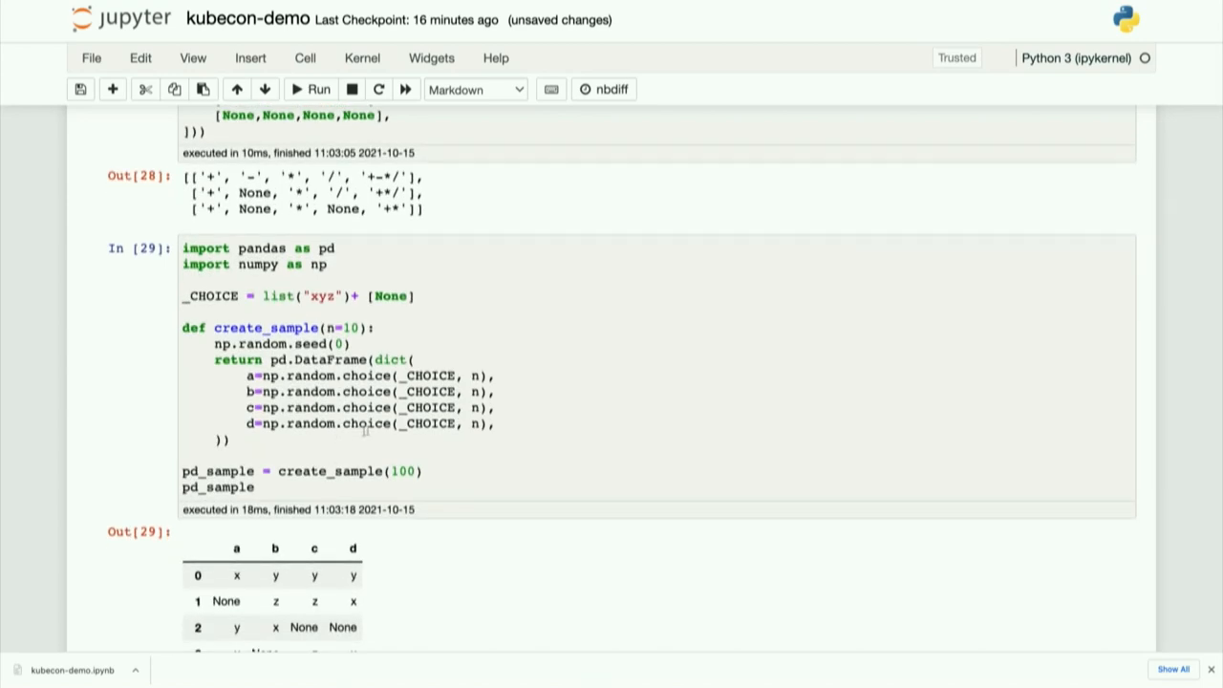
pyautogui.scroll(-3)
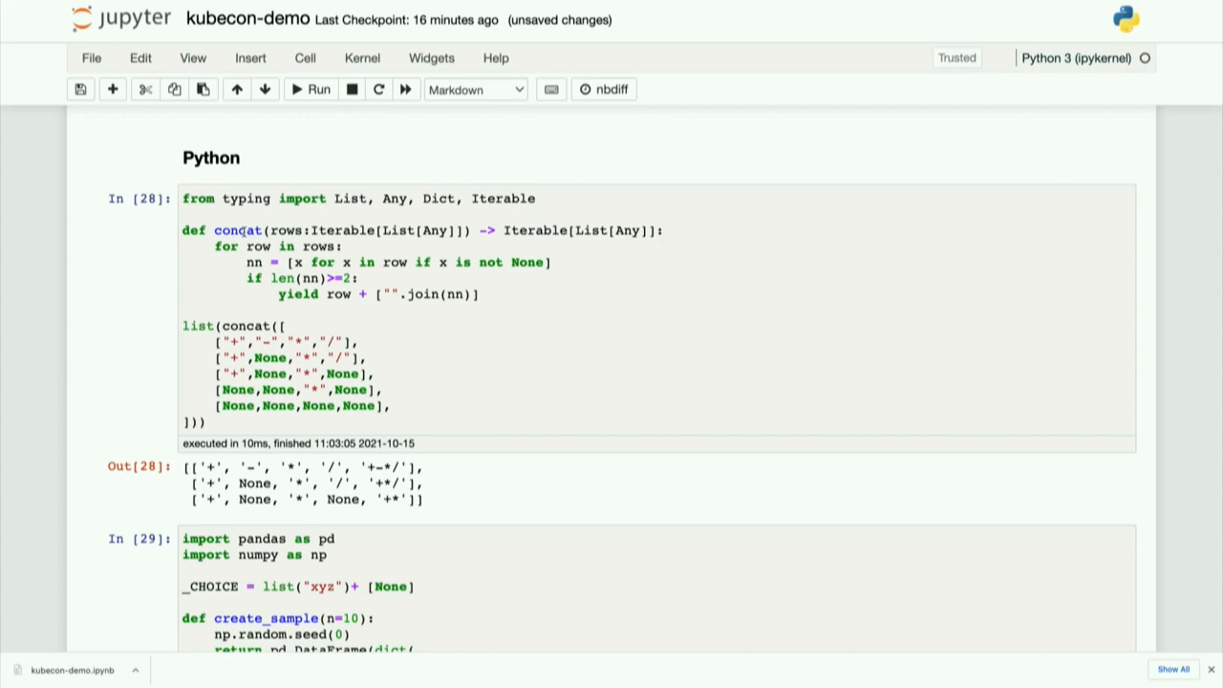
pyautogui.moveTo(486, 405)
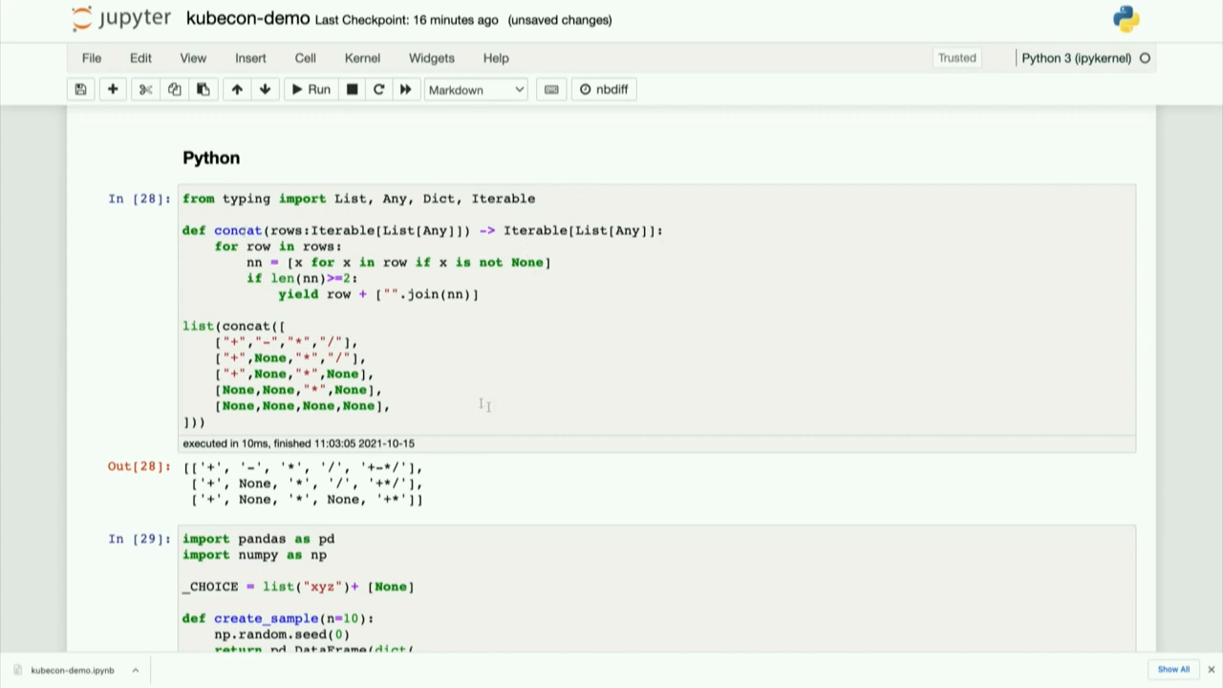
pyautogui.scroll(-3)
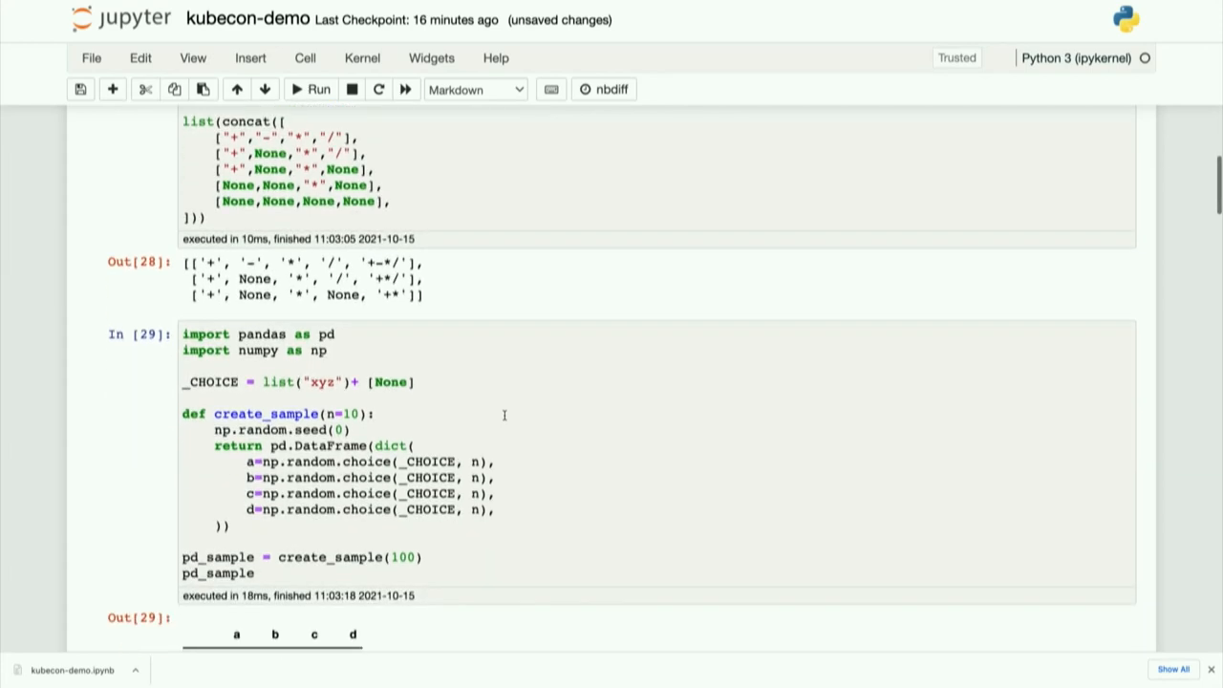
pyautogui.scroll(-3)
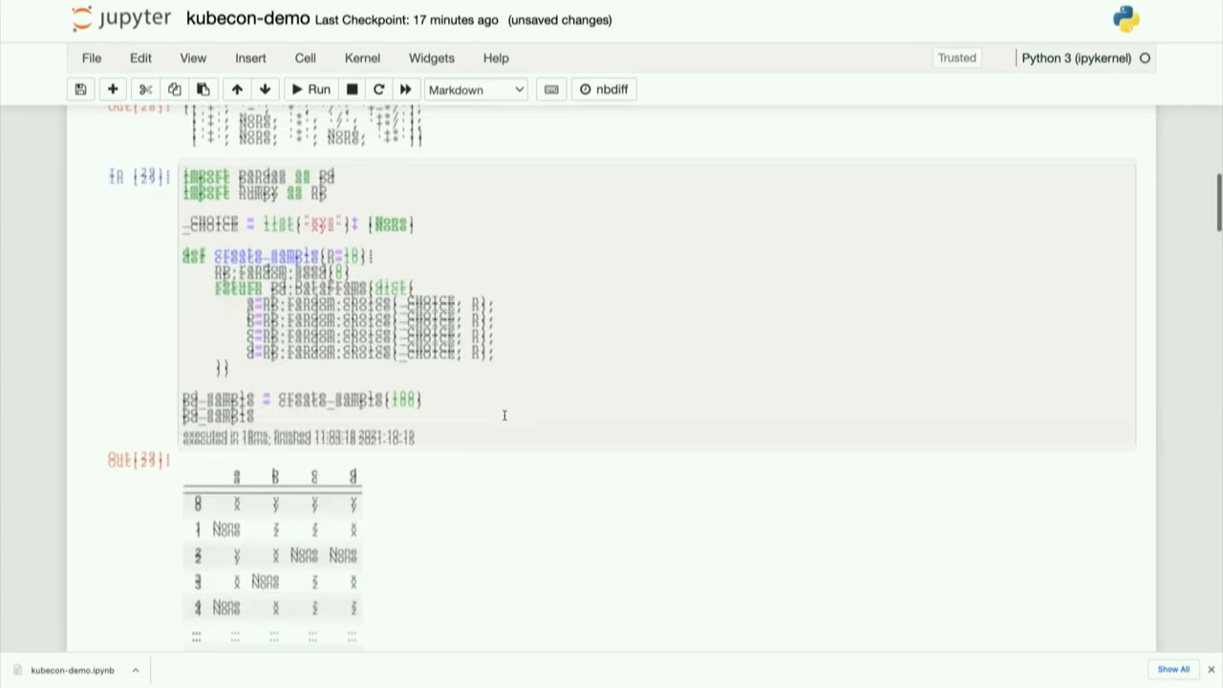
pyautogui.scroll(-3)
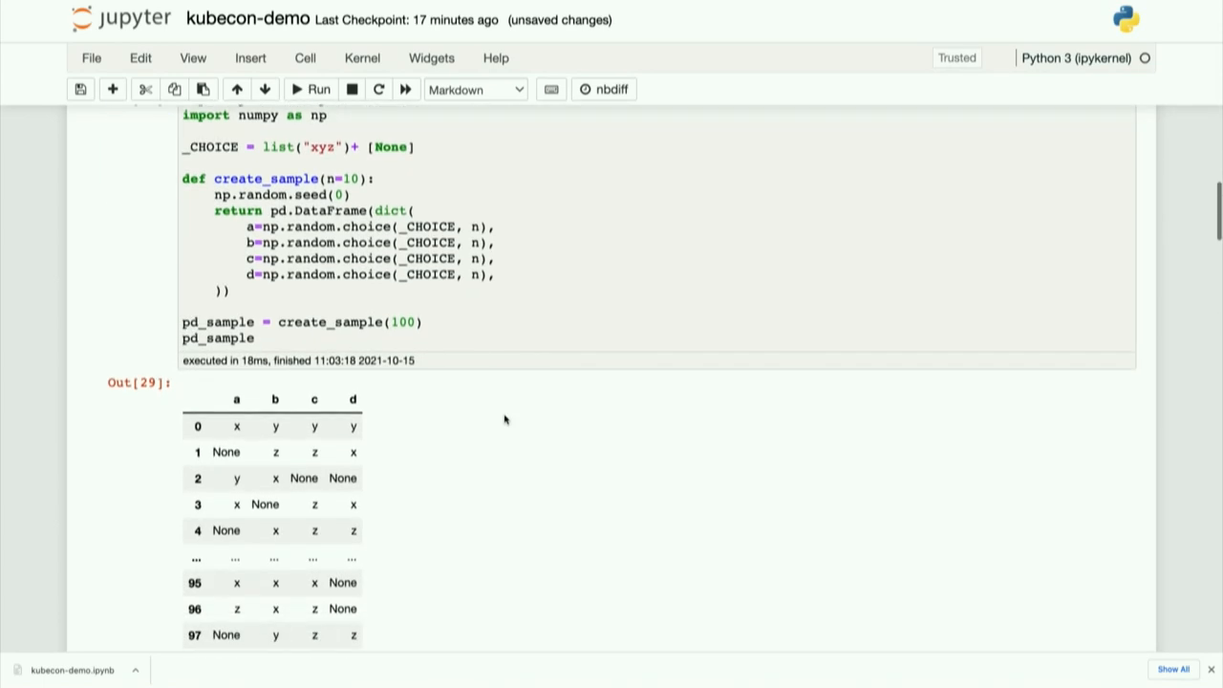
pyautogui.scroll(-3)
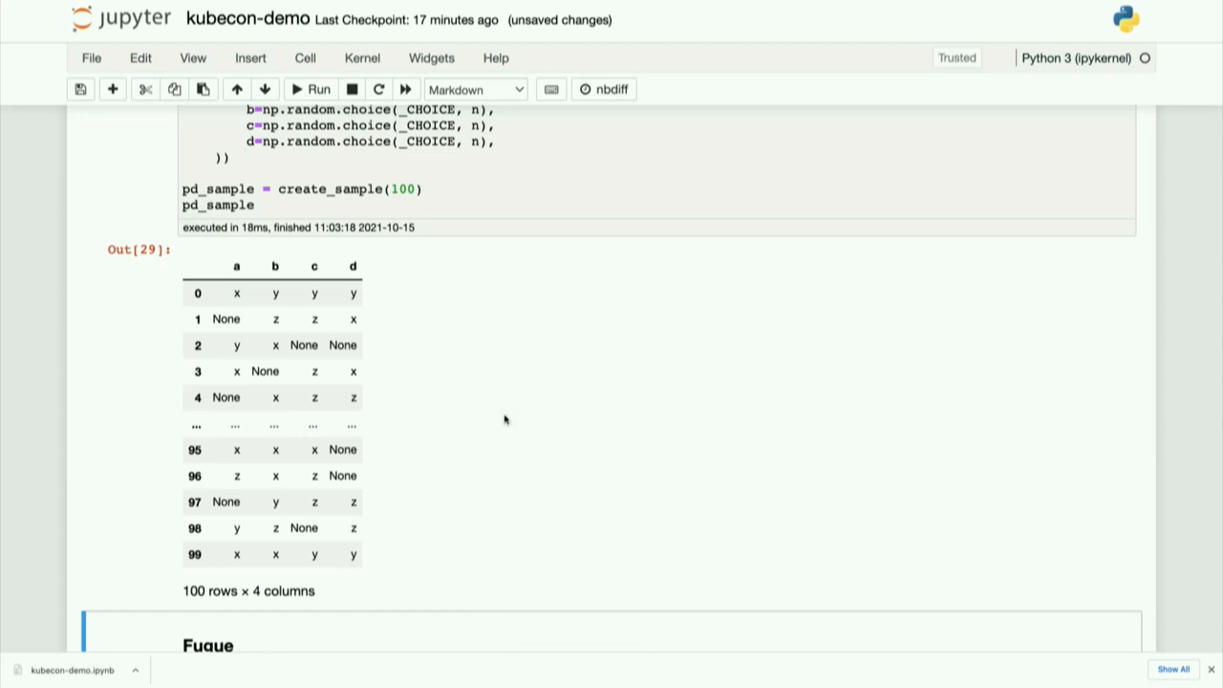
pyautogui.scroll(-3)
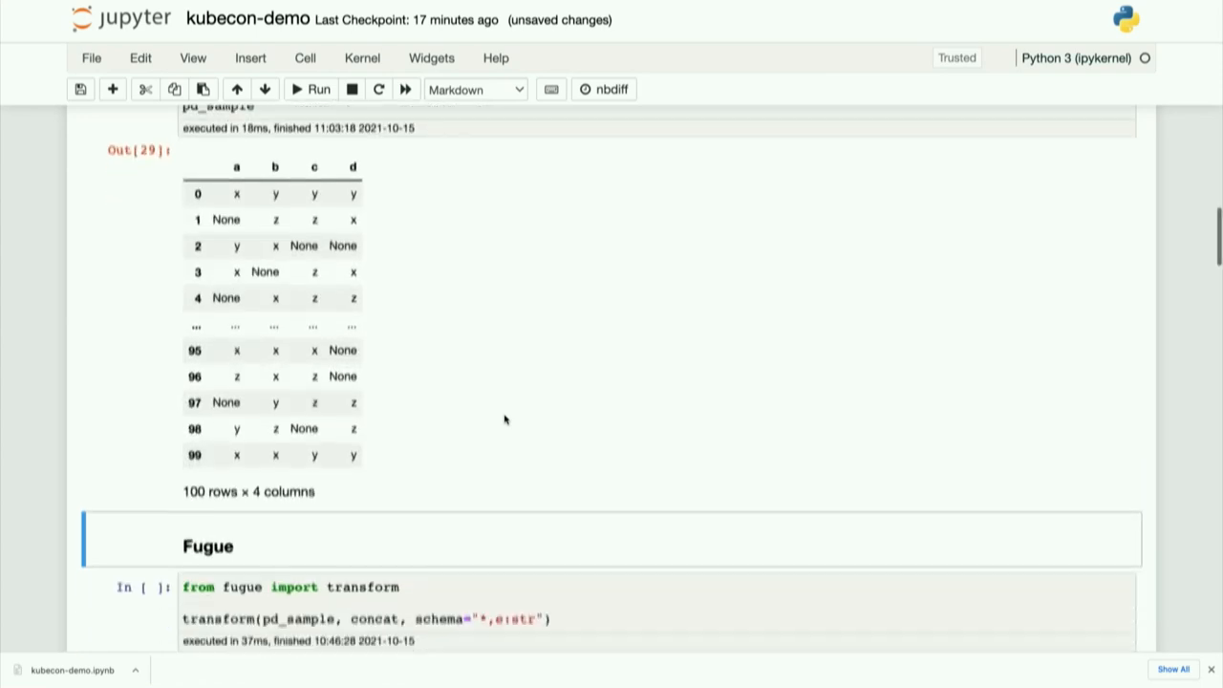
# Step: Run the Fugue transform on pd_sample and review the 93 rows × 5 columns result with column e
pyautogui.scroll(-3)
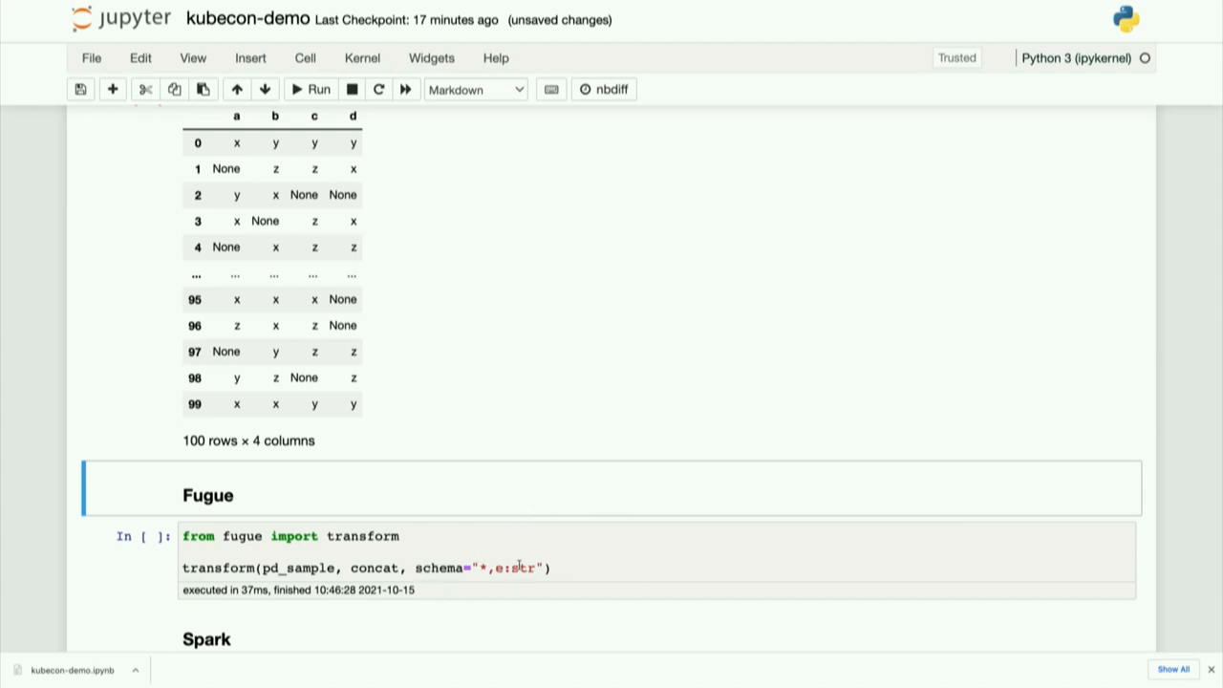
pyautogui.click(309, 90)
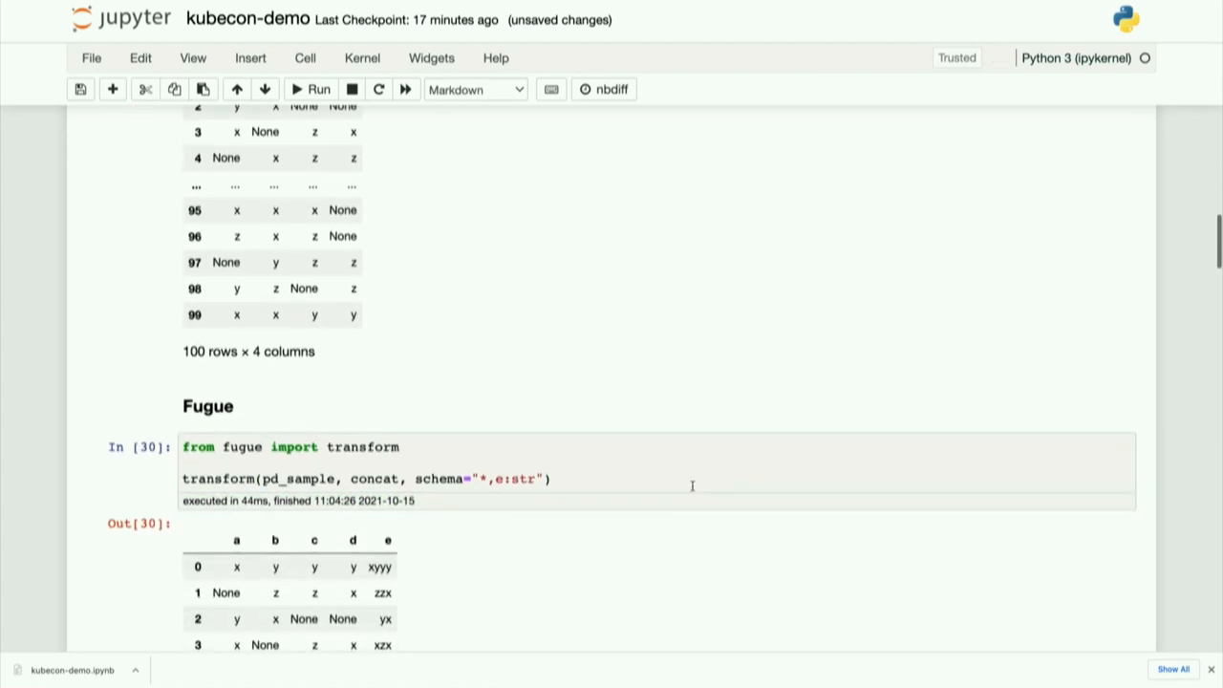
pyautogui.scroll(-3)
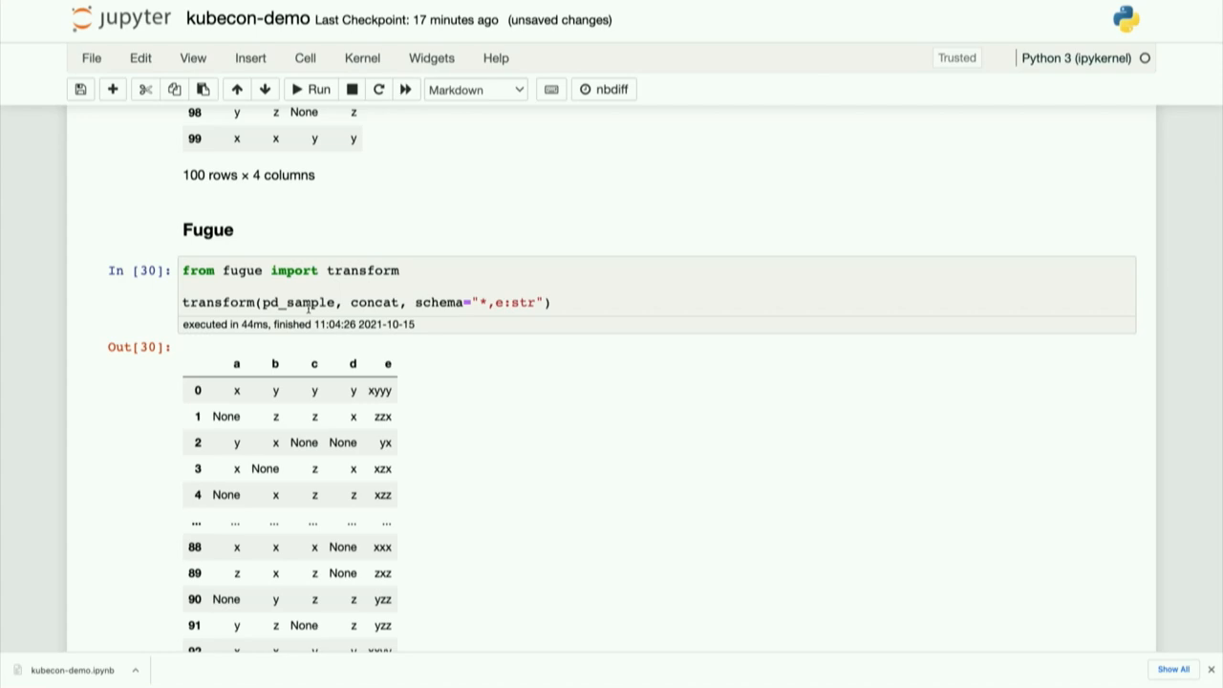
pyautogui.scroll(-3)
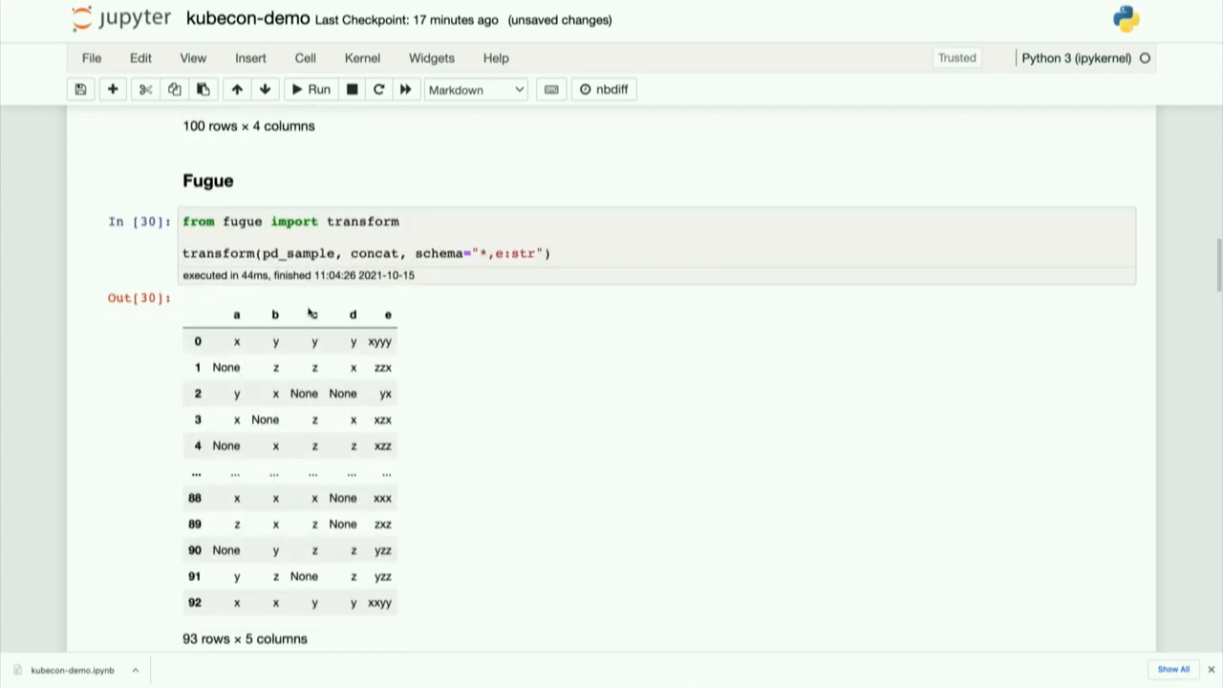
pyautogui.scroll(-3)
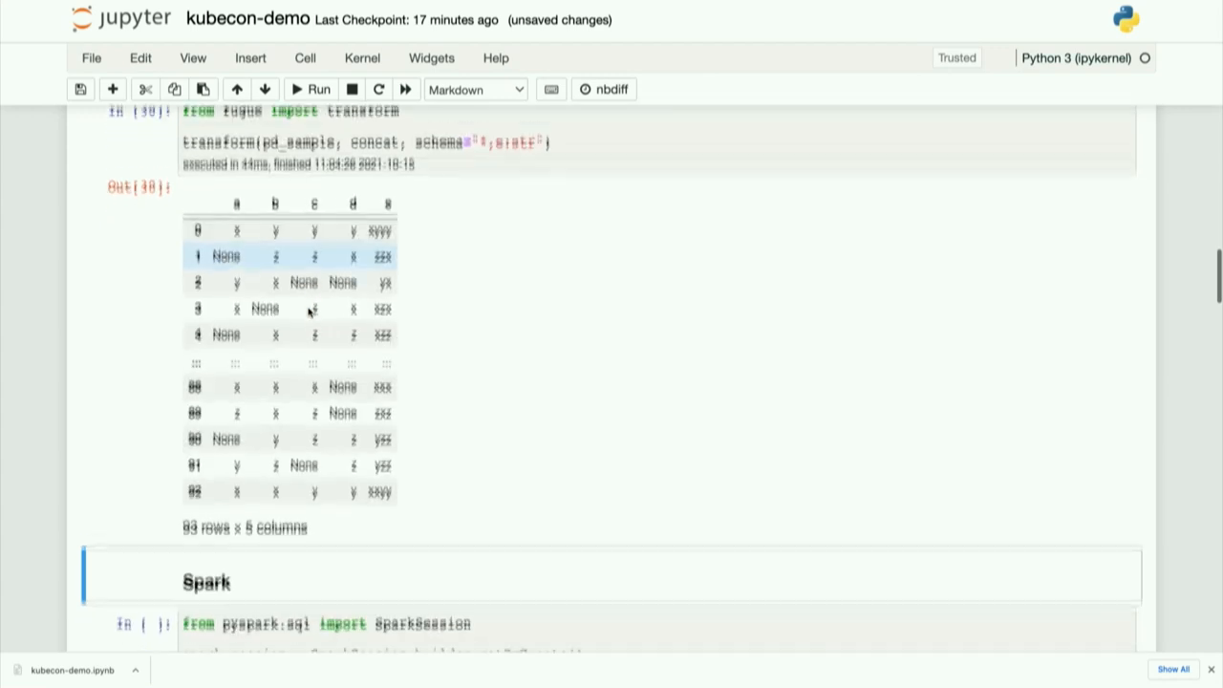
# Step: Run the Spark mapPartitions wrapper cell, printing the top 20 a–e rows and count 93
pyautogui.scroll(-3)
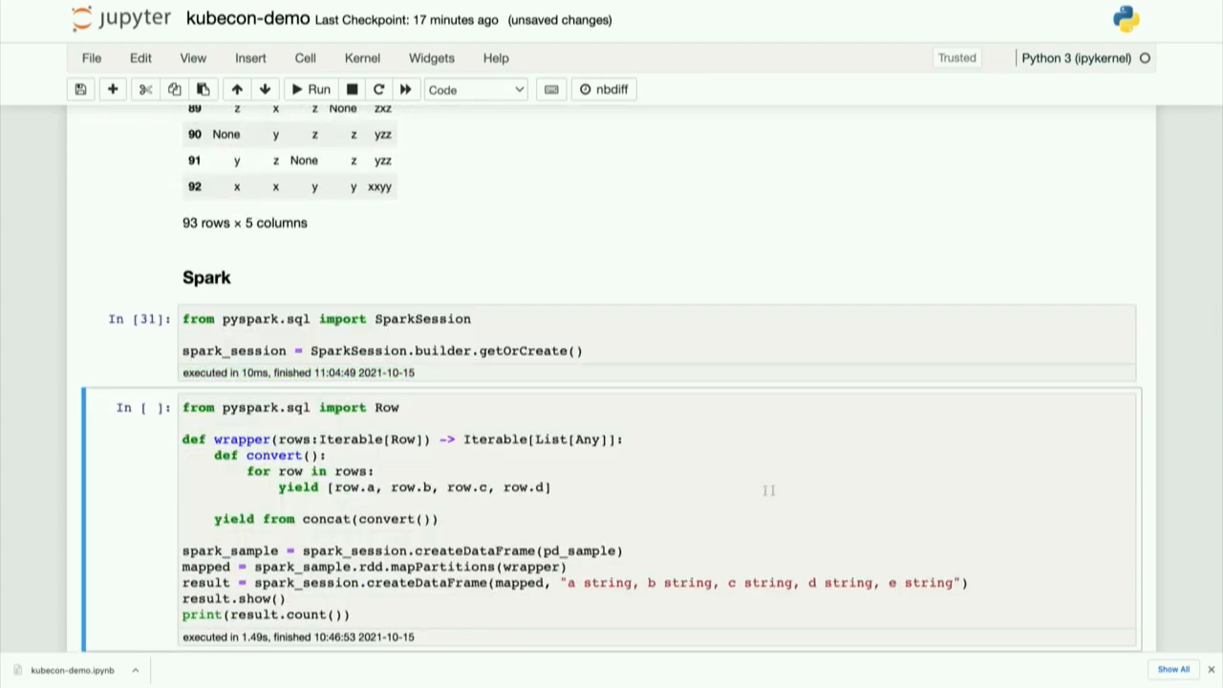
pyautogui.scroll(-3)
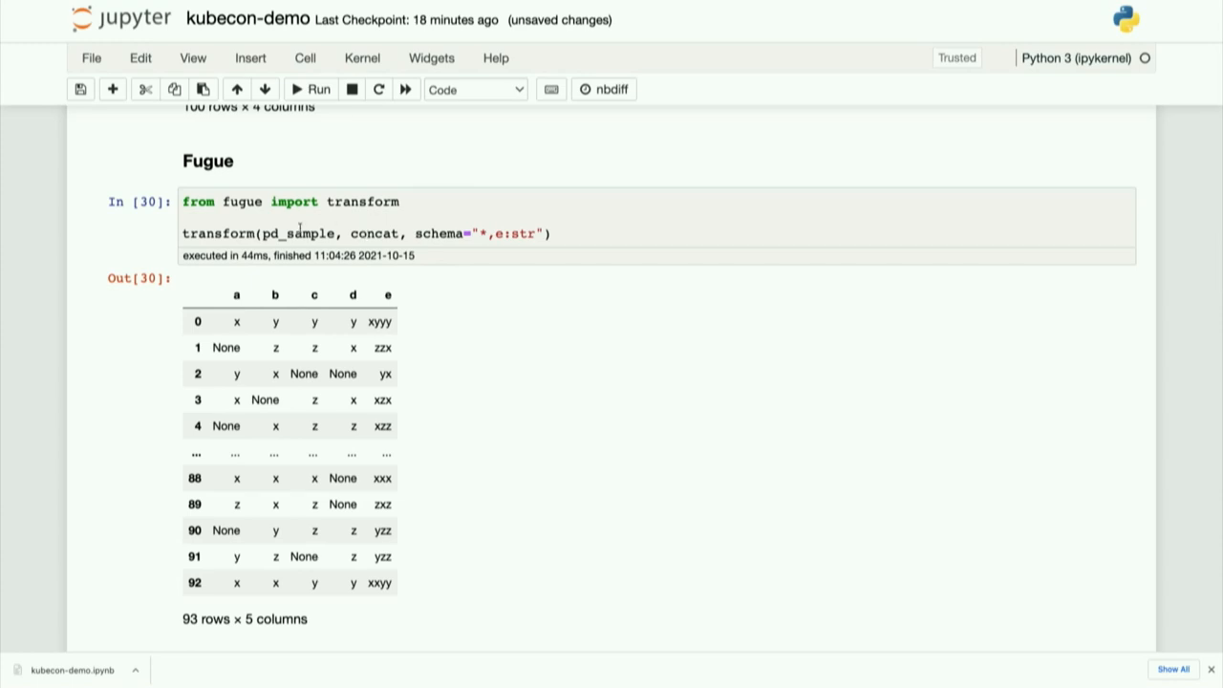
pyautogui.scroll(-3)
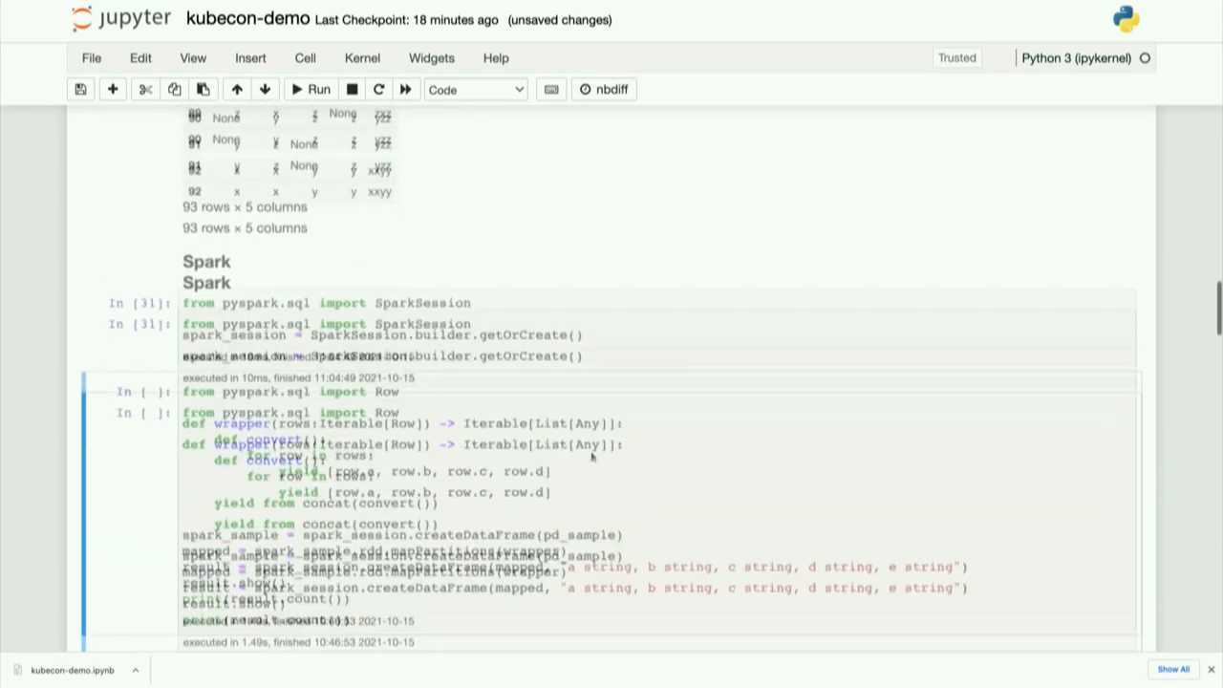
pyautogui.scroll(-3)
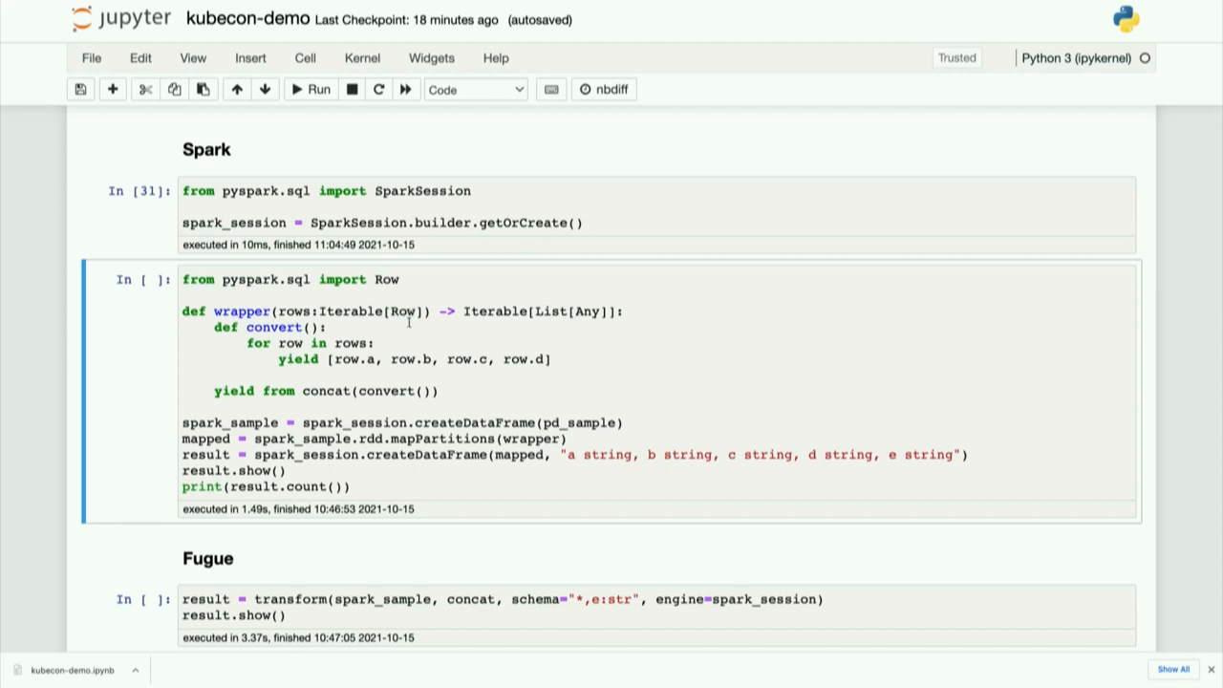
pyautogui.moveTo(481, 360)
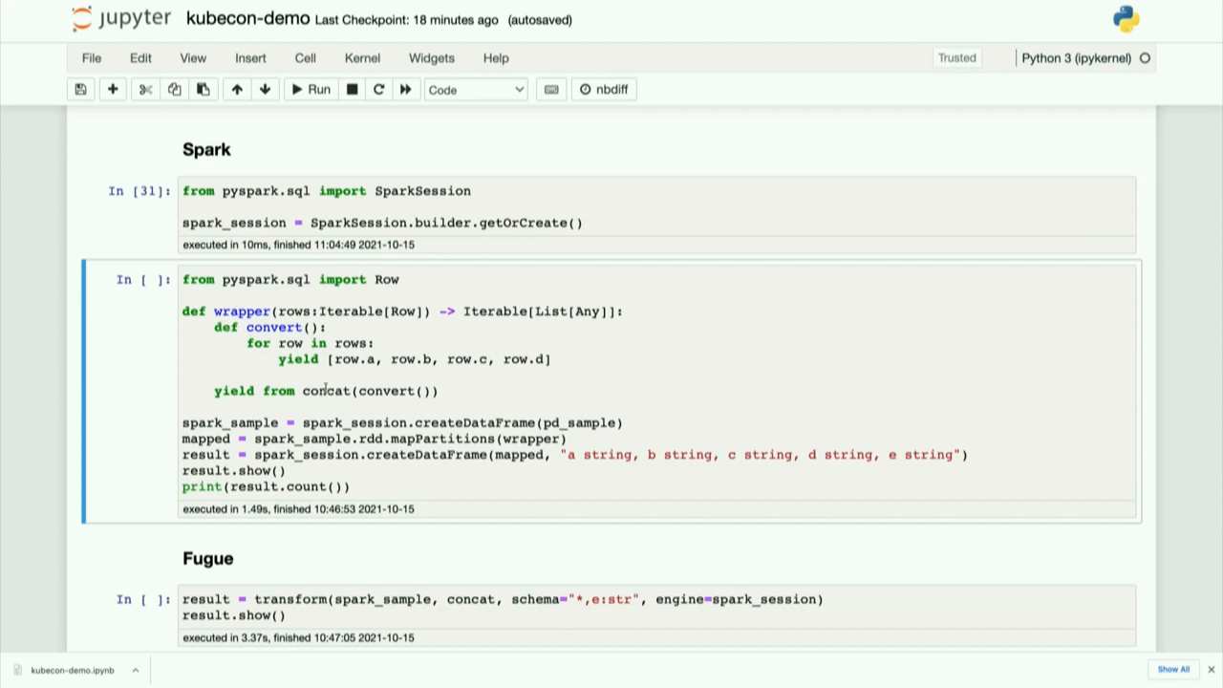
pyautogui.moveTo(390, 478)
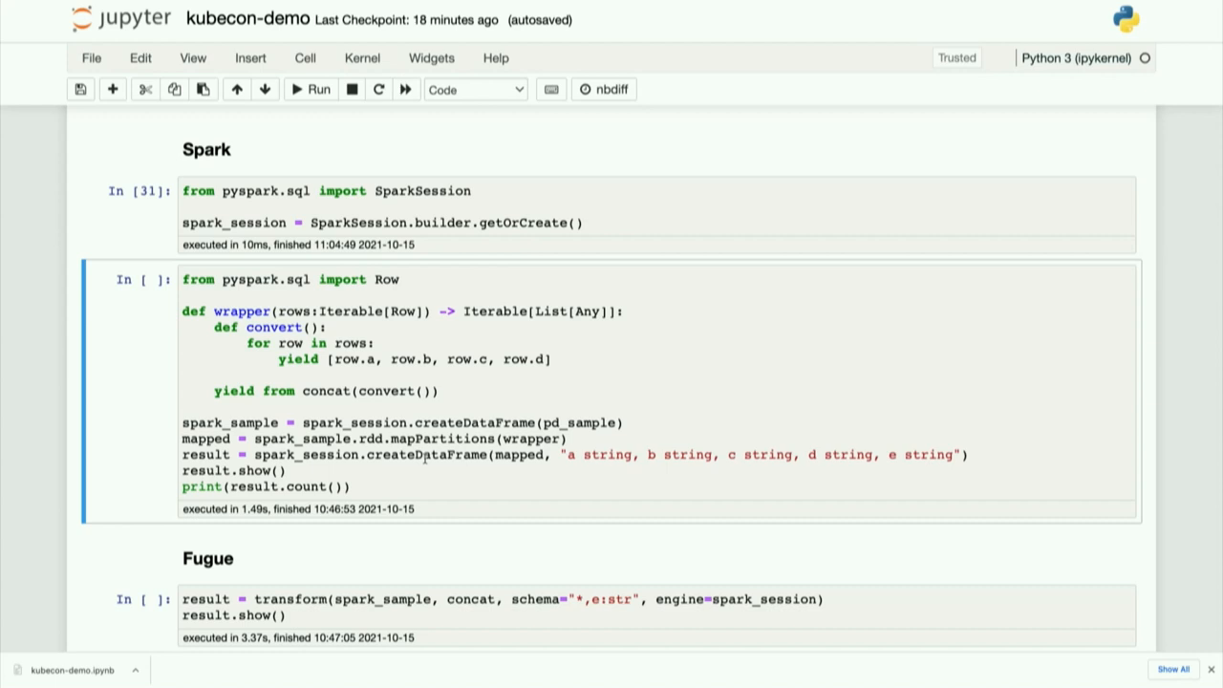
pyautogui.click(562, 455)
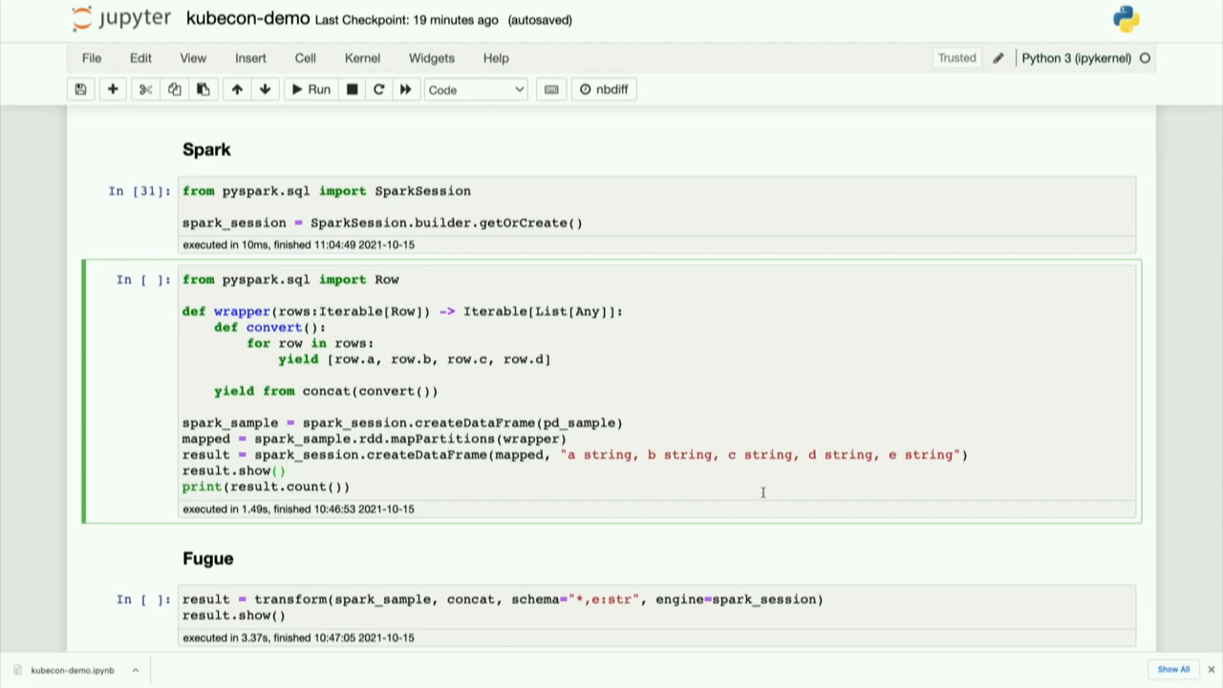
pyautogui.scroll(-3)
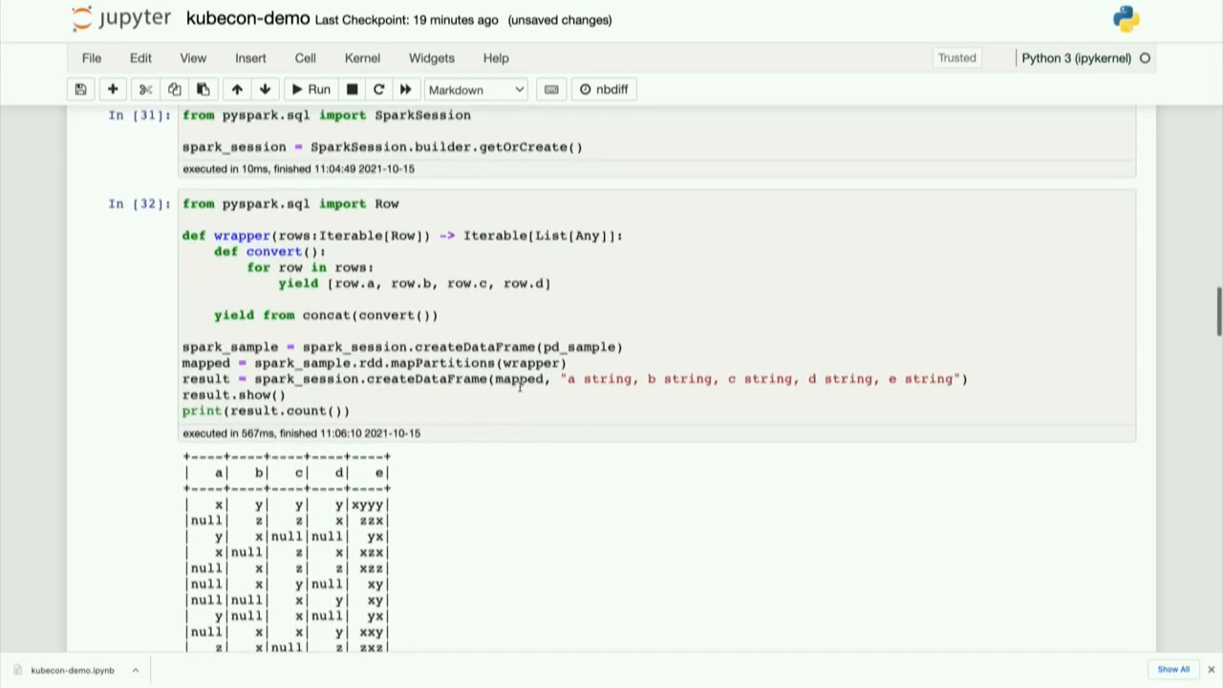
pyautogui.scroll(-3)
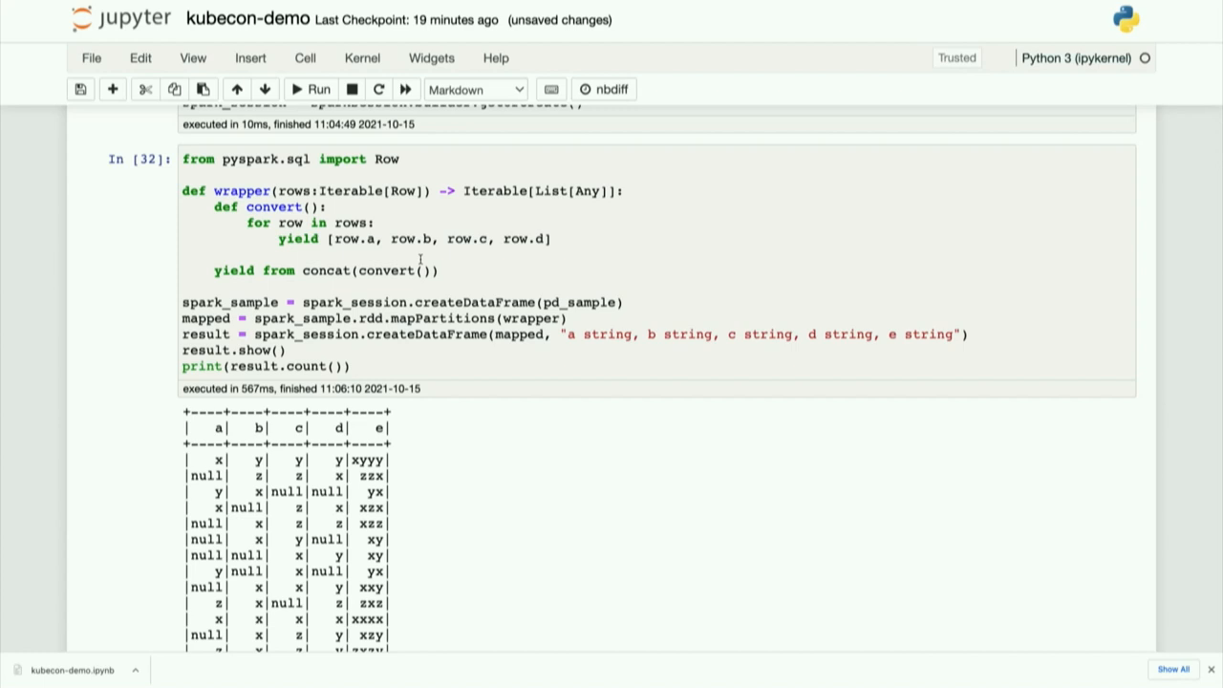
pyautogui.scroll(-3)
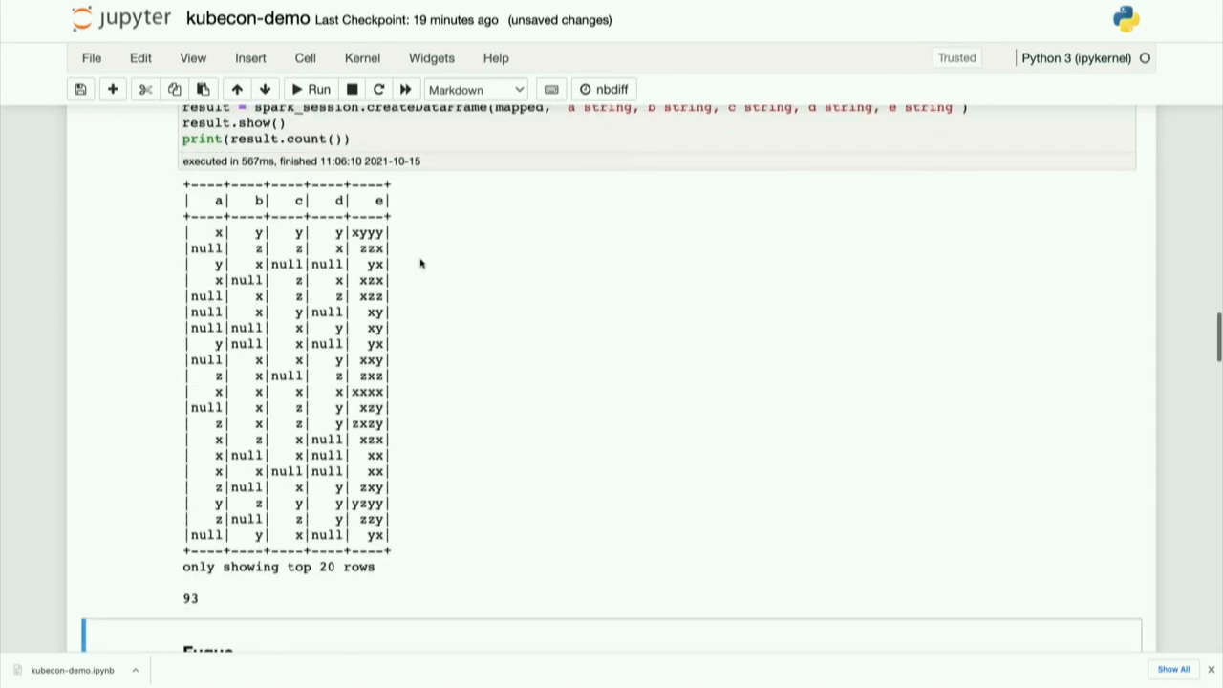
# Step: Run the Fugue transform with engine=spark_session to show the same top 20 rows
pyautogui.scroll(-3)
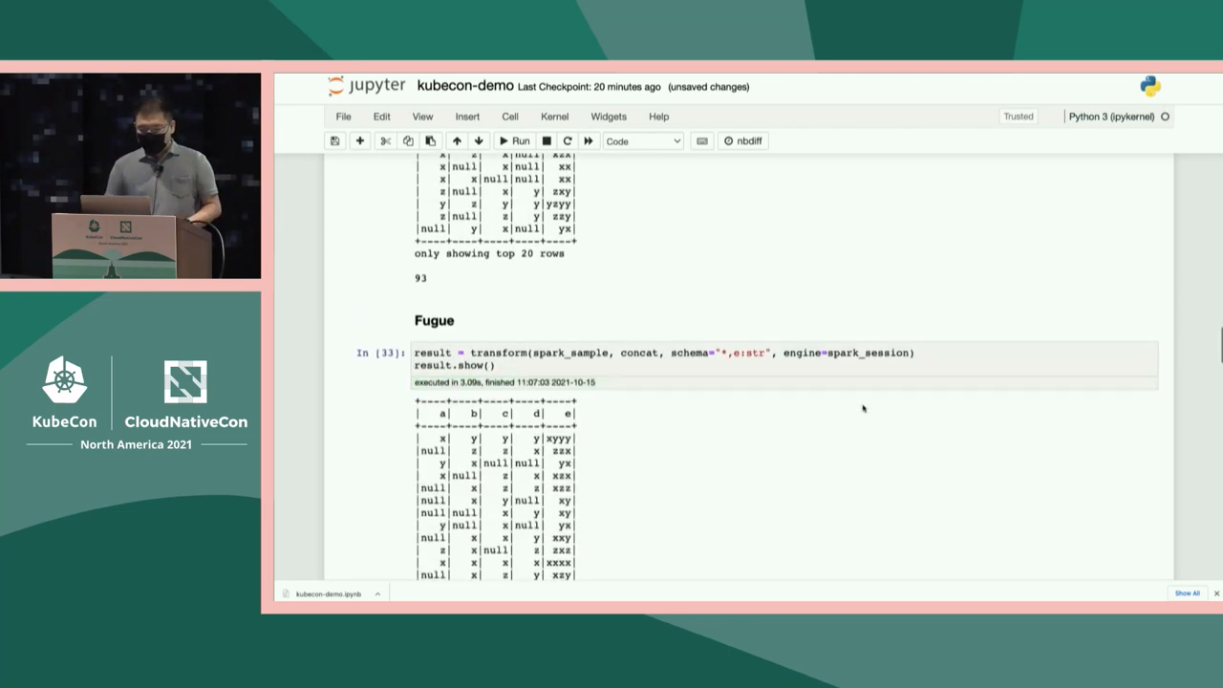
pyautogui.scroll(-3)
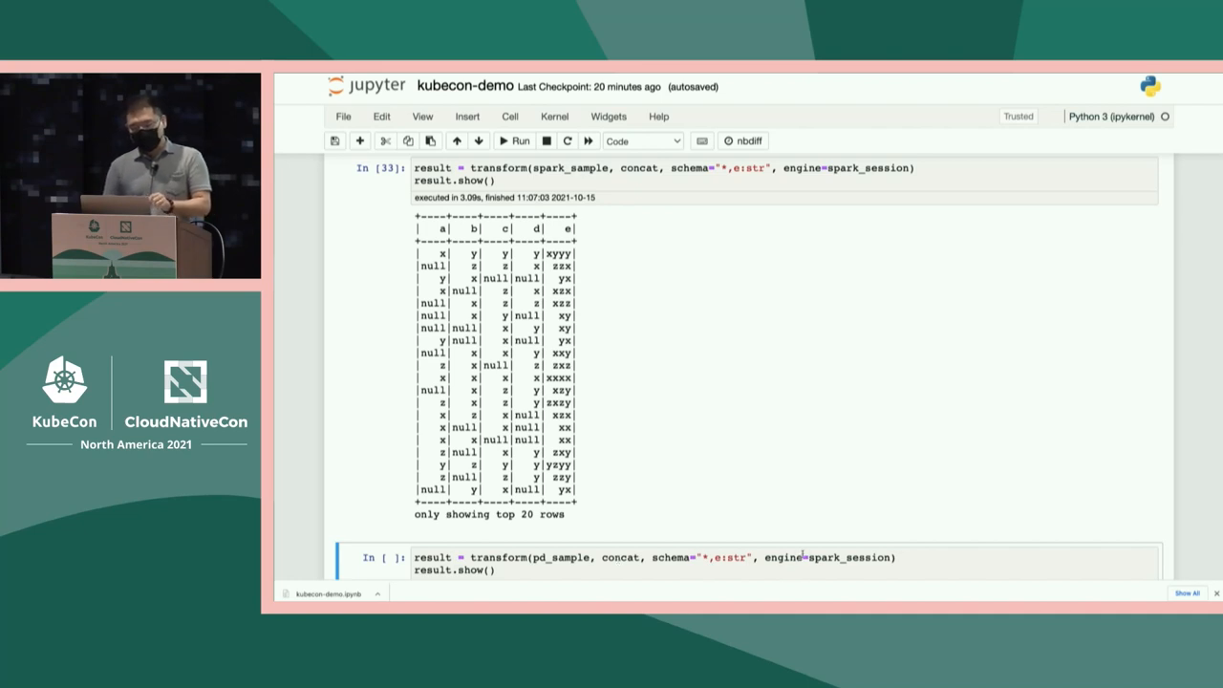
pyautogui.click(764, 558)
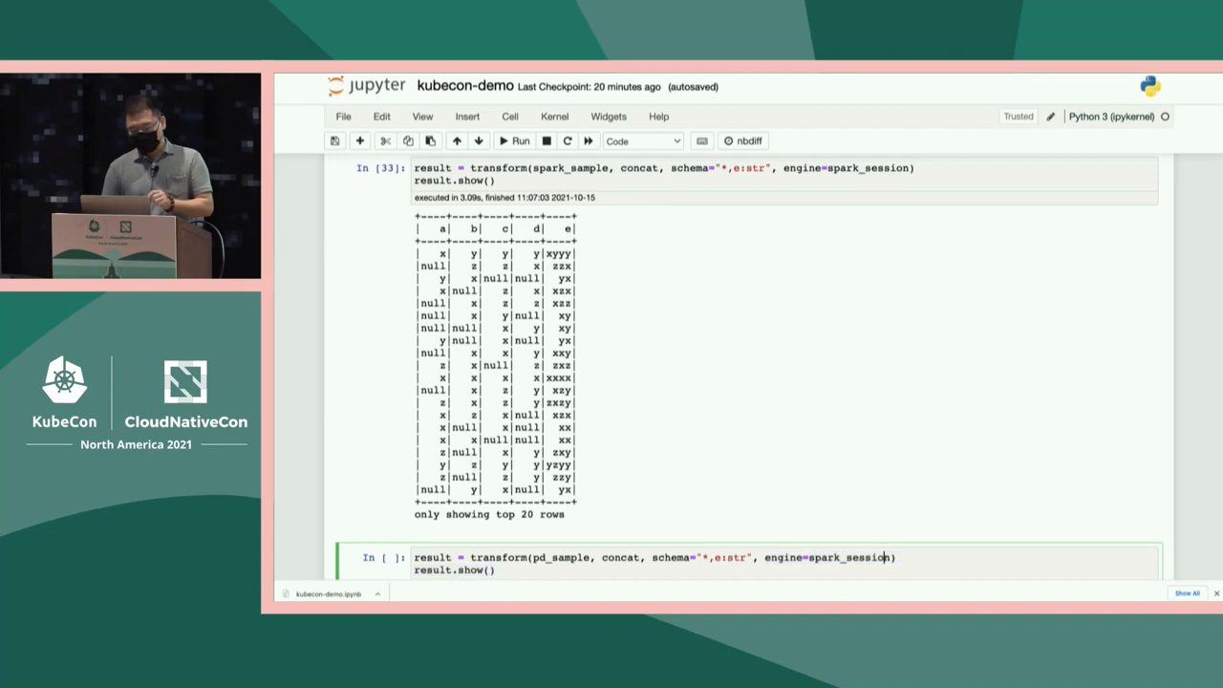
pyautogui.doubleClick(535, 558)
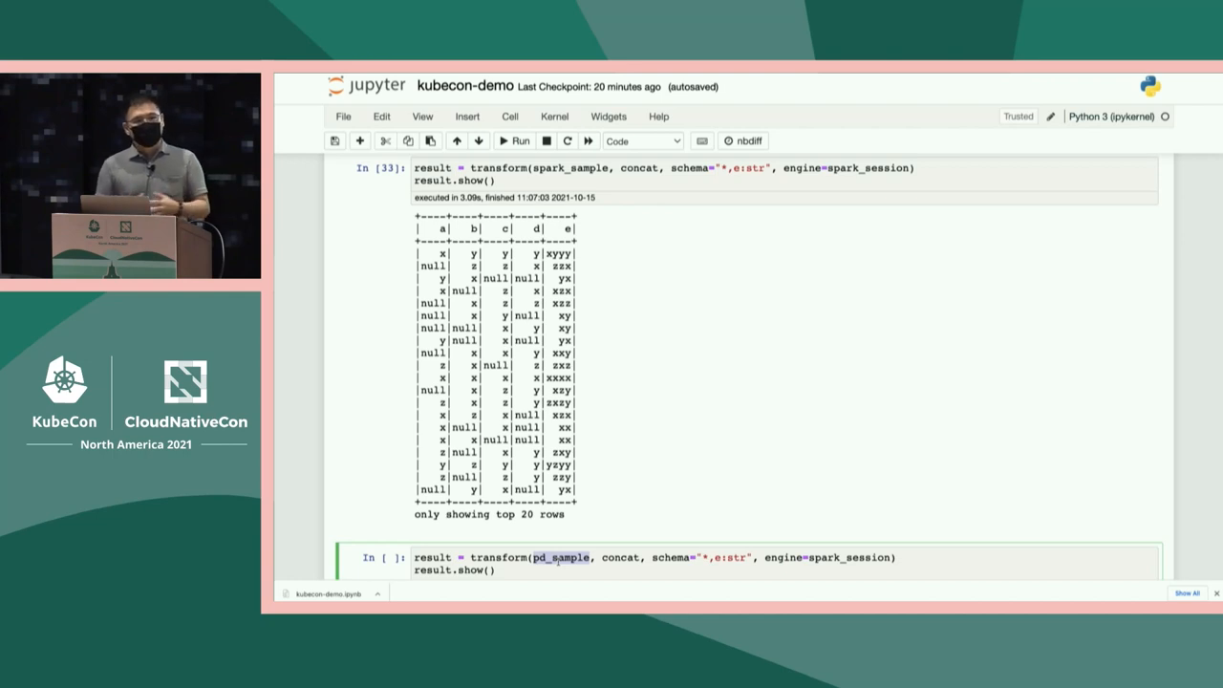
pyautogui.moveTo(762, 487)
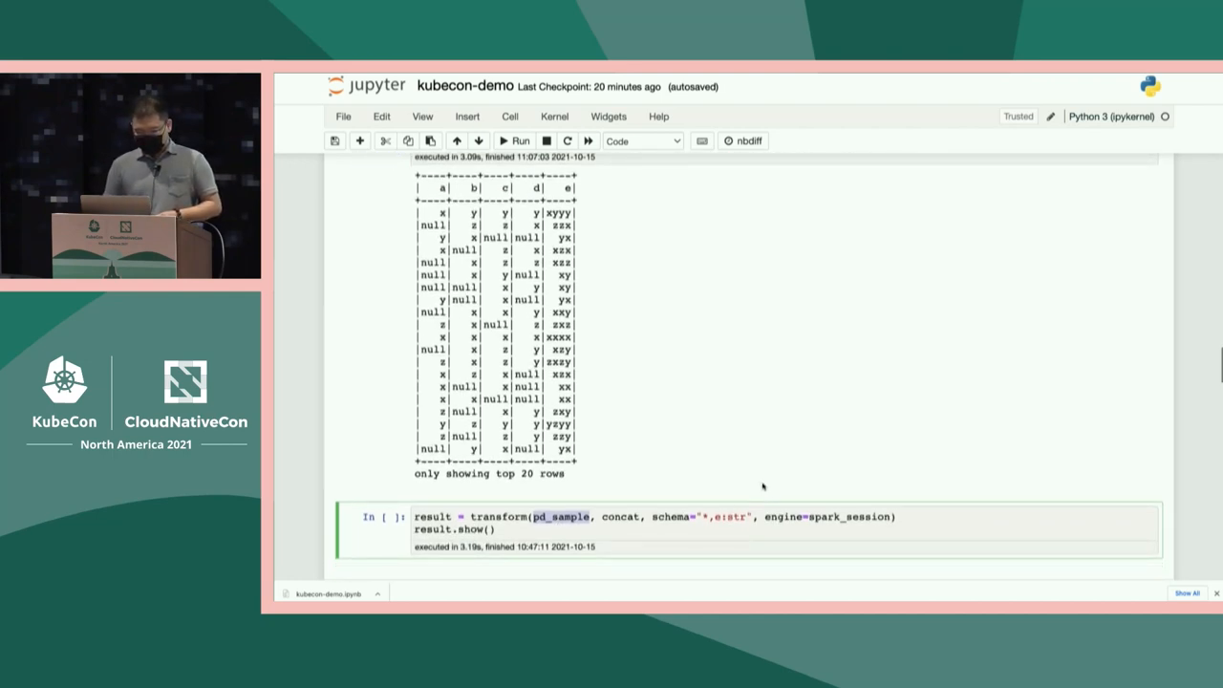
pyautogui.scroll(-3)
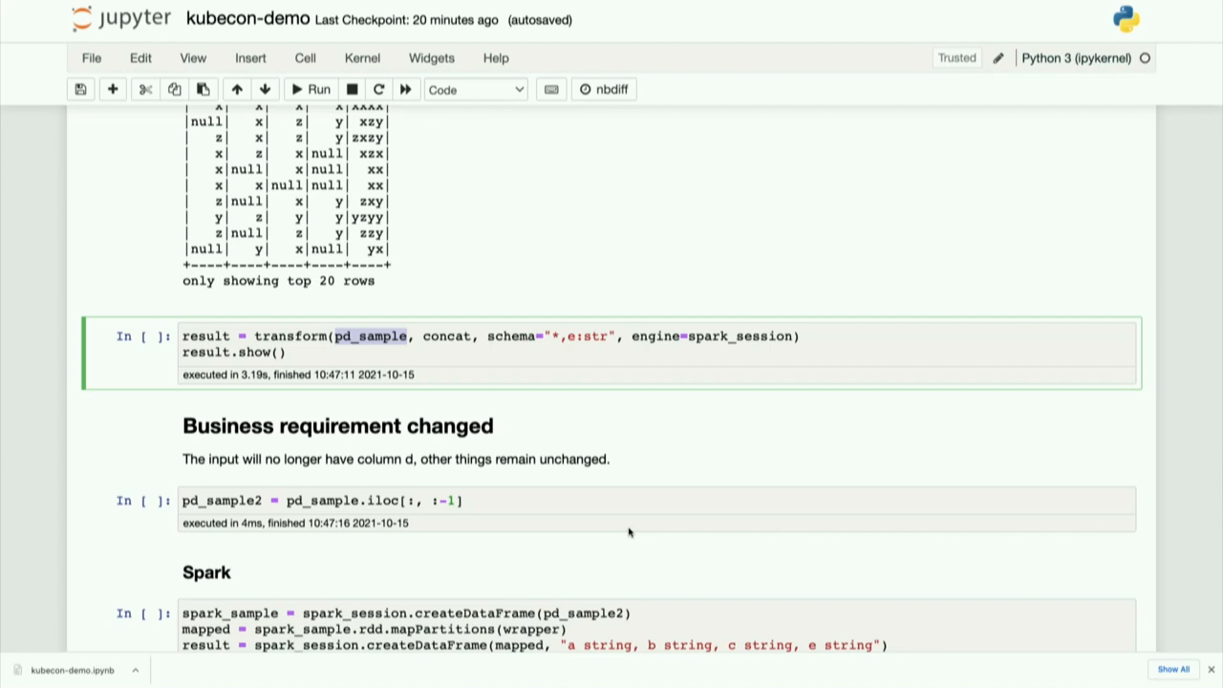
# Step: Run pd_sample2 = pd_sample.iloc[:, :-1] and queue the Spark cell on pd_sample2
pyautogui.scroll(-3)
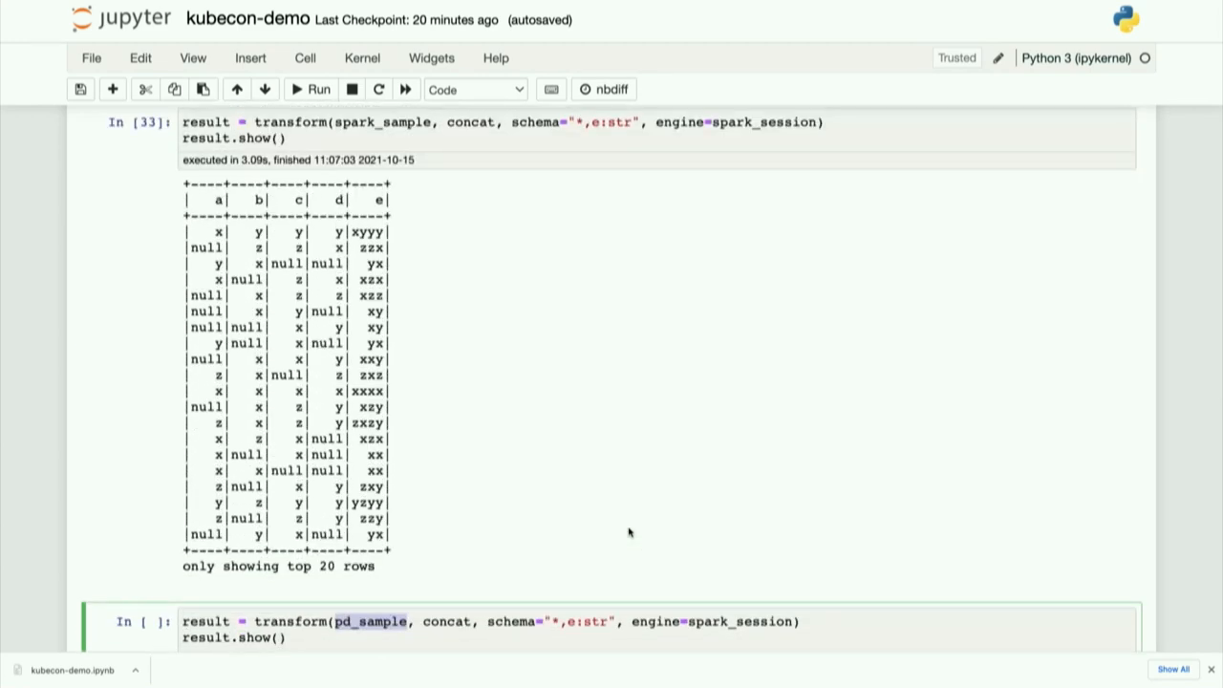
pyautogui.scroll(-3)
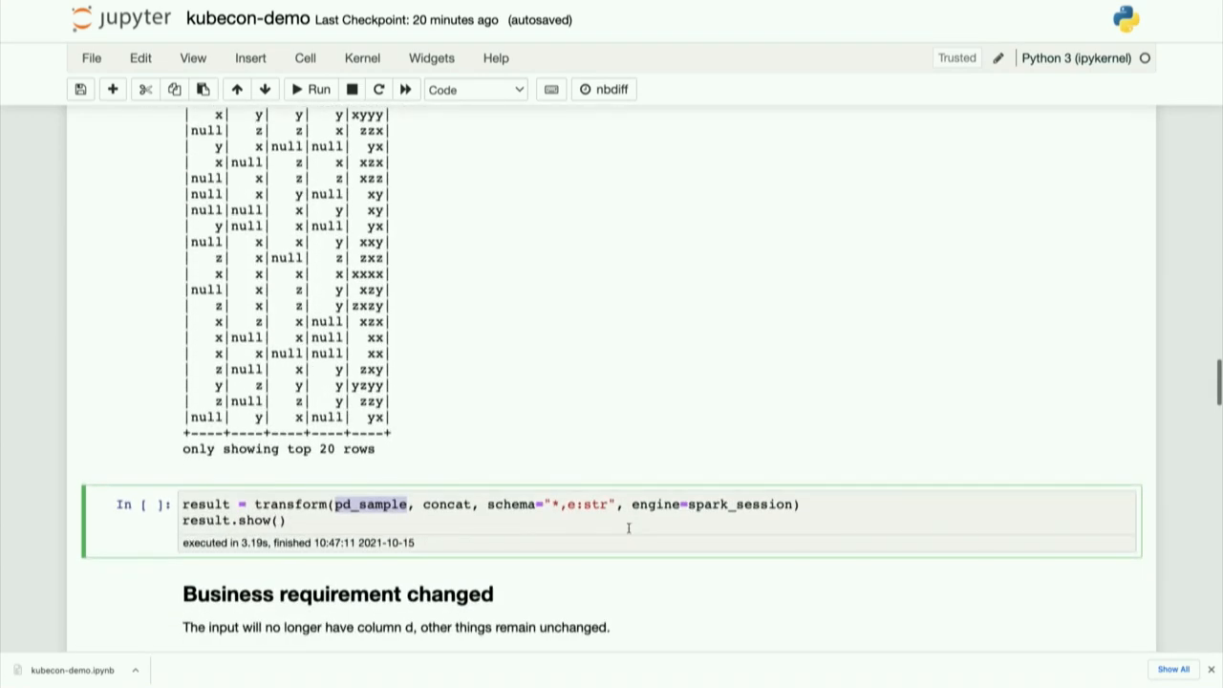
pyautogui.scroll(-3)
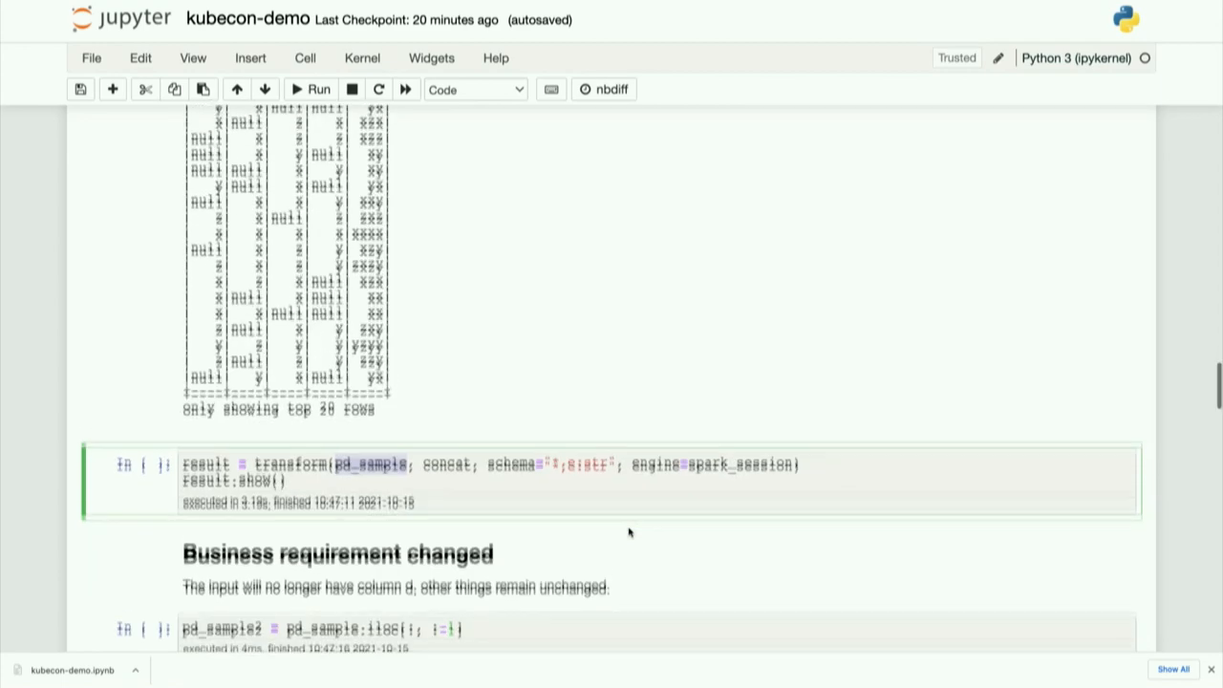
pyautogui.scroll(-3)
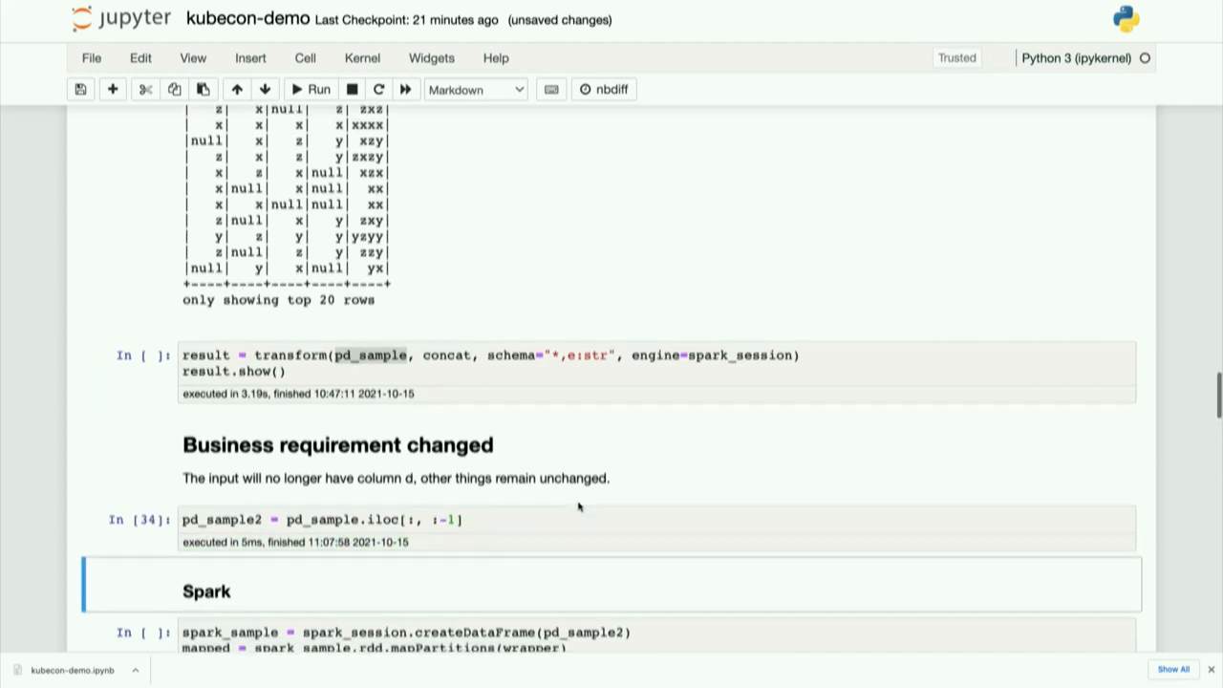
pyautogui.scroll(-3)
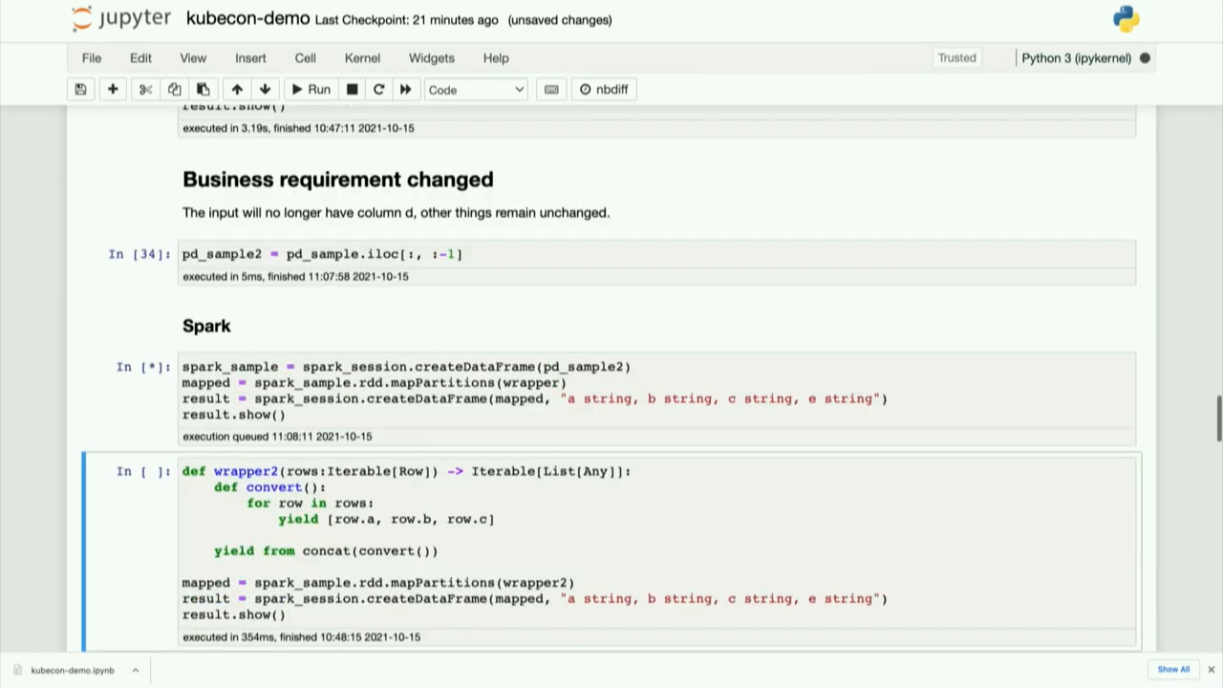
# Step: After the Spark missing-column-d error, run wrapper2 to show the top-20 a, b, c, e table
pyautogui.click(297, 90)
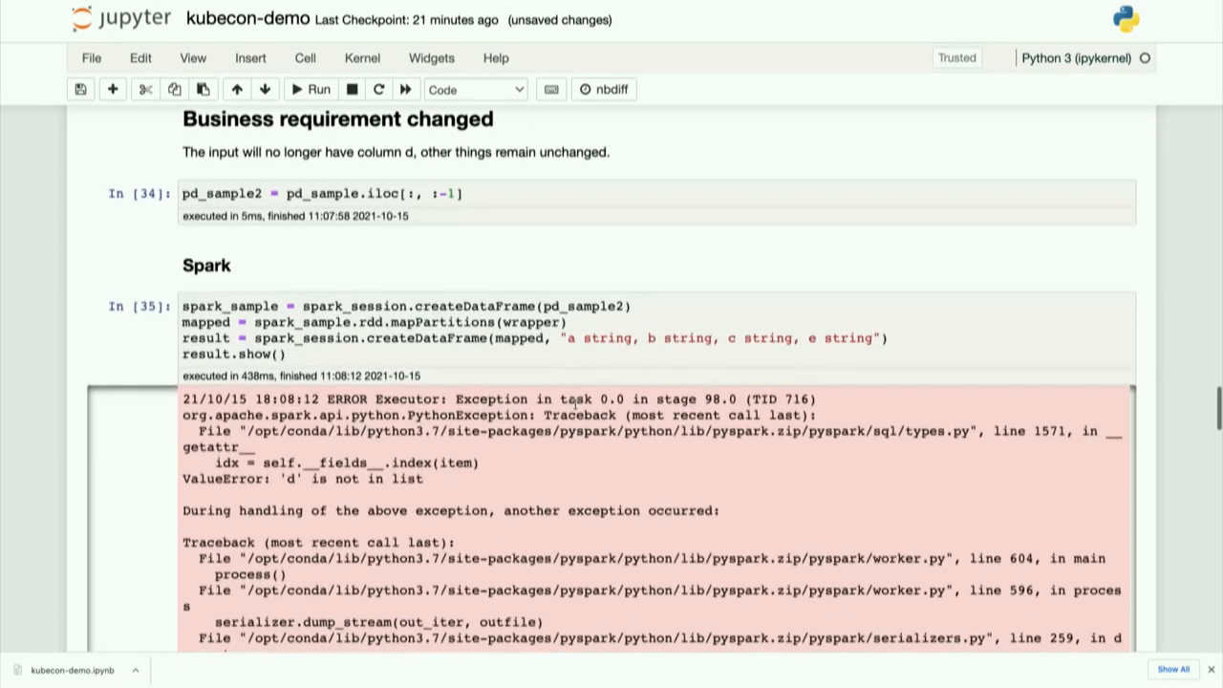
pyautogui.moveTo(367, 325)
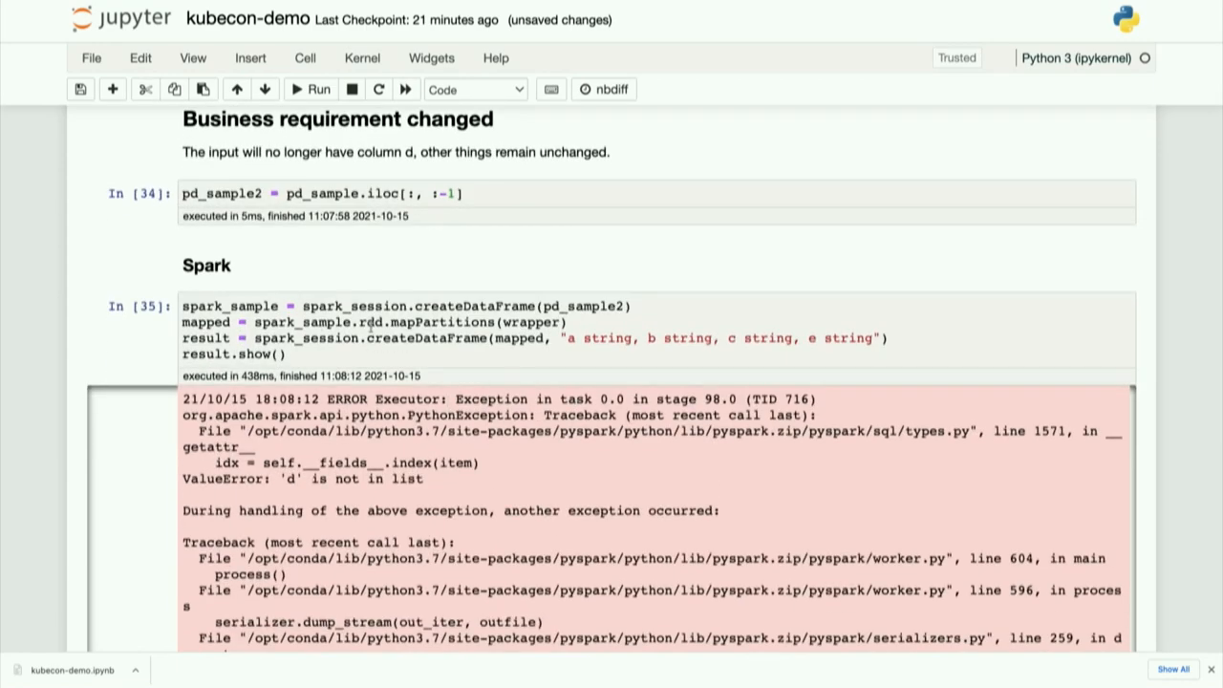
pyautogui.scroll(-3)
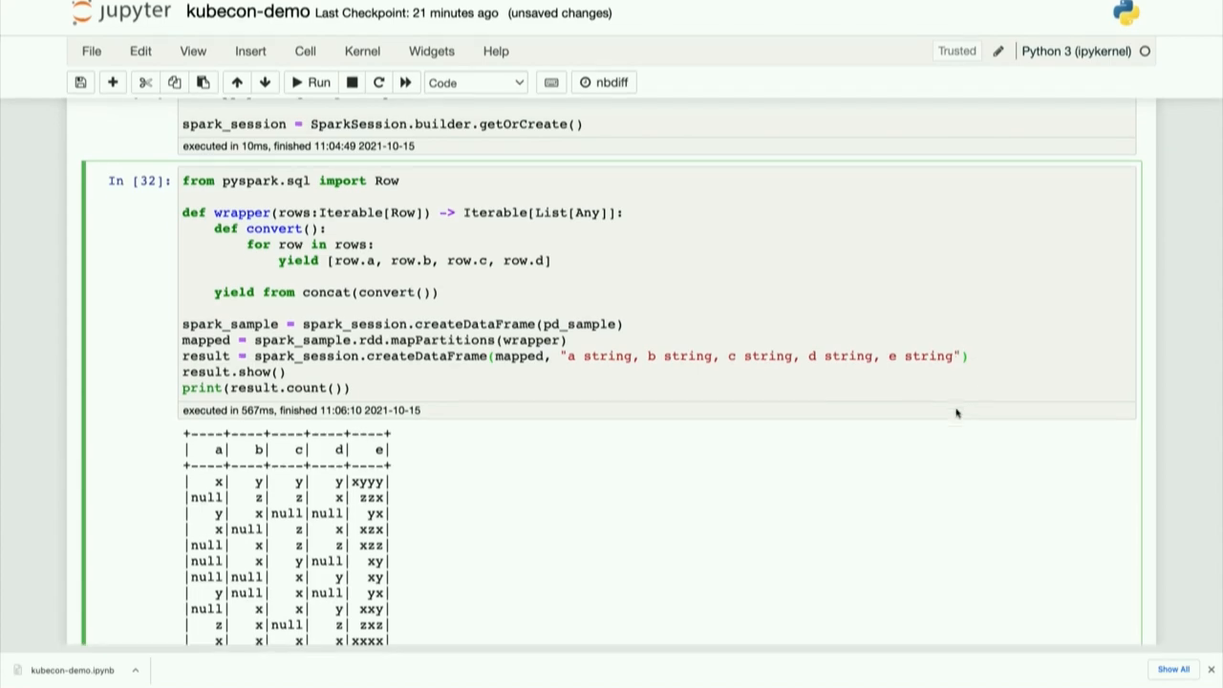
pyautogui.scroll(-3)
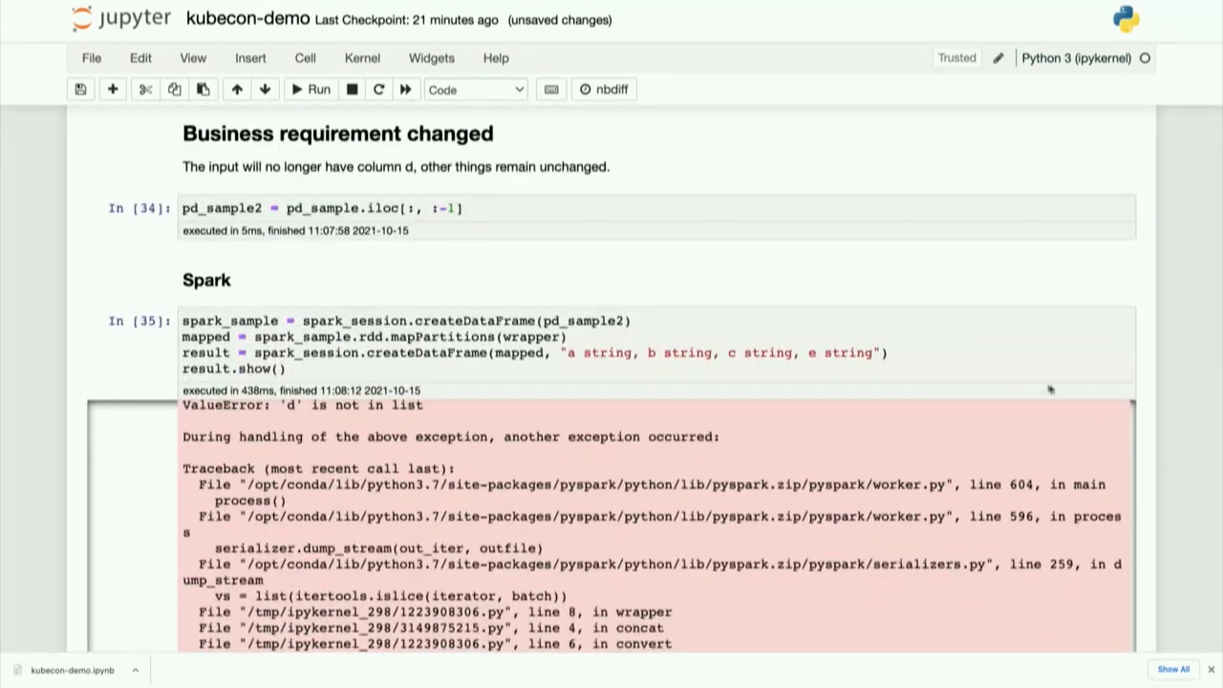
pyautogui.scroll(-3)
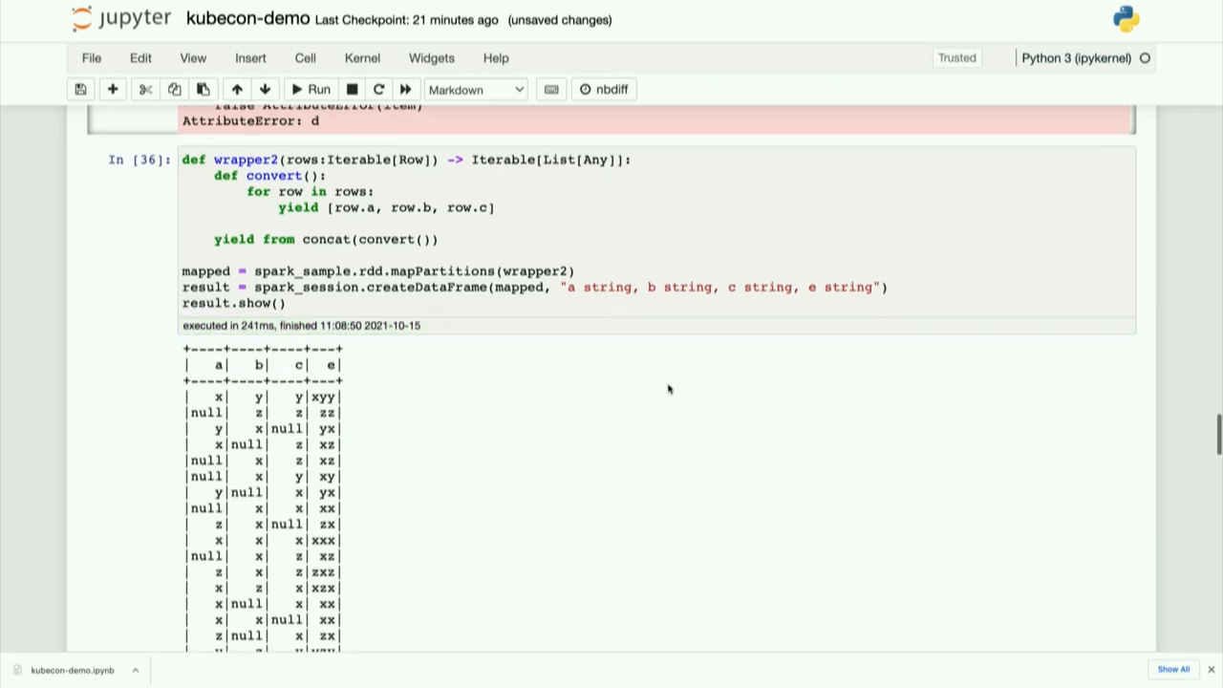
pyautogui.scroll(-3)
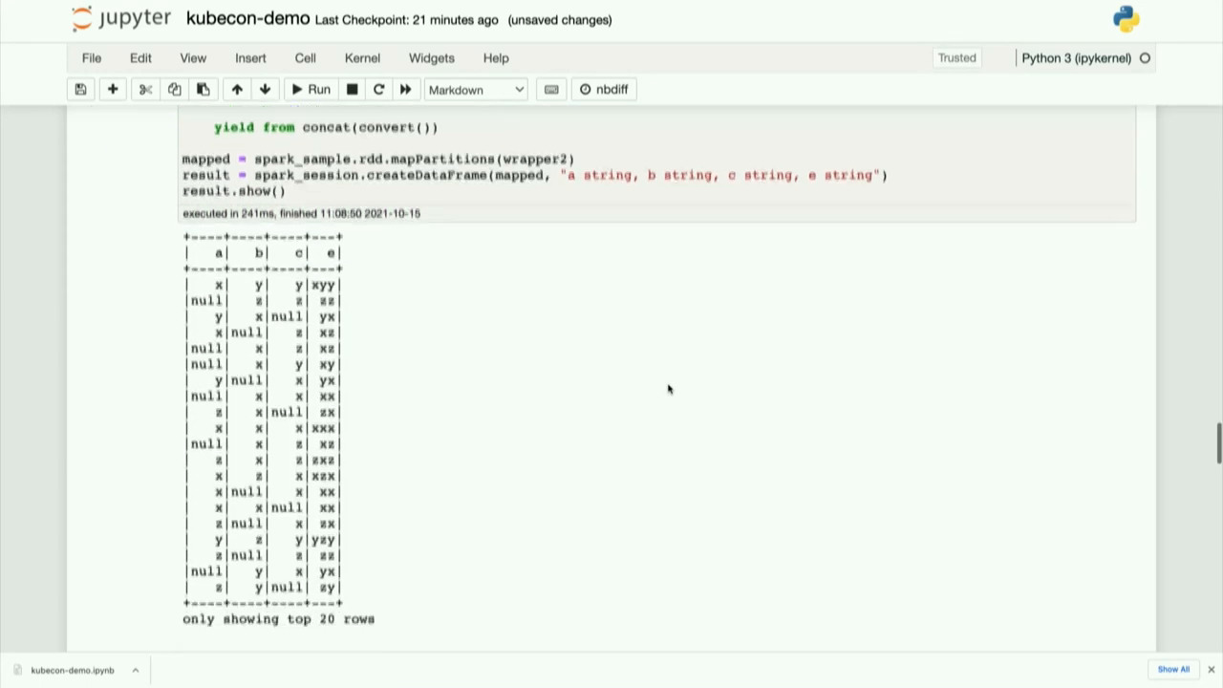
pyautogui.scroll(-3)
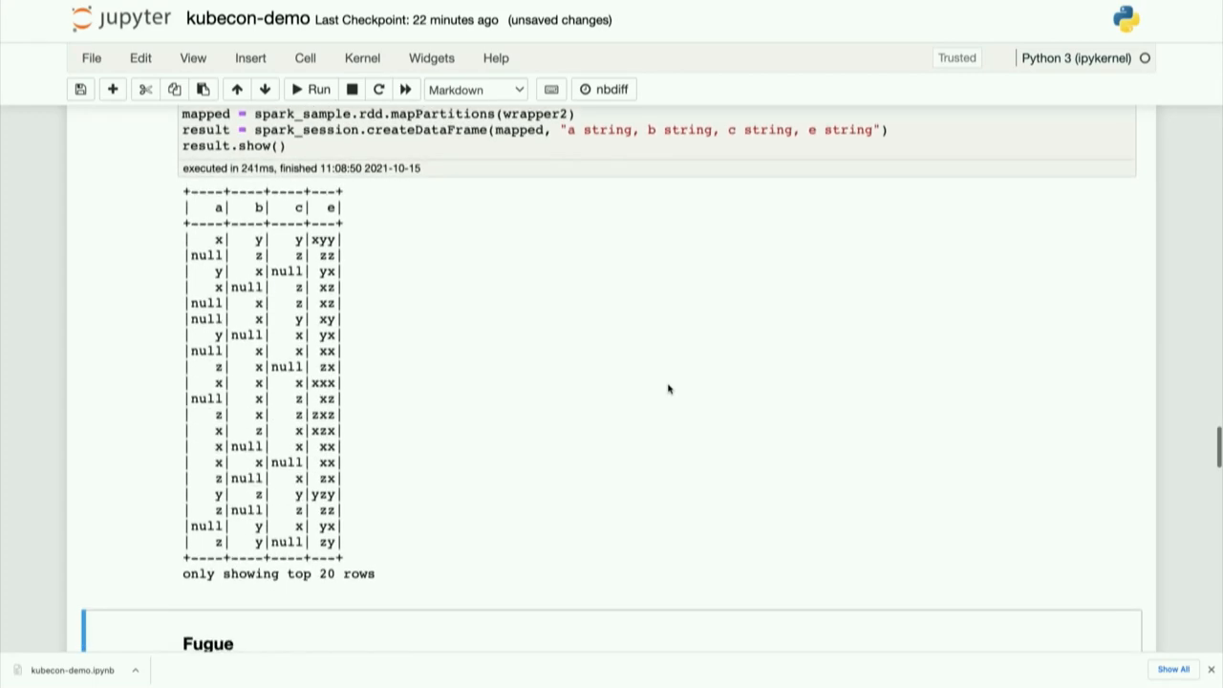
pyautogui.scroll(-3)
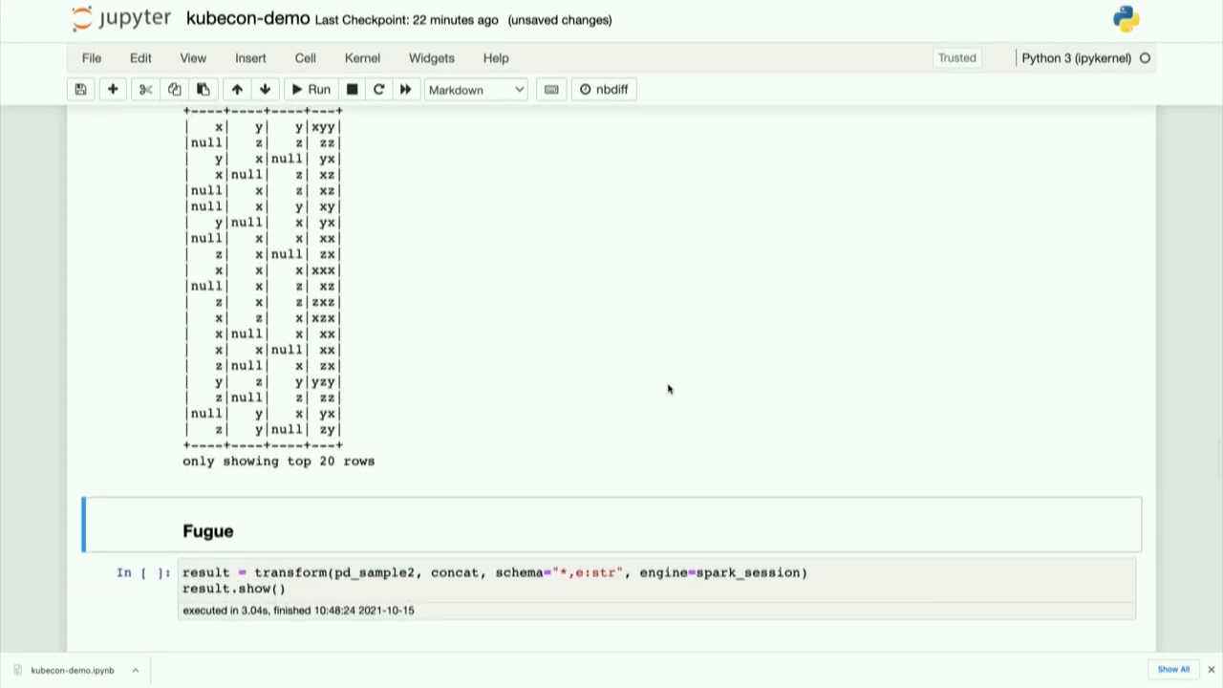
pyautogui.moveTo(438, 490)
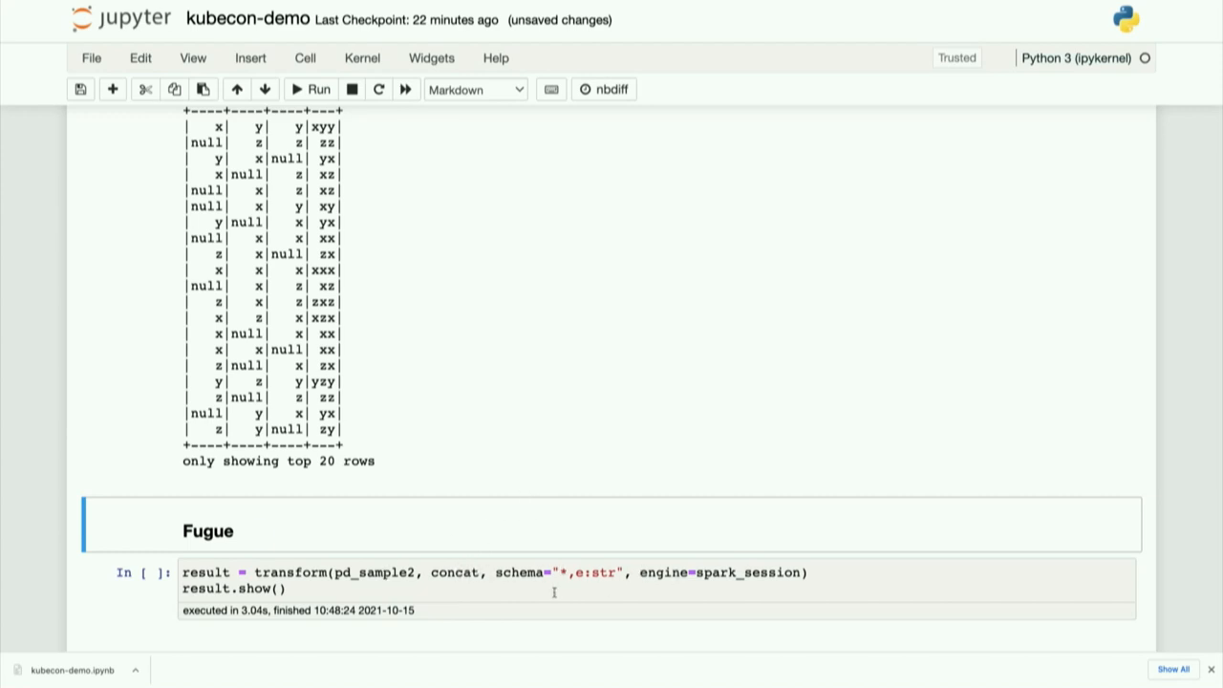
# Step: Scroll back to Example 1's business rules and Python concat code
pyautogui.click(314, 90)
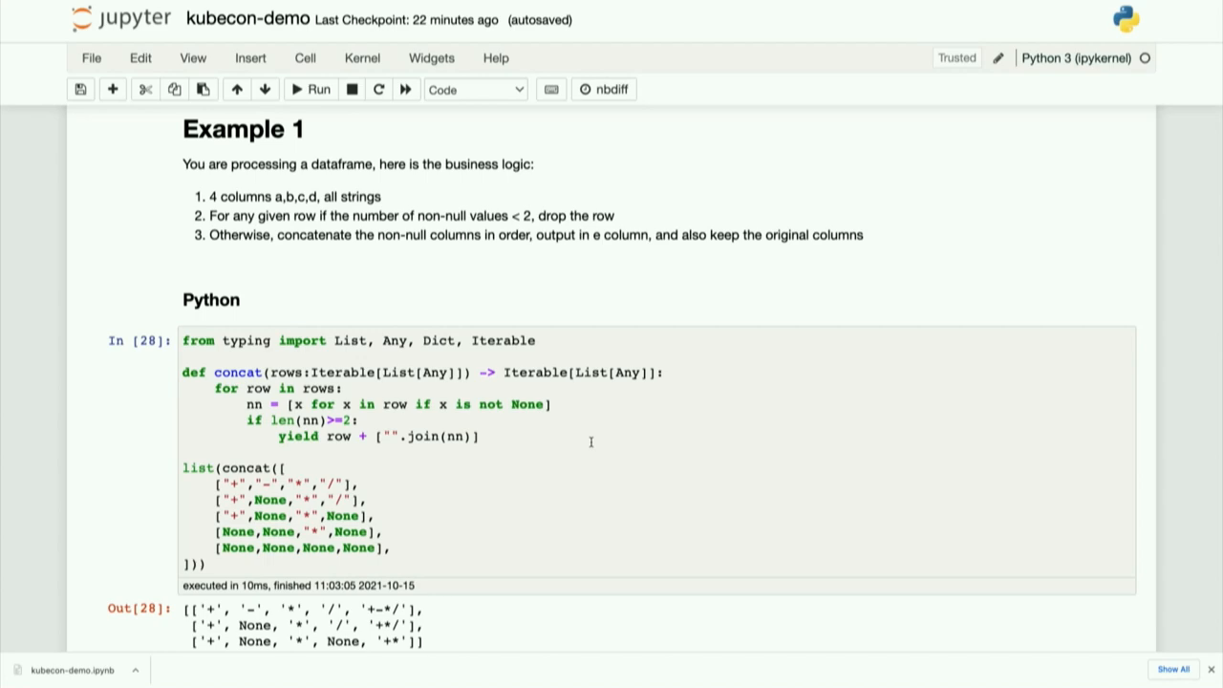
pyautogui.moveTo(701, 497)
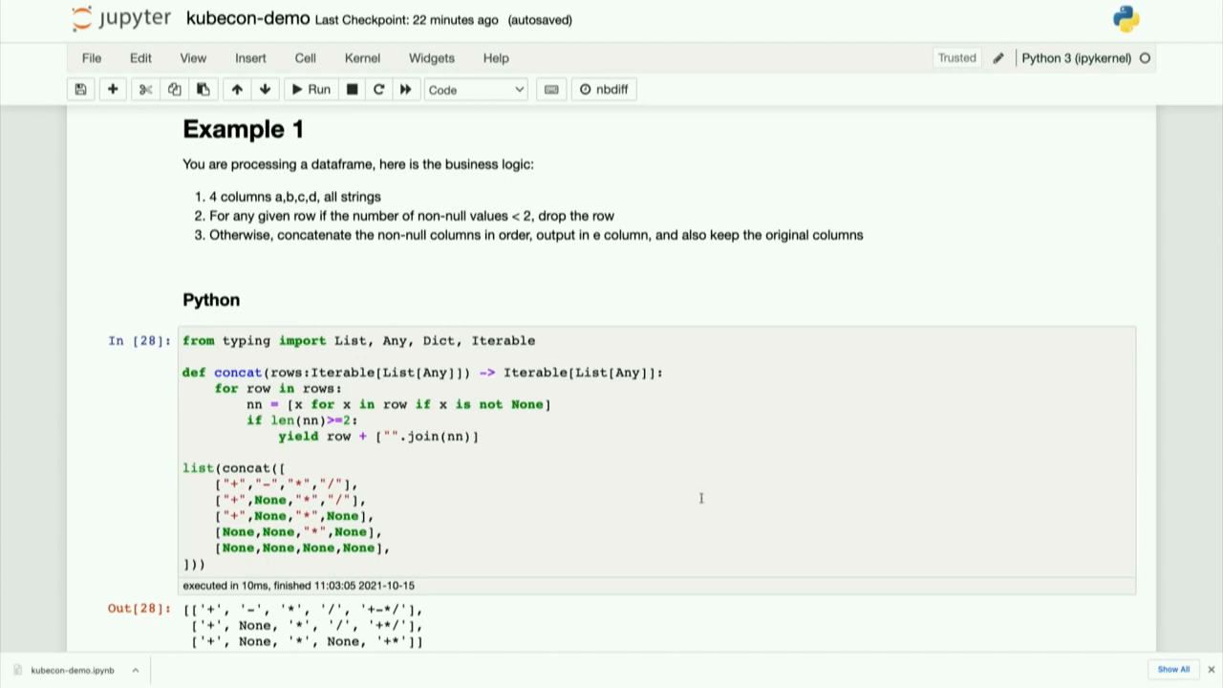
# Step: Run Example 2's generate_train_test cell, printing shapes (388, 8) and (3612, 8)
pyautogui.scroll(-3)
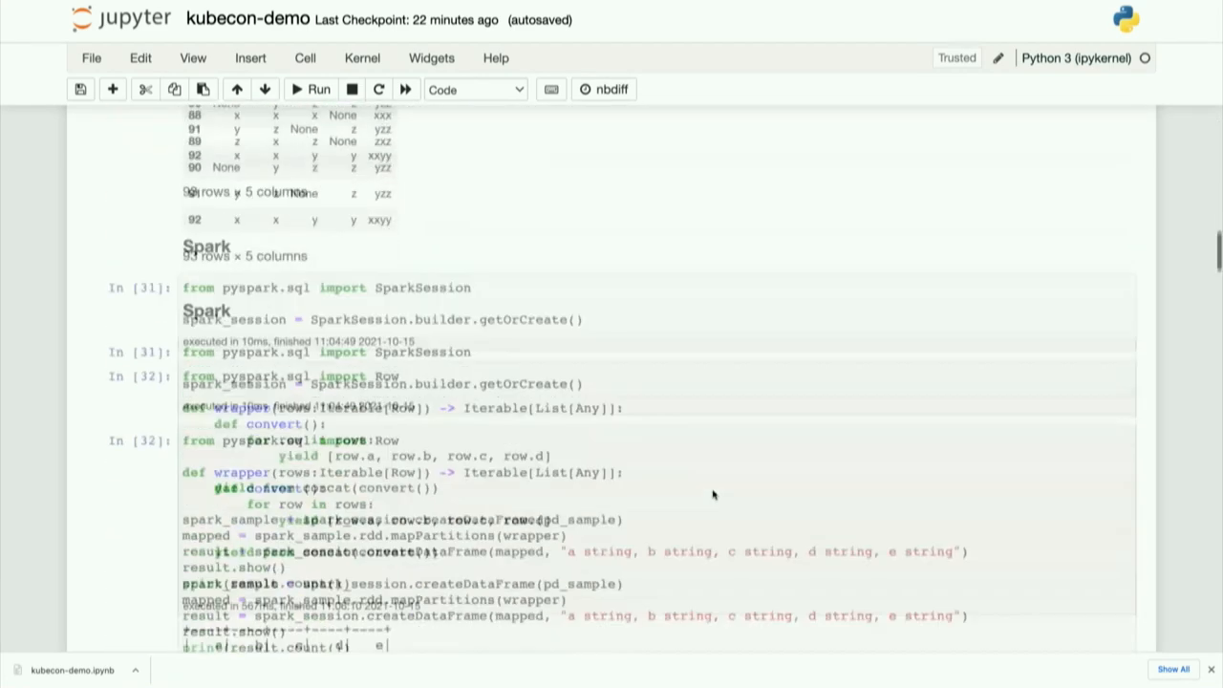
pyautogui.scroll(-3)
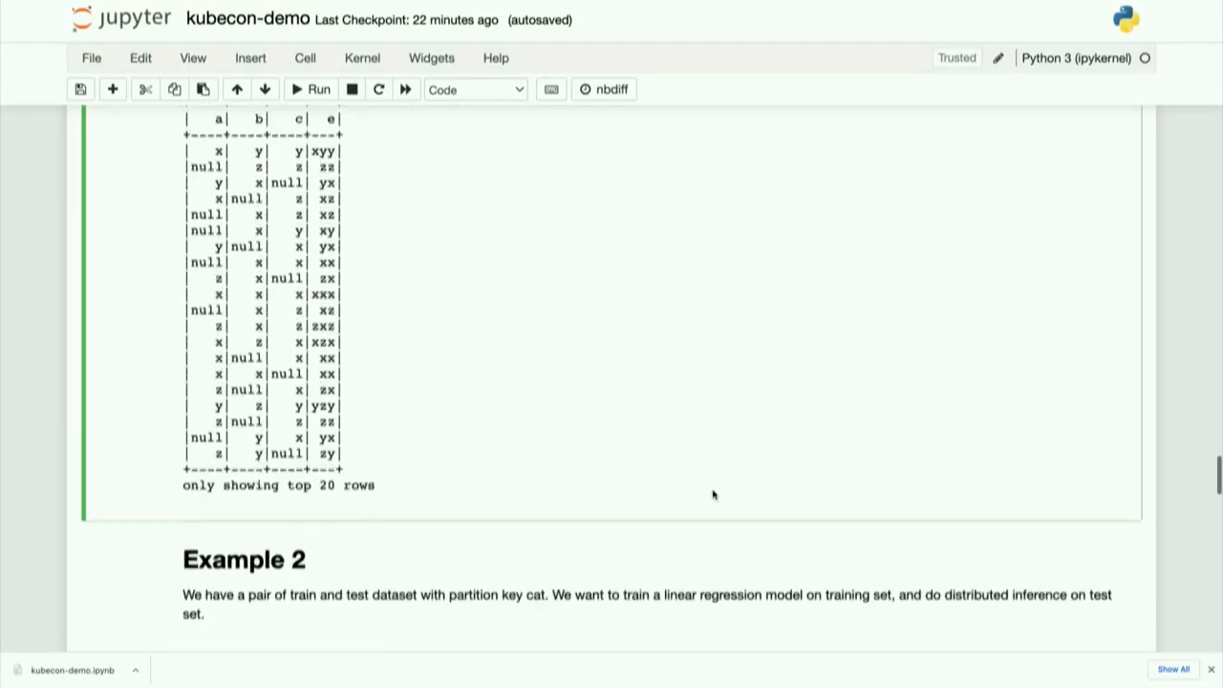
pyautogui.scroll(-3)
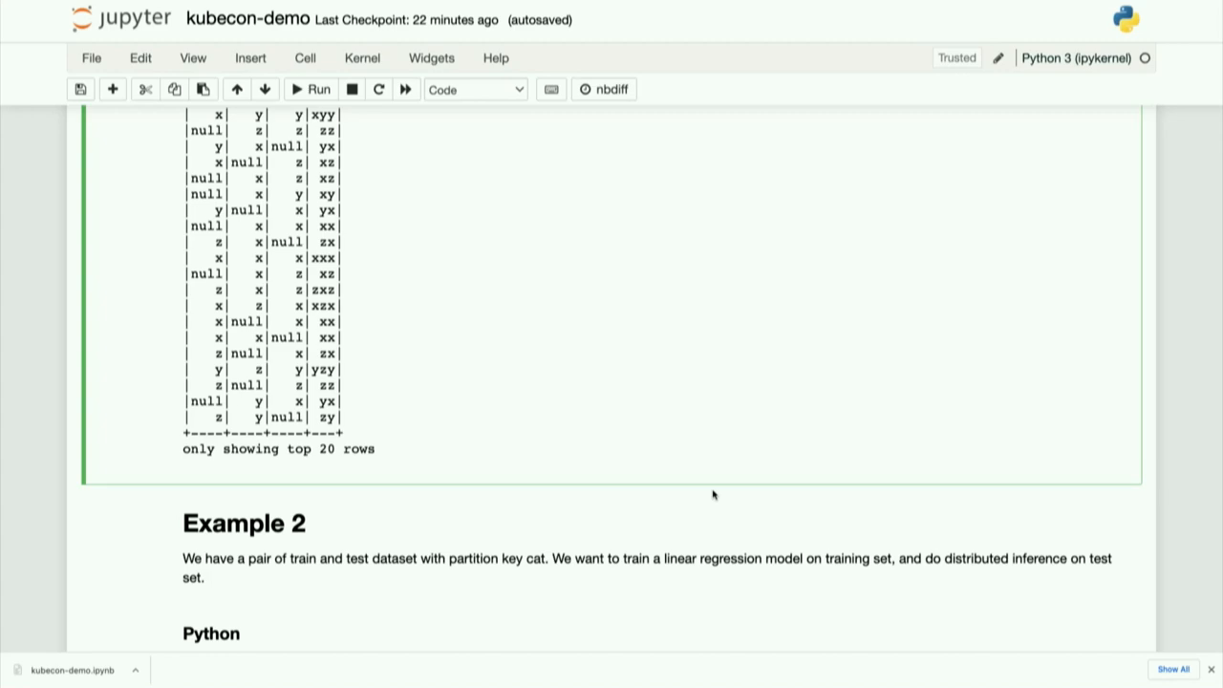
pyautogui.scroll(-3)
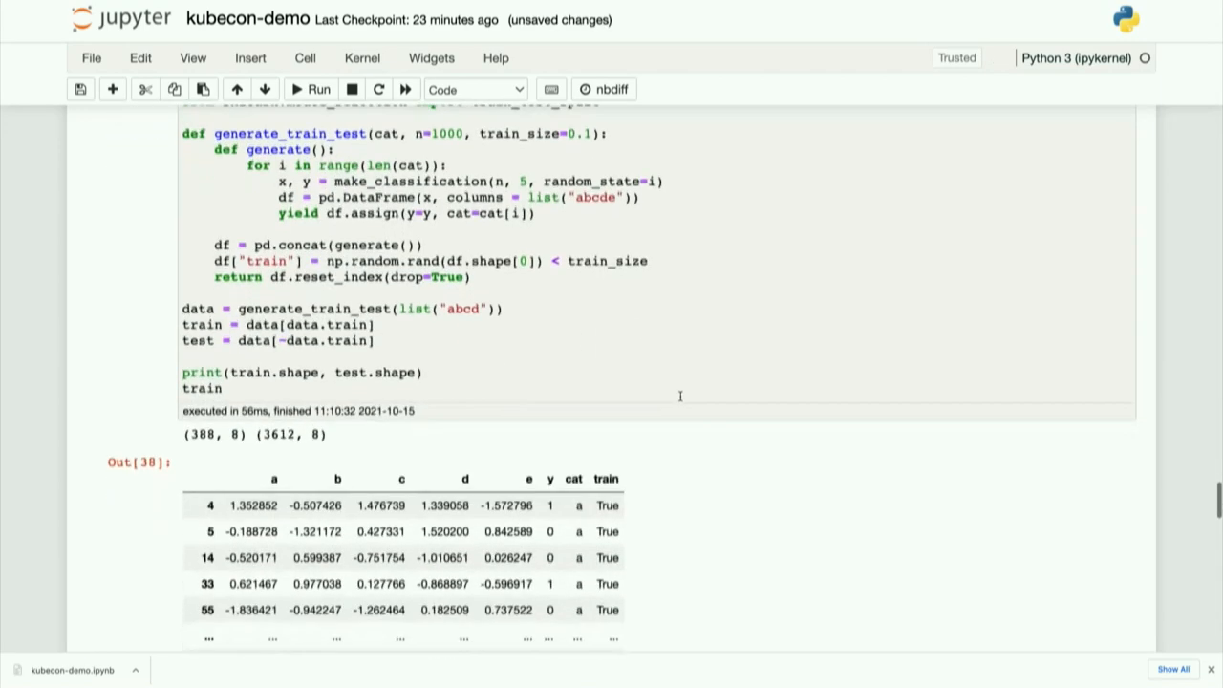
pyautogui.scroll(-3)
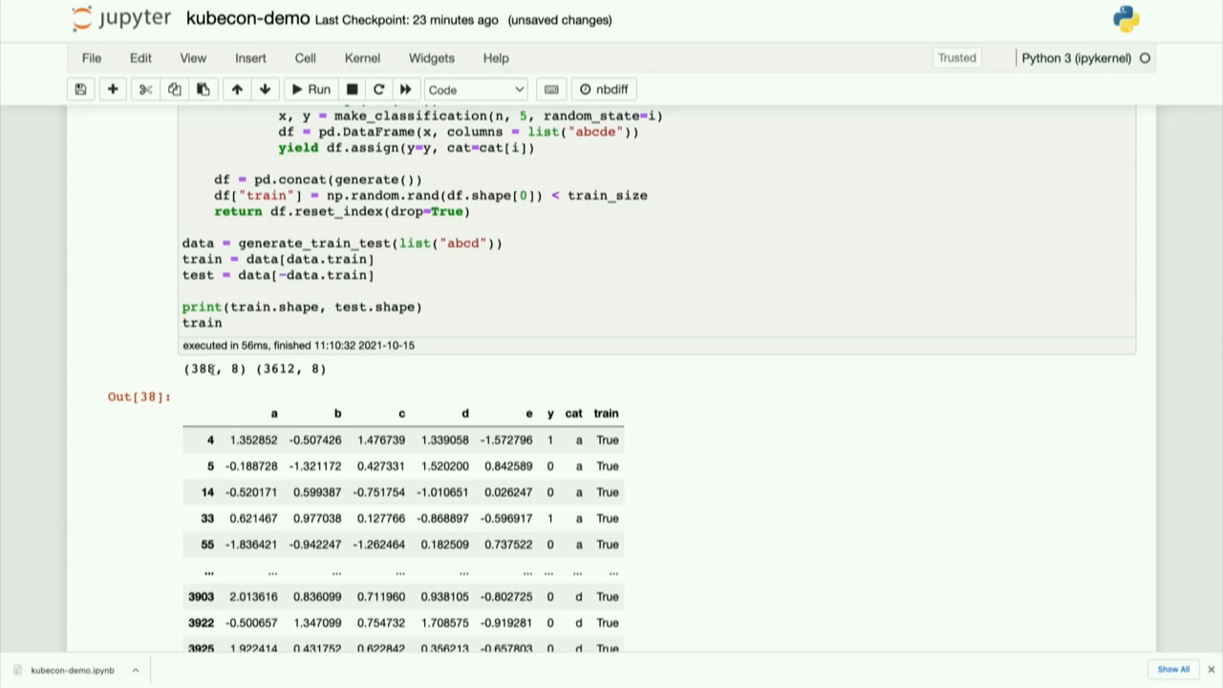
pyautogui.moveTo(349, 365)
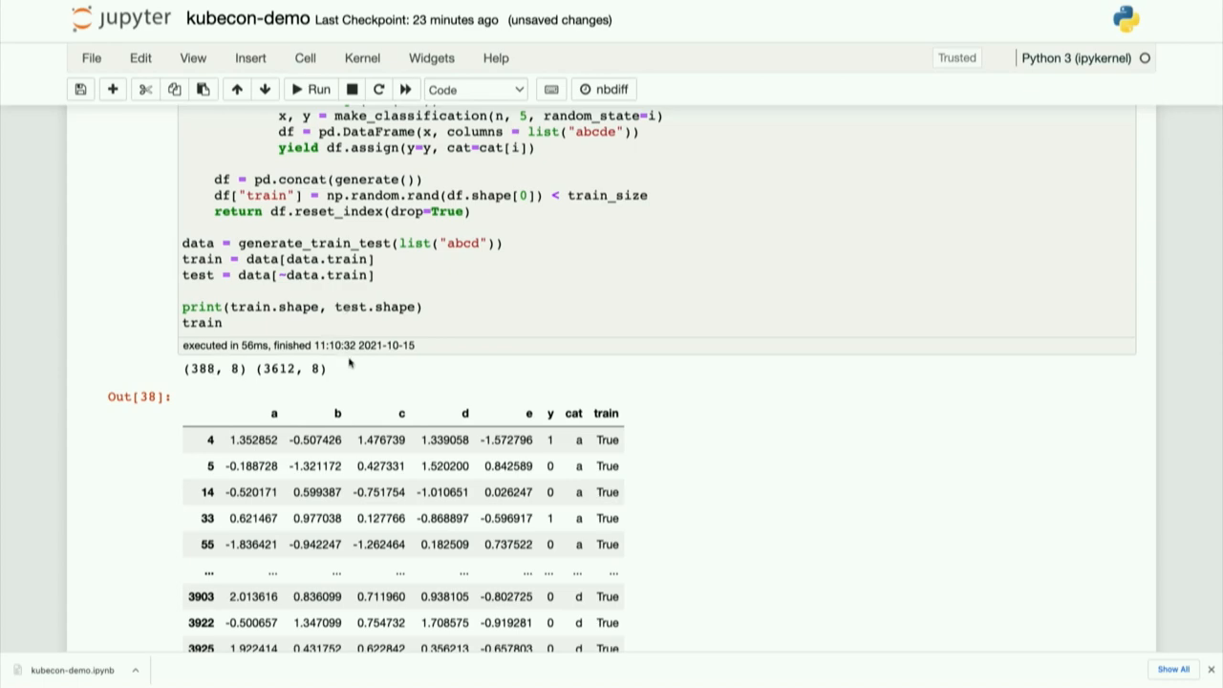
pyautogui.scroll(-3)
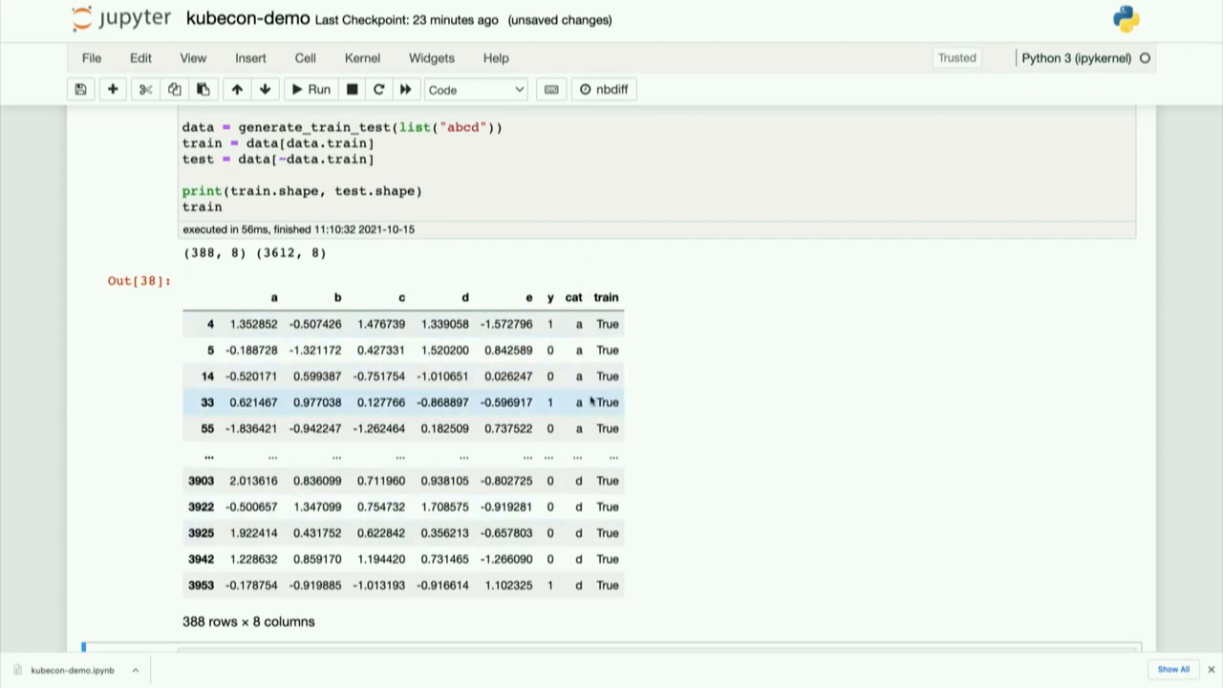
pyautogui.scroll(-3)
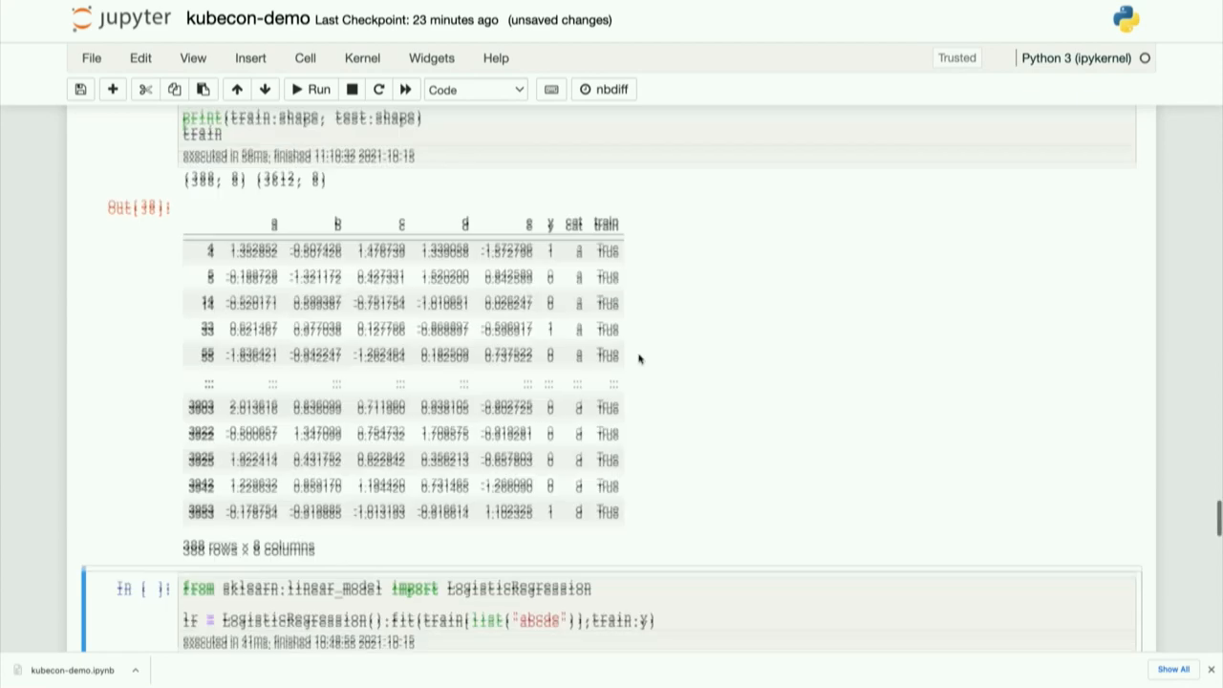
# Step: Run the LogisticRegression training cell to fit the model
pyautogui.scroll(-3)
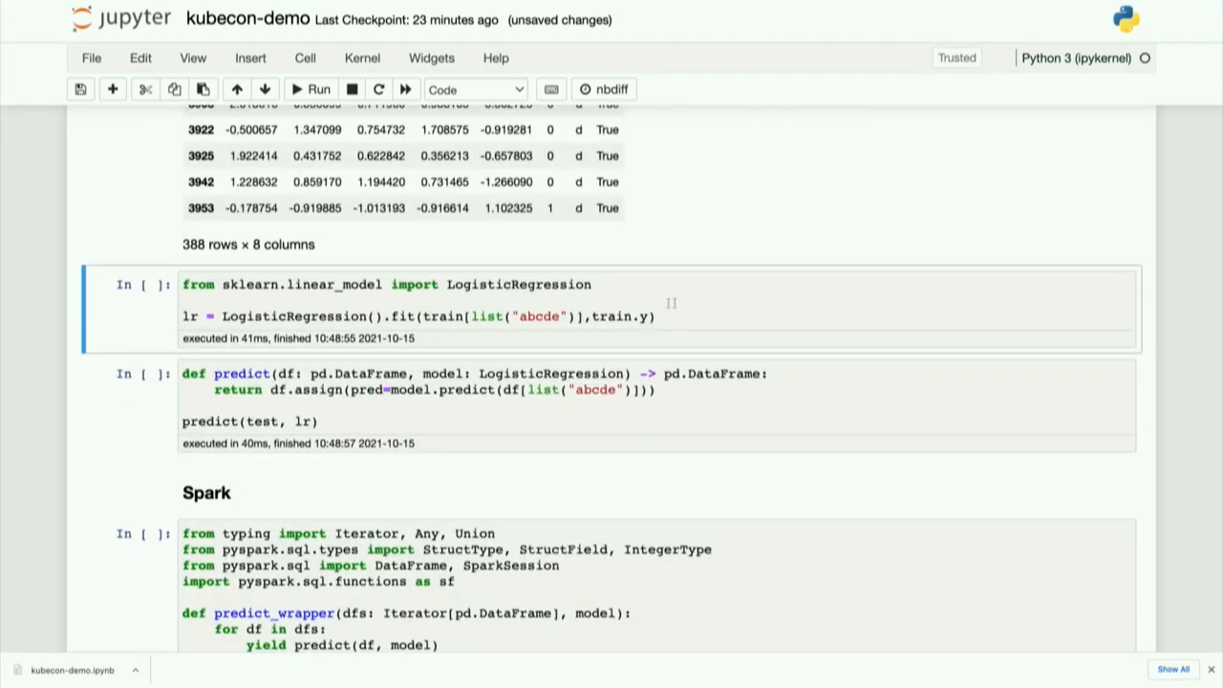
pyautogui.click(654, 317)
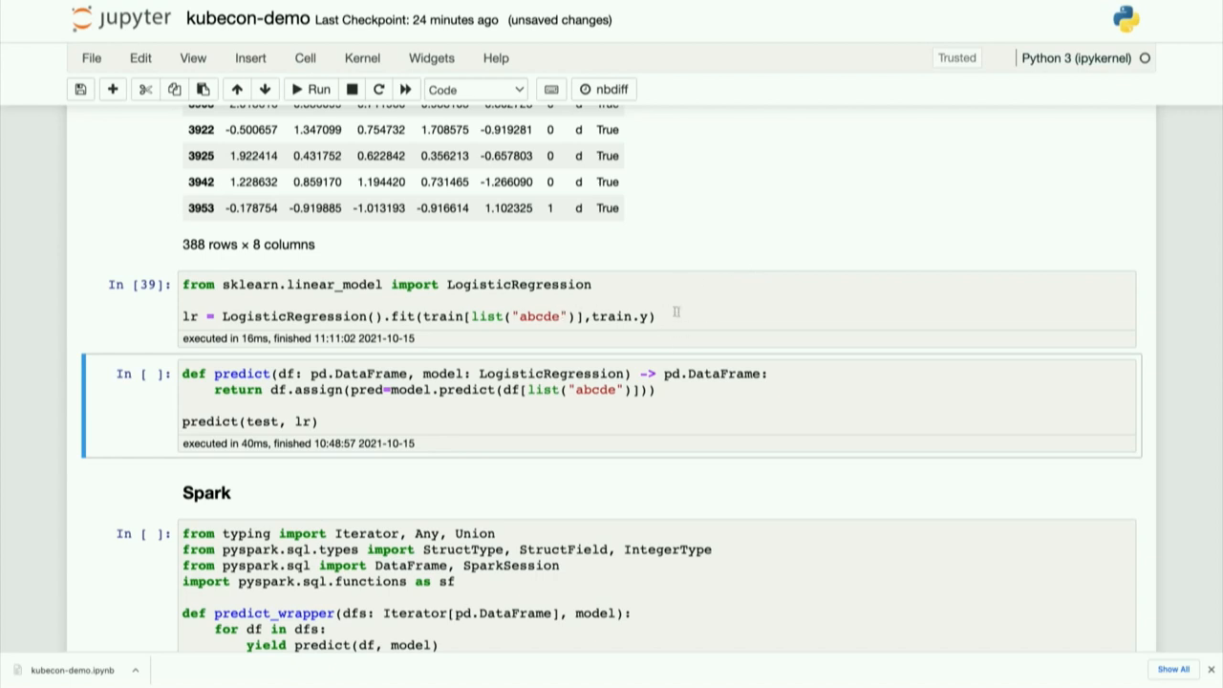
pyautogui.moveTo(562, 418)
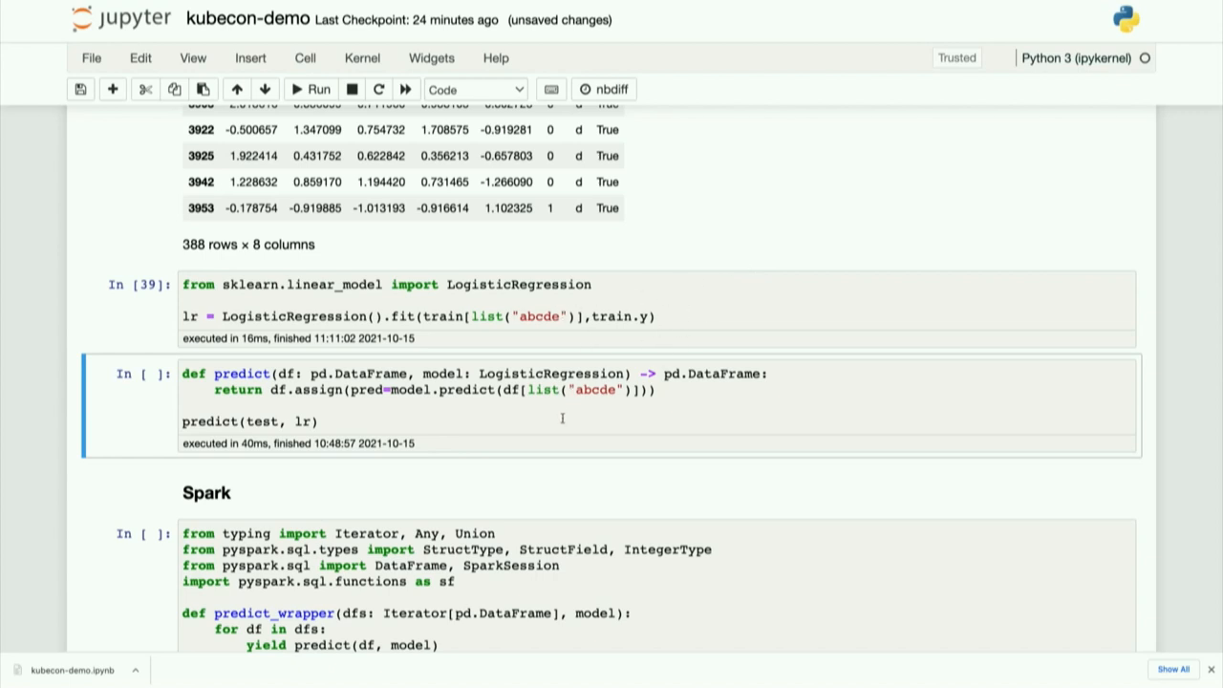
# Step: Run the predict cell, producing the 3612 rows × 9 columns test table with a pred column
pyautogui.click(315, 89)
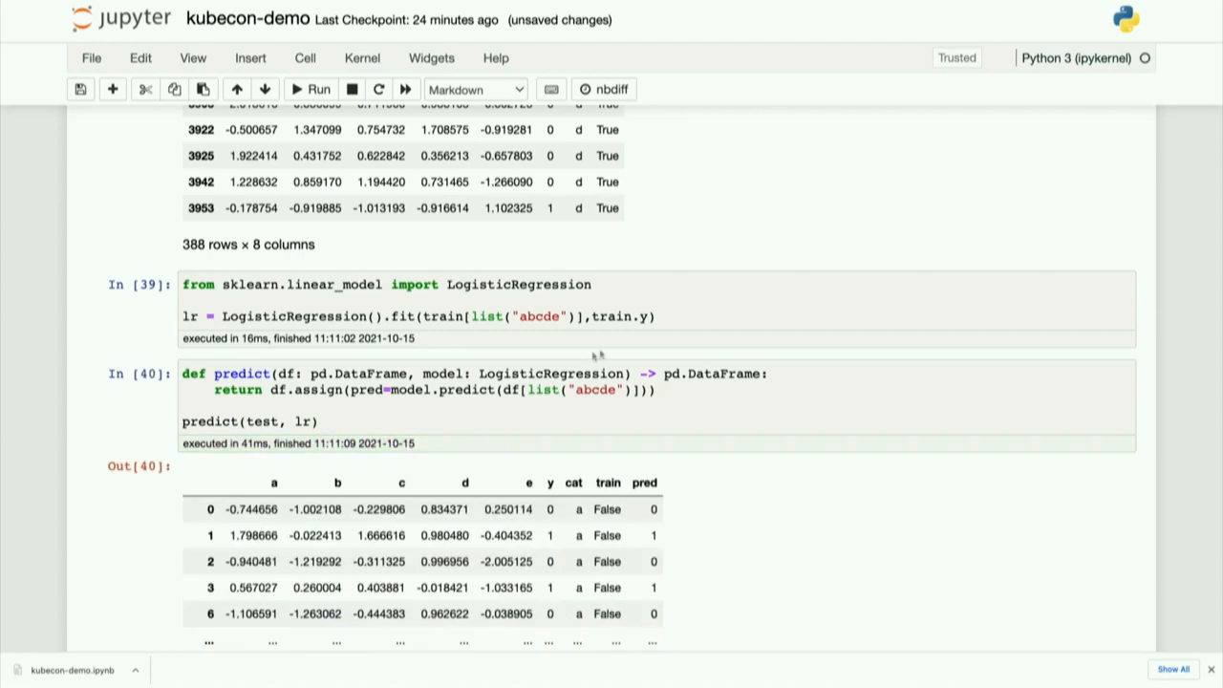
pyautogui.scroll(-3)
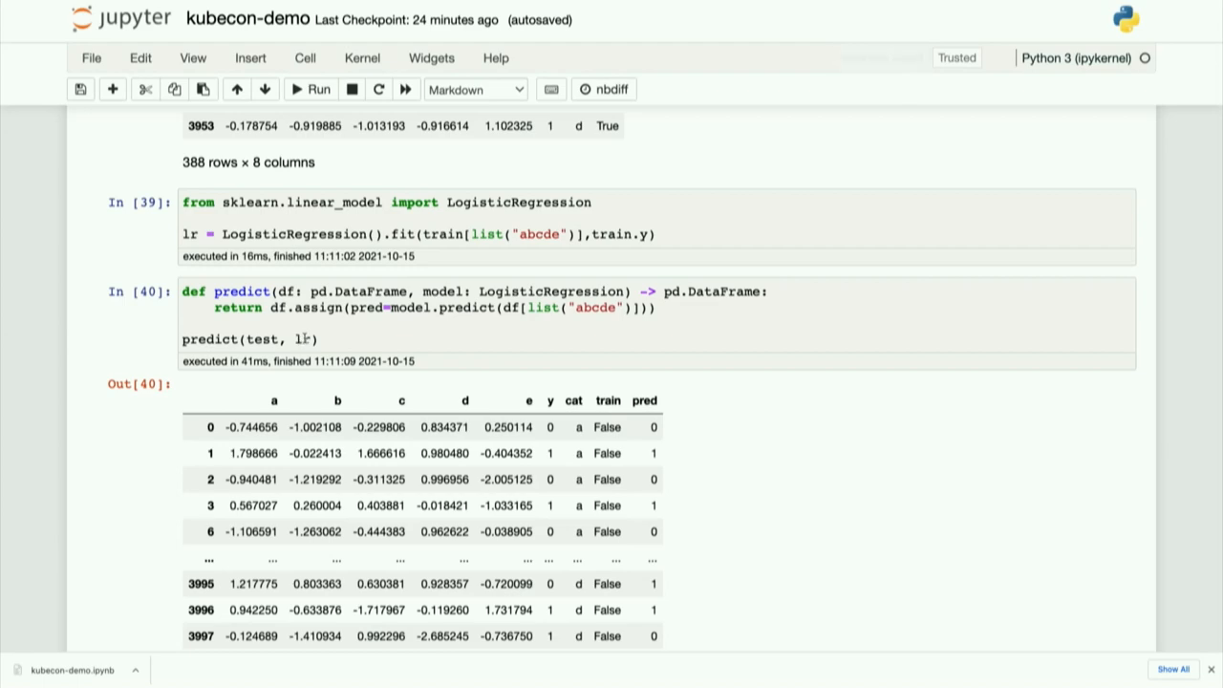
pyautogui.scroll(-3)
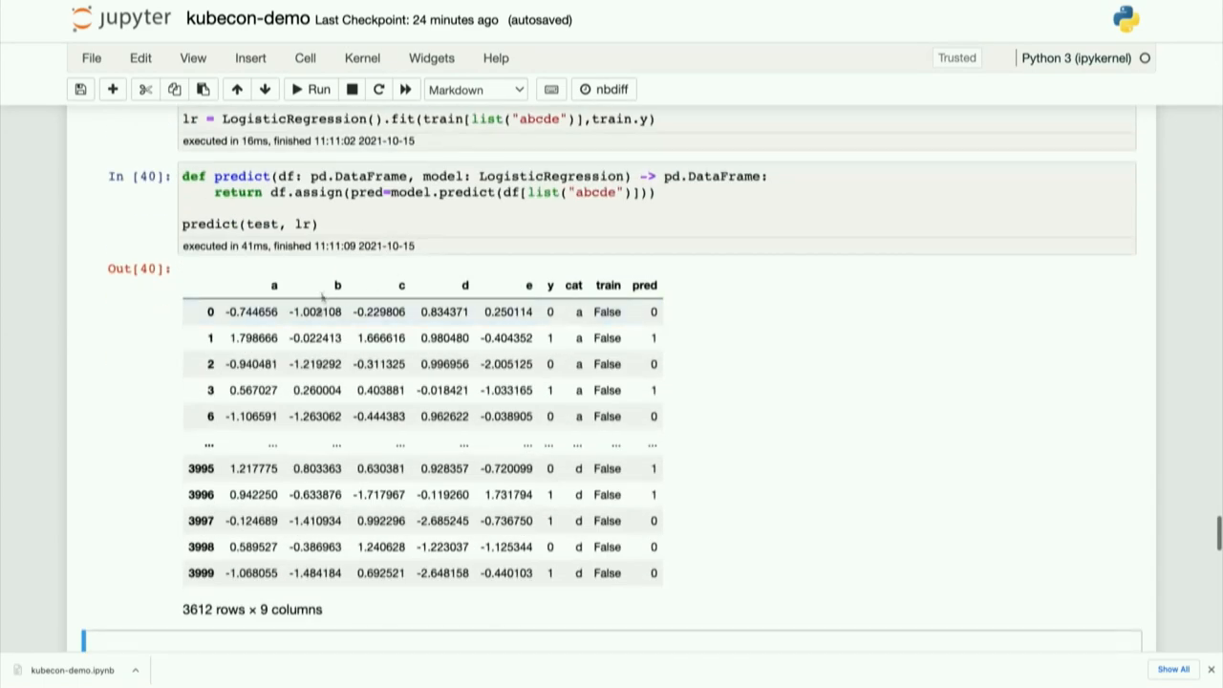
pyautogui.scroll(-3)
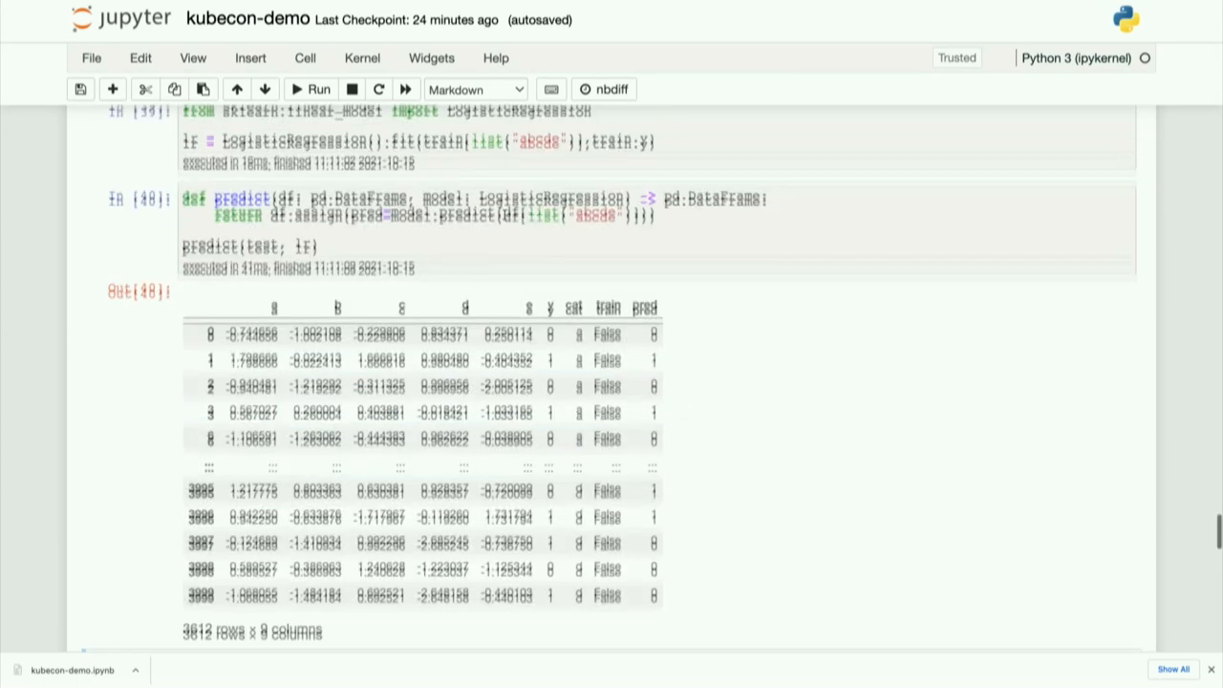
pyautogui.scroll(-3)
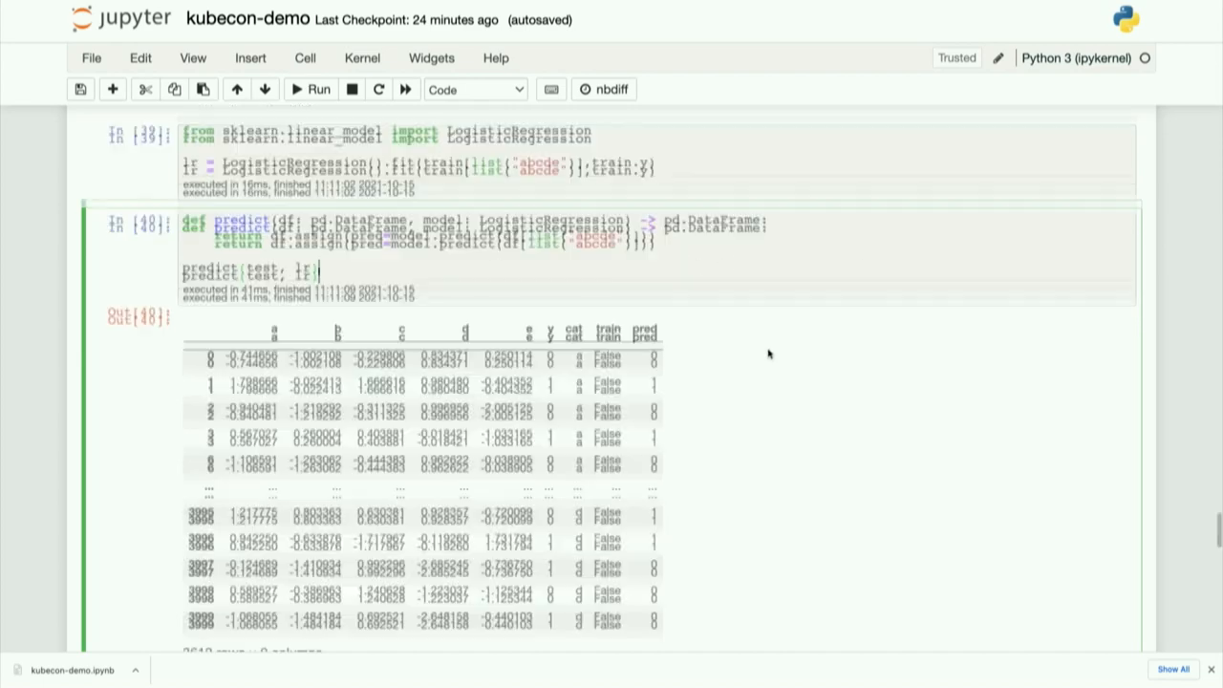
pyautogui.scroll(-3)
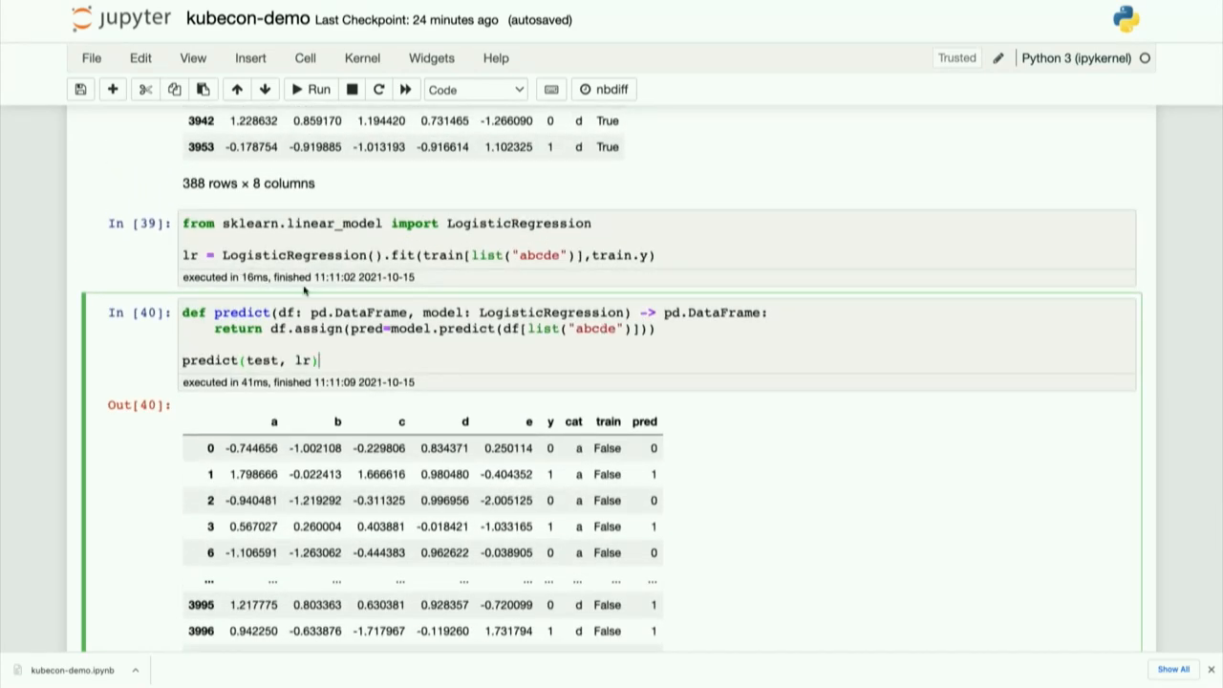
# Step: Review the Spark prediction cell, pointing out its schema definition
pyautogui.scroll(-3)
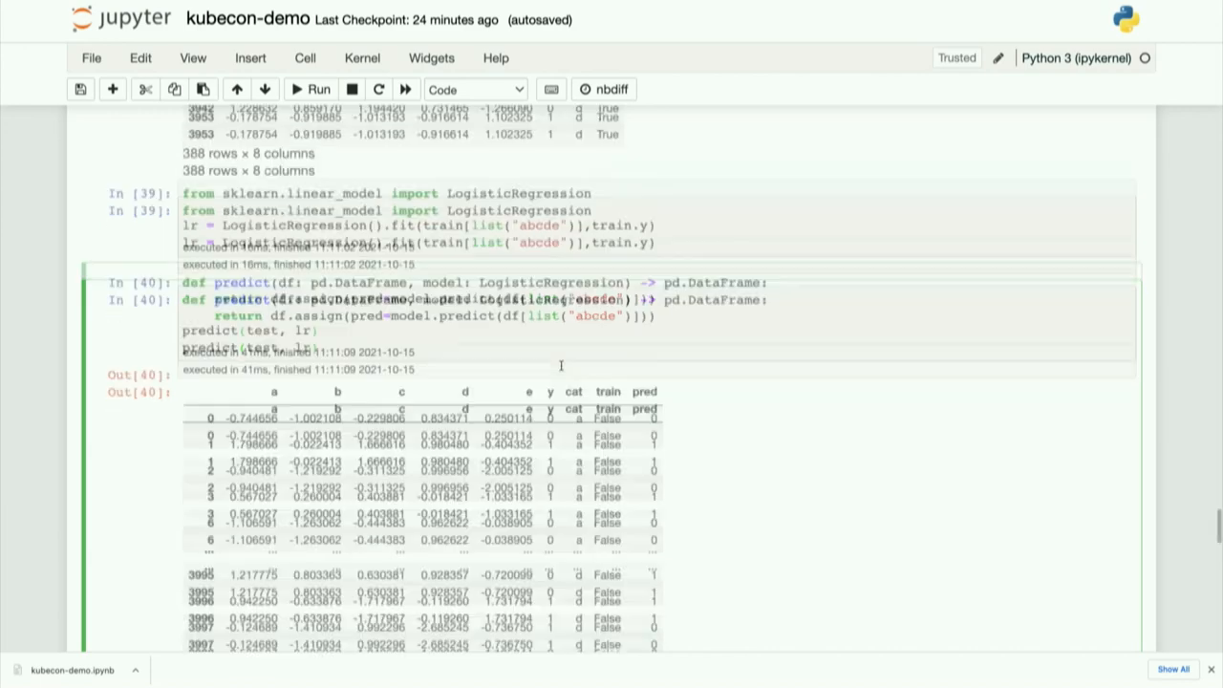
pyautogui.scroll(-3)
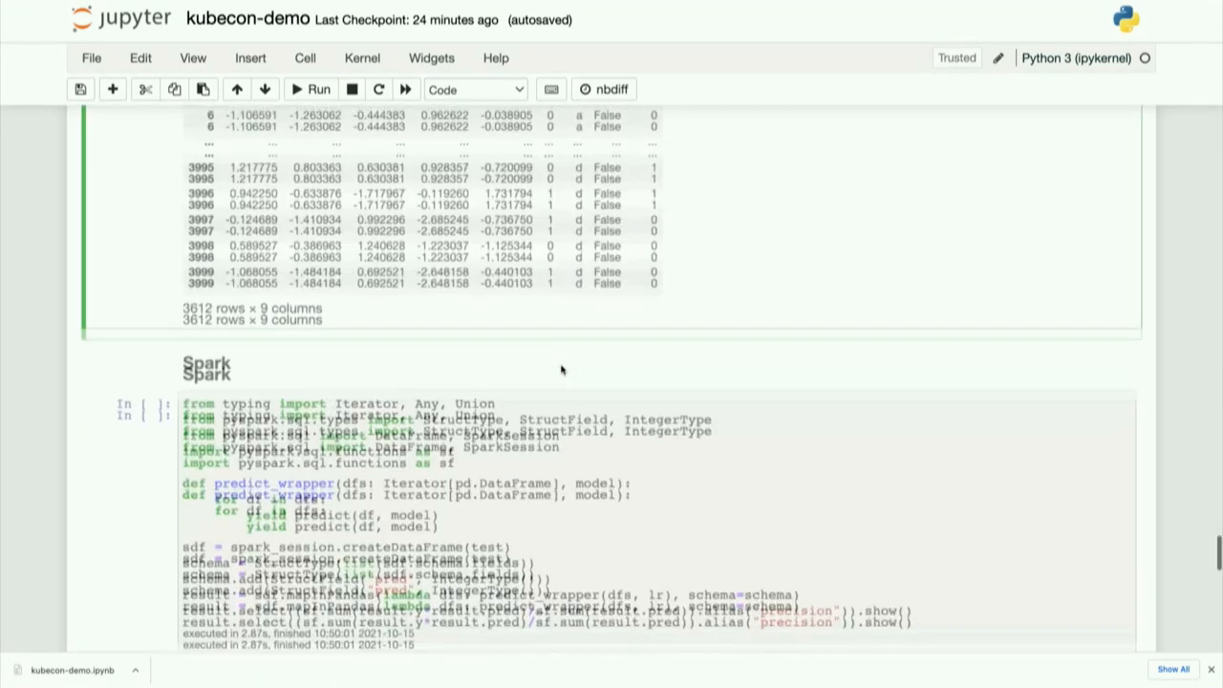
pyautogui.scroll(-3)
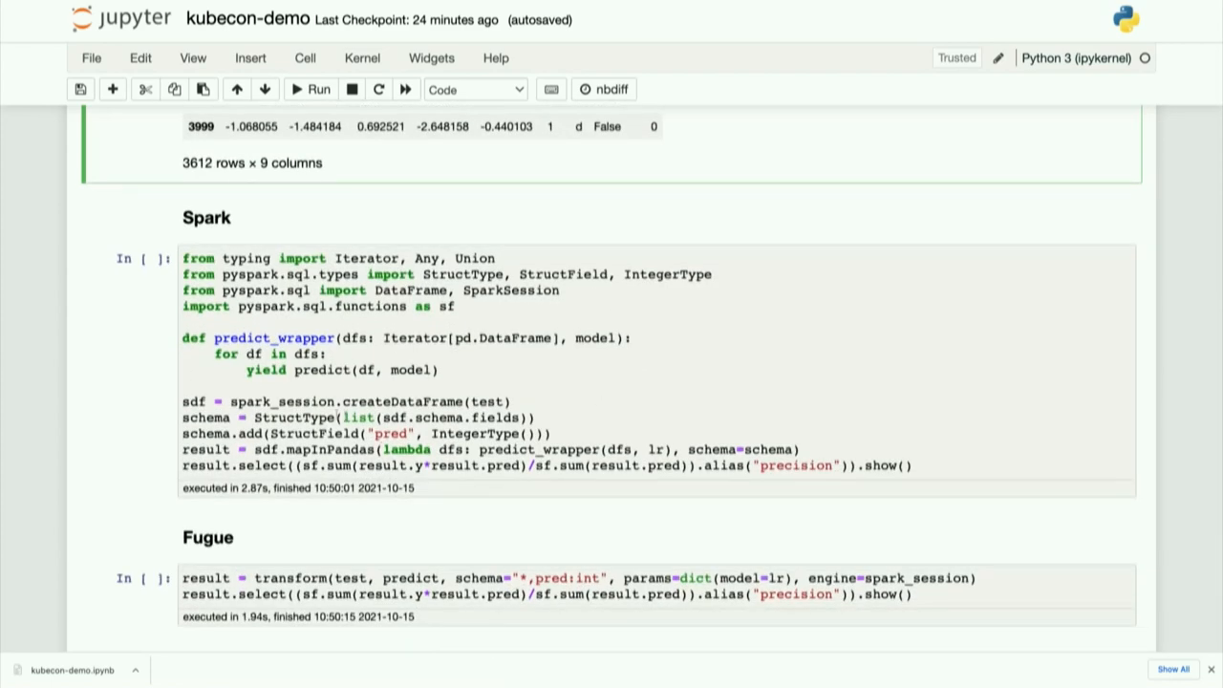
pyautogui.click(512, 402)
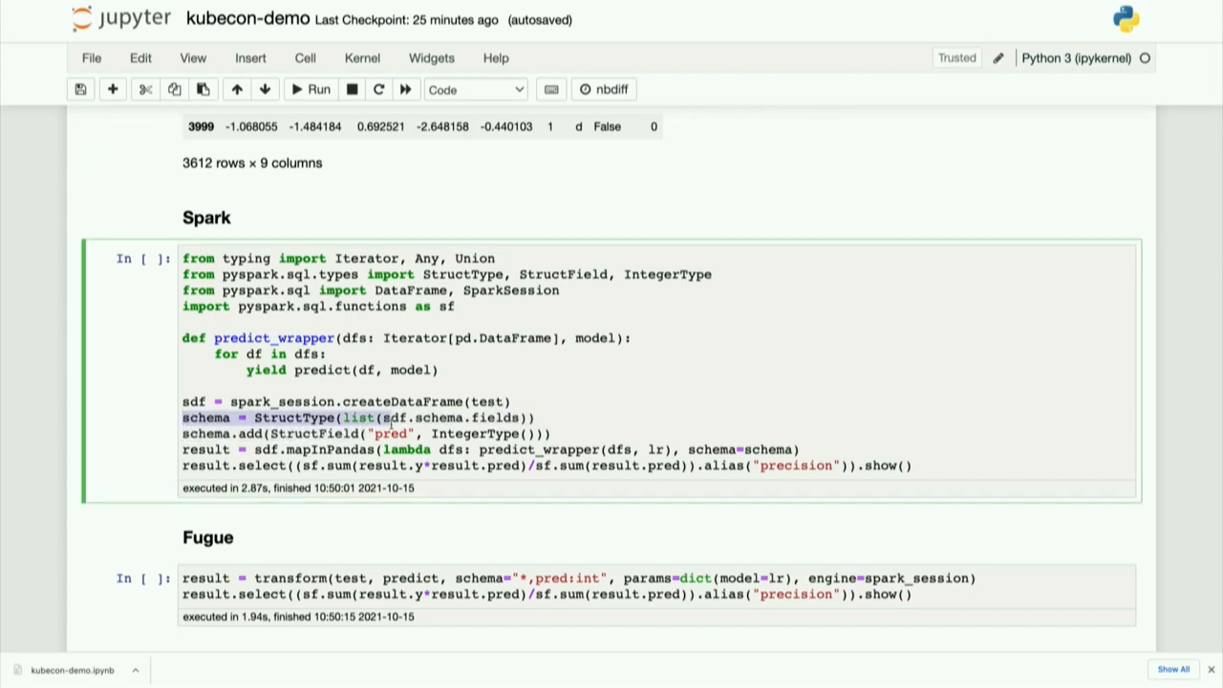
pyautogui.click(551, 431)
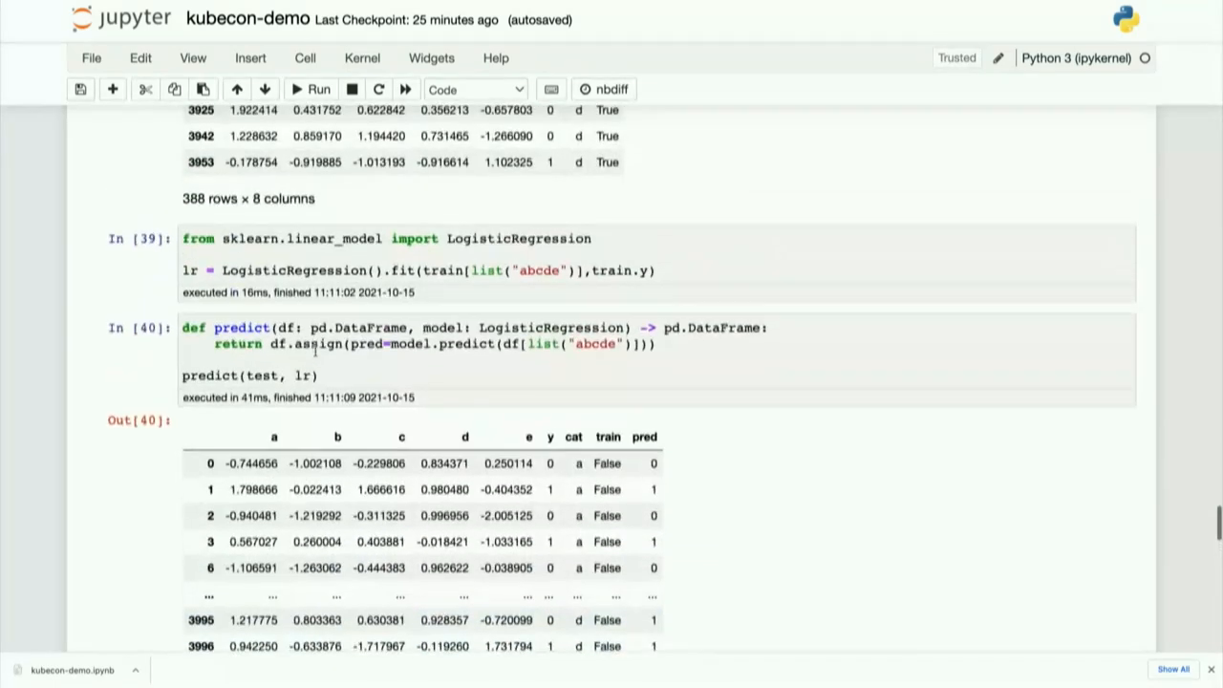
pyautogui.scroll(-3)
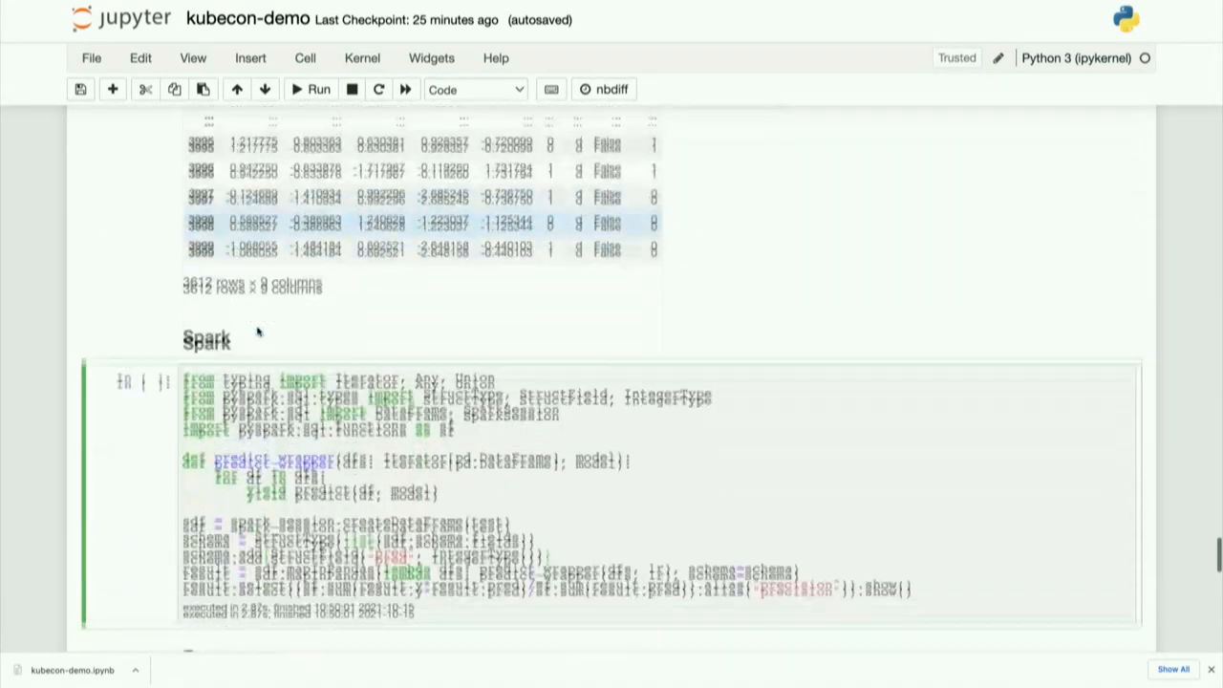
pyautogui.scroll(-3)
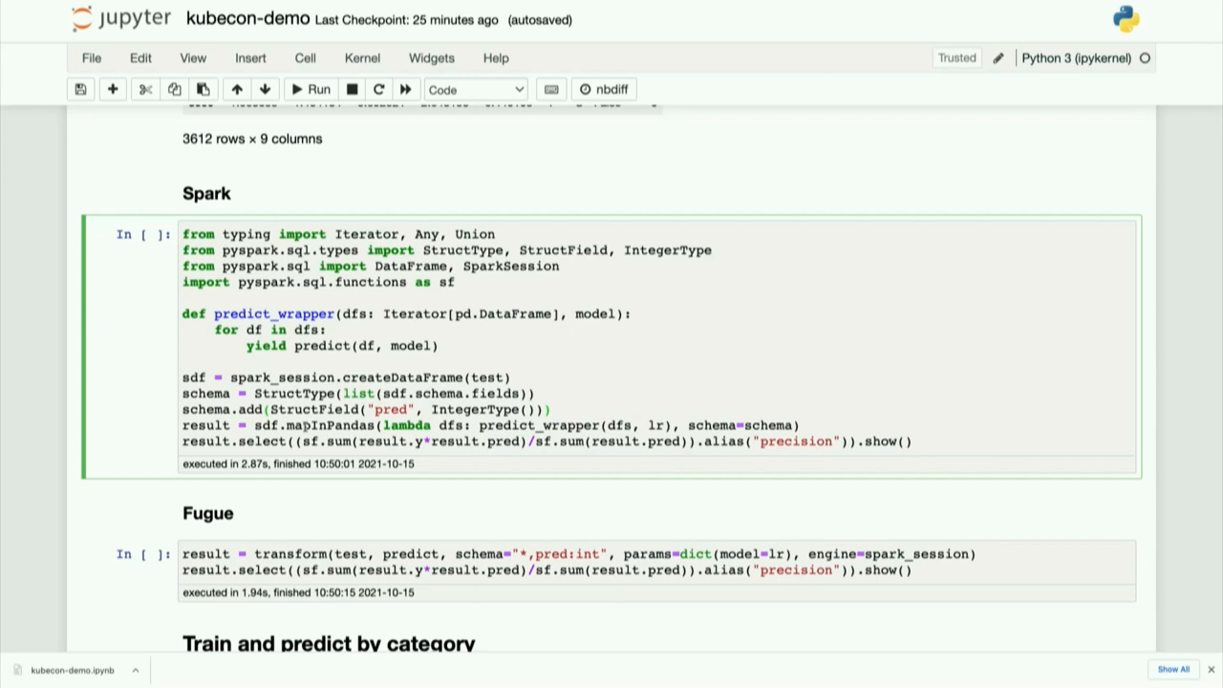
# Step: Highlight predict_wrapper and run the Spark cell, printing precision 0.7312676056338028
pyautogui.click(551, 409)
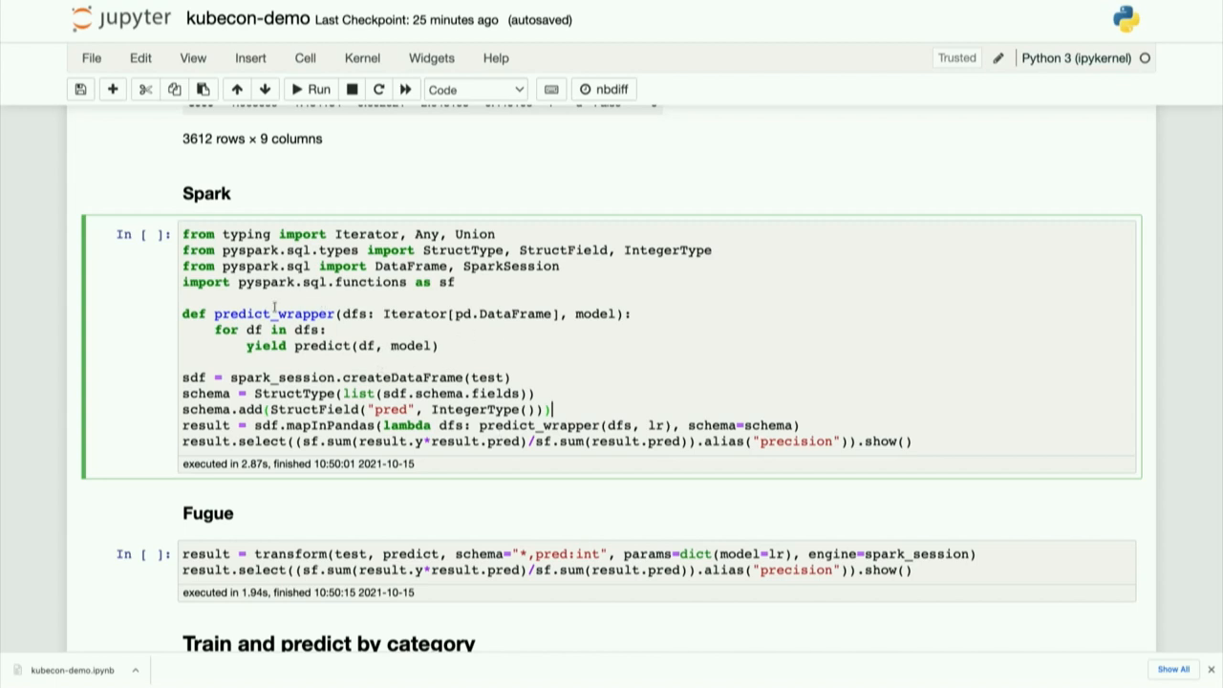
pyautogui.doubleClick(275, 314)
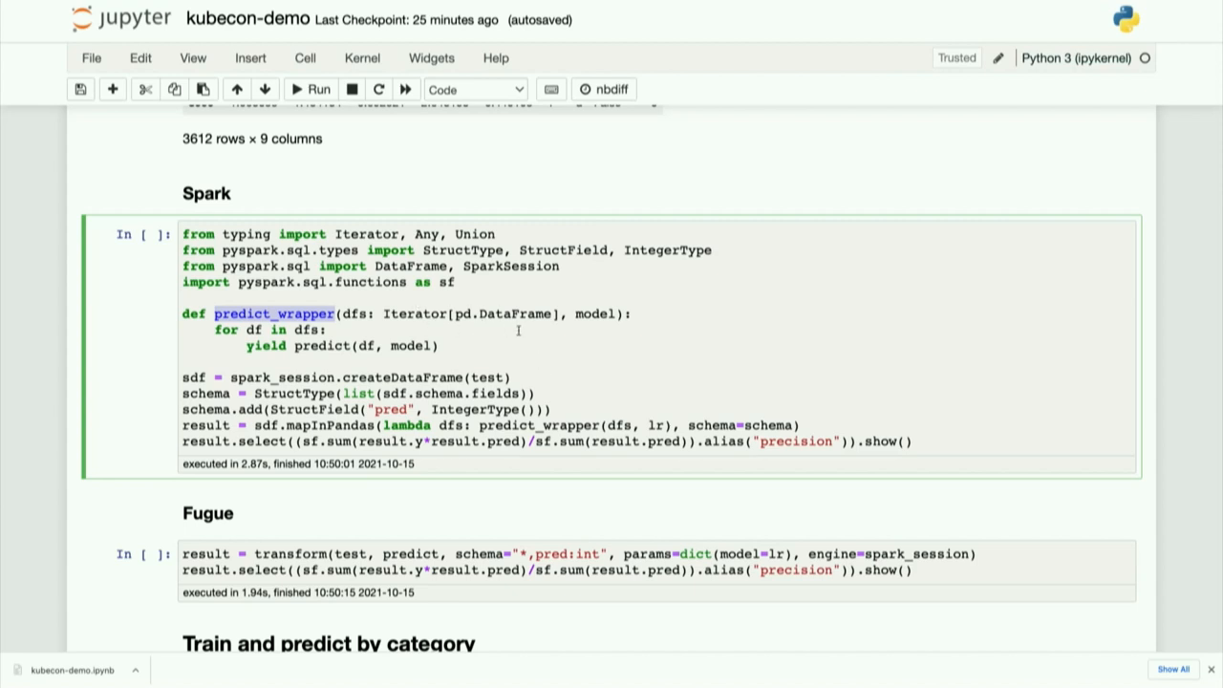
pyautogui.moveTo(615, 333)
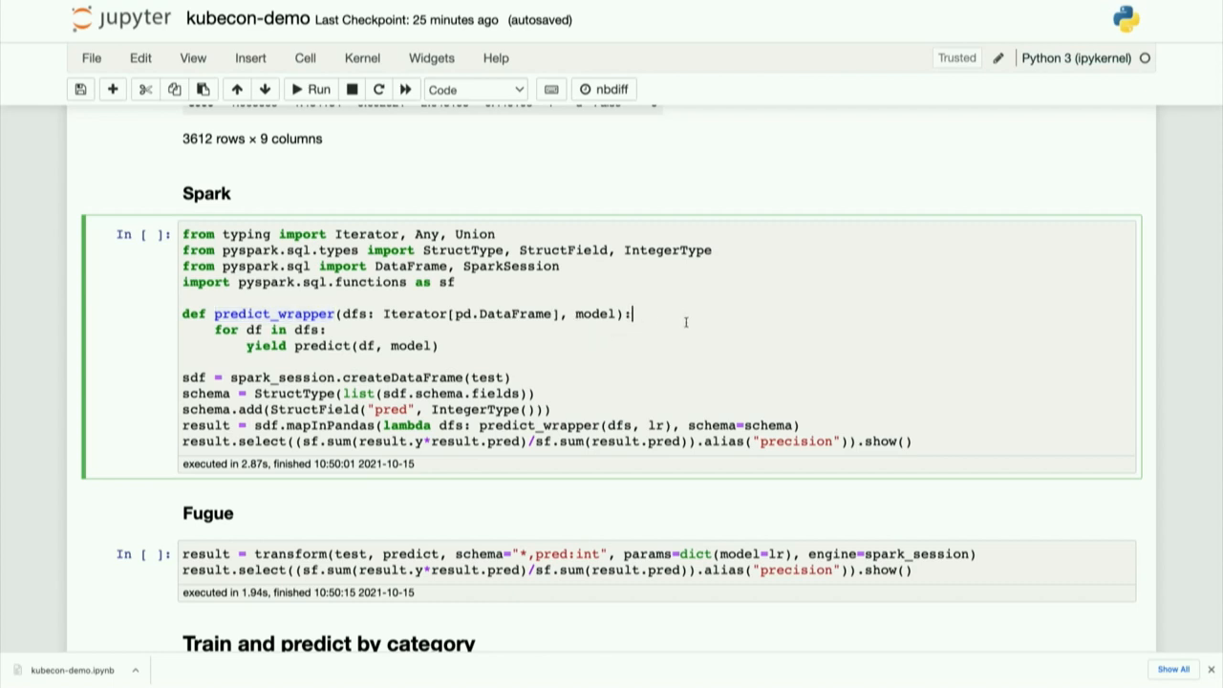
pyautogui.moveTo(671, 367)
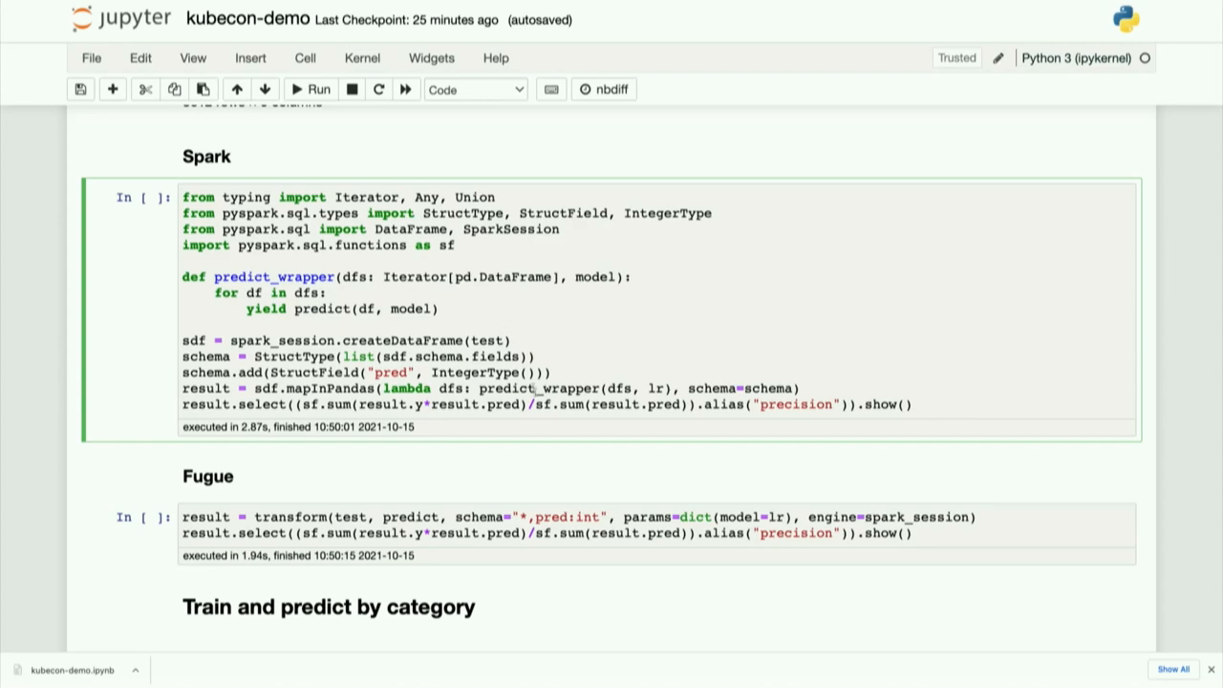
pyautogui.moveTo(751, 339)
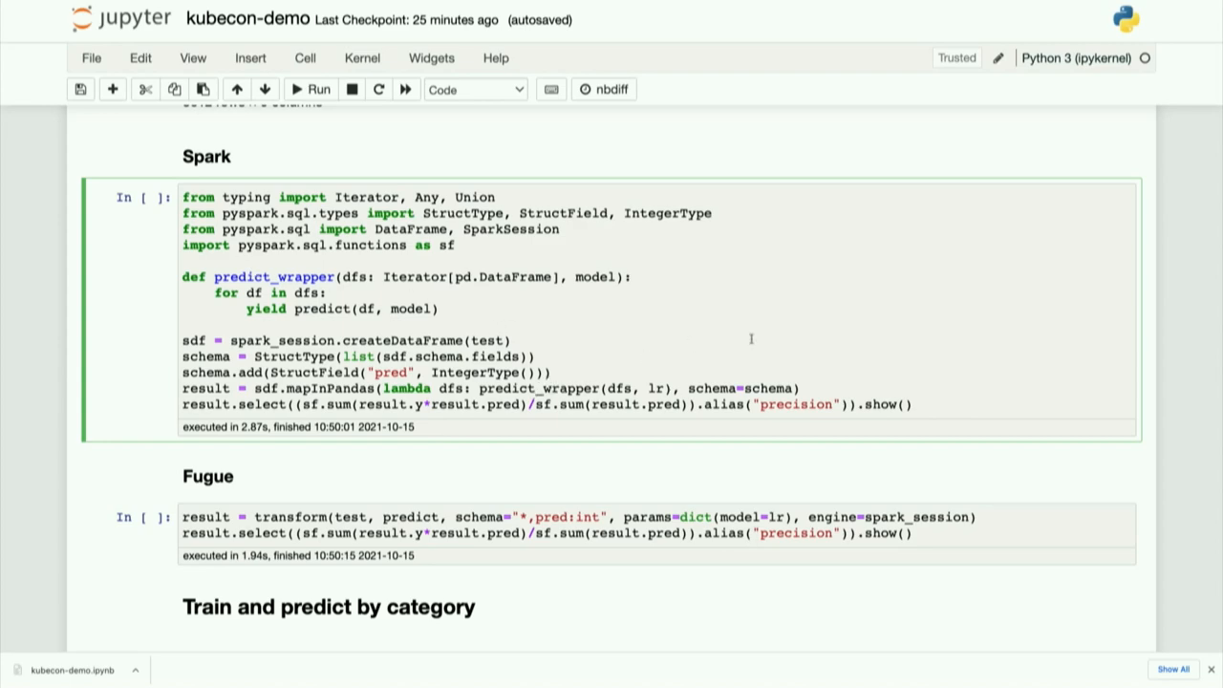
pyautogui.scroll(-3)
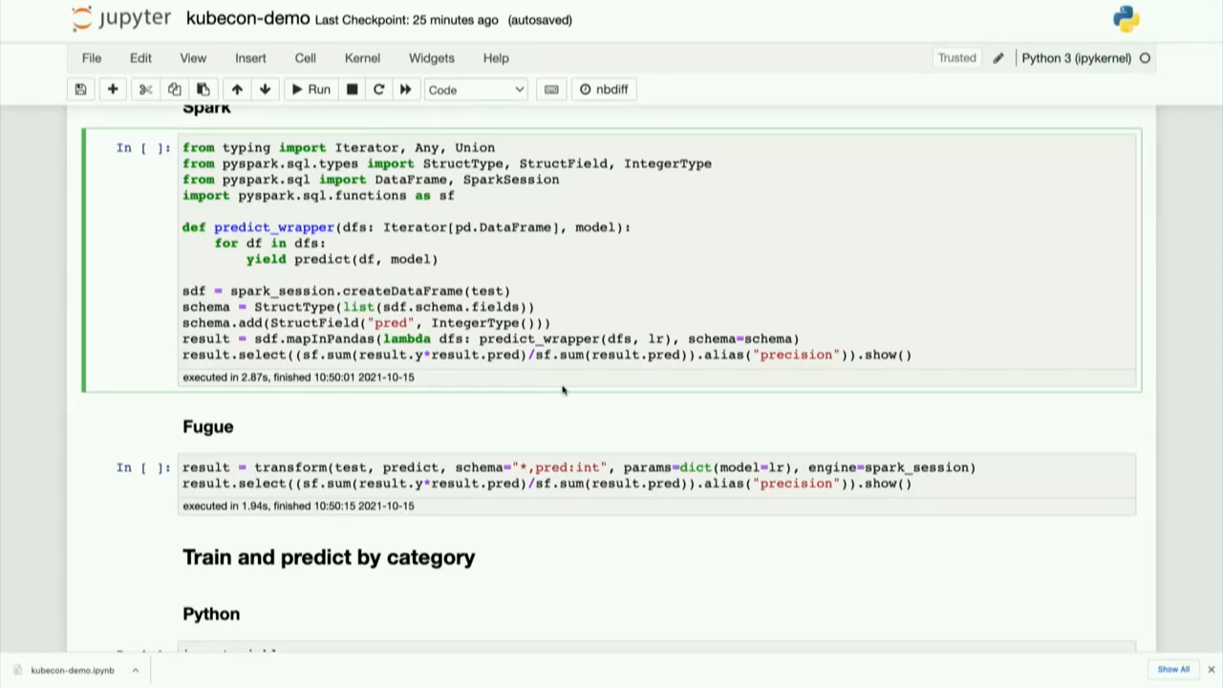
pyautogui.click(630, 227)
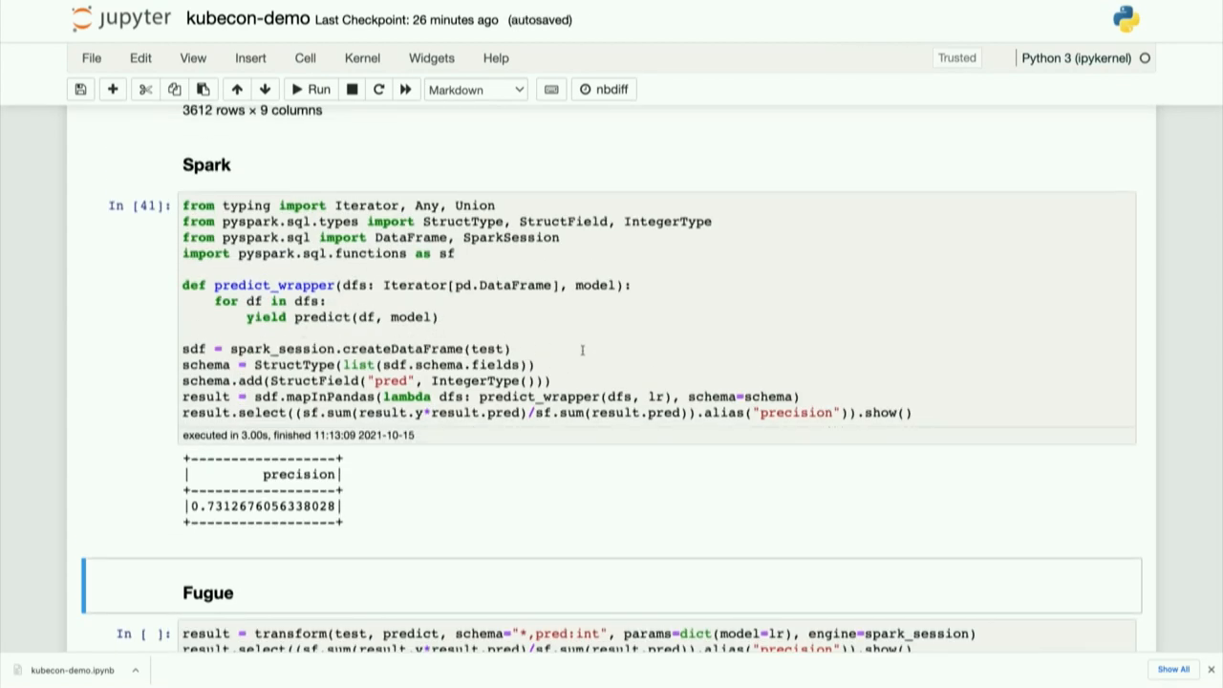
pyautogui.moveTo(523, 335)
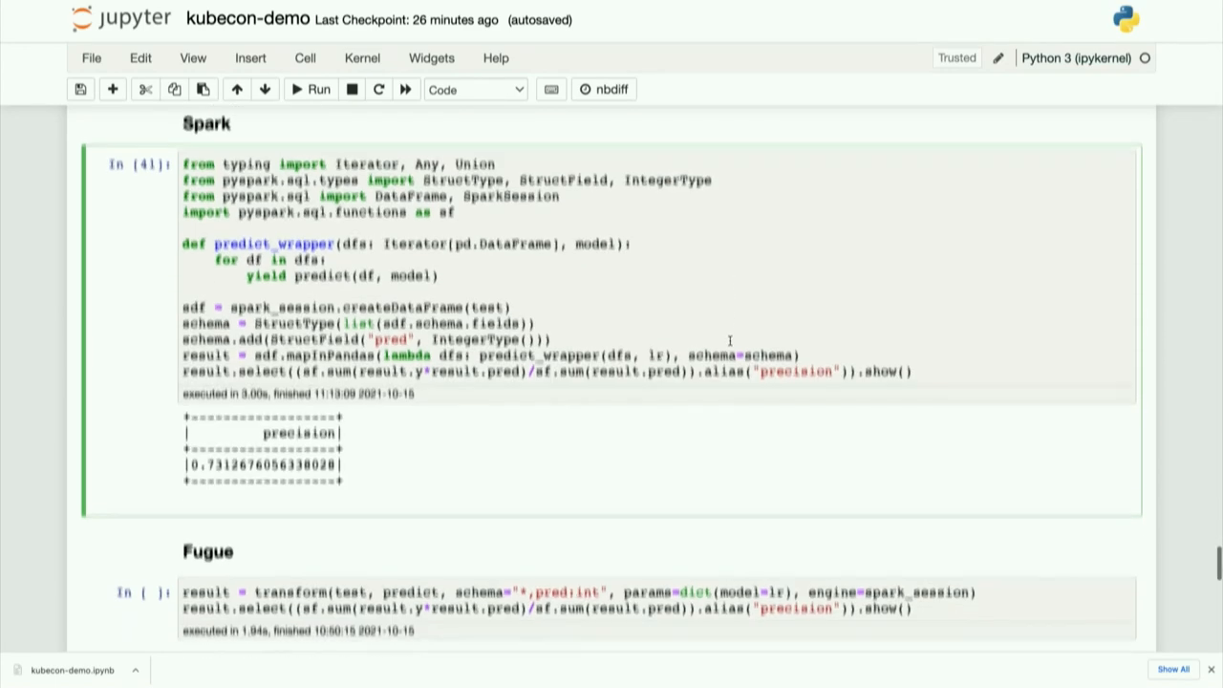
# Step: Run the Fugue transform prediction cell on the Spark engine, printing the same precision 0.7312676056338028
pyautogui.scroll(-3)
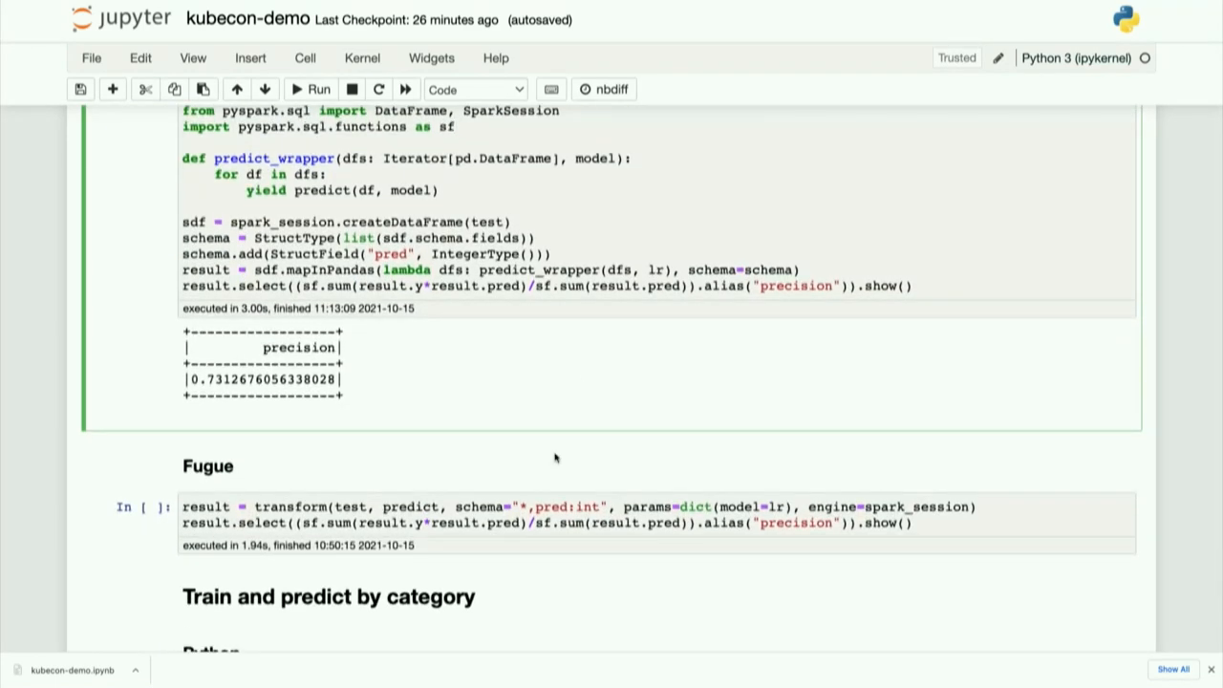
pyautogui.scroll(-3)
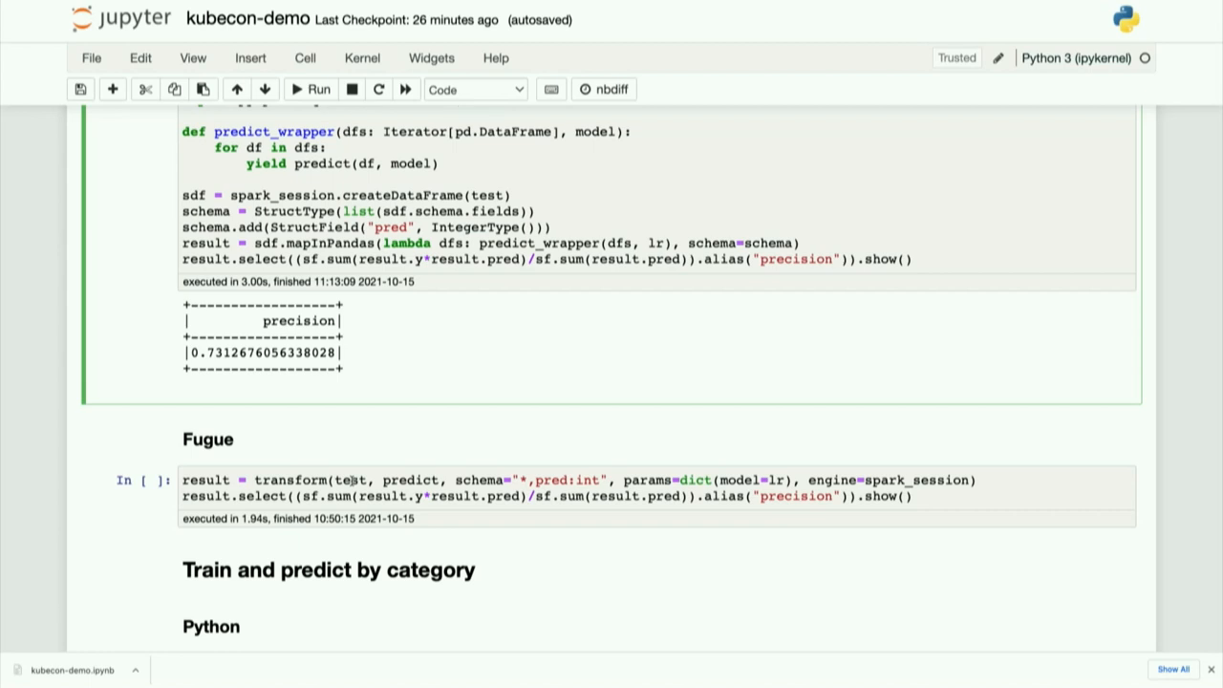
pyautogui.click(400, 480)
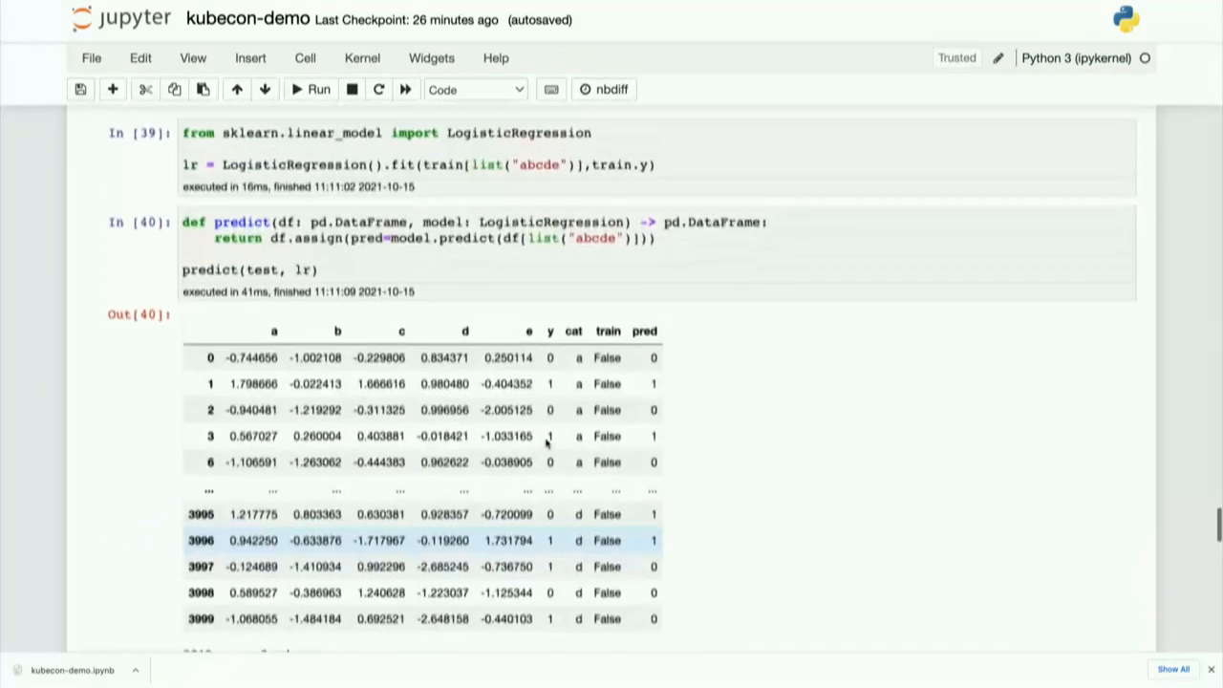
pyautogui.scroll(-3)
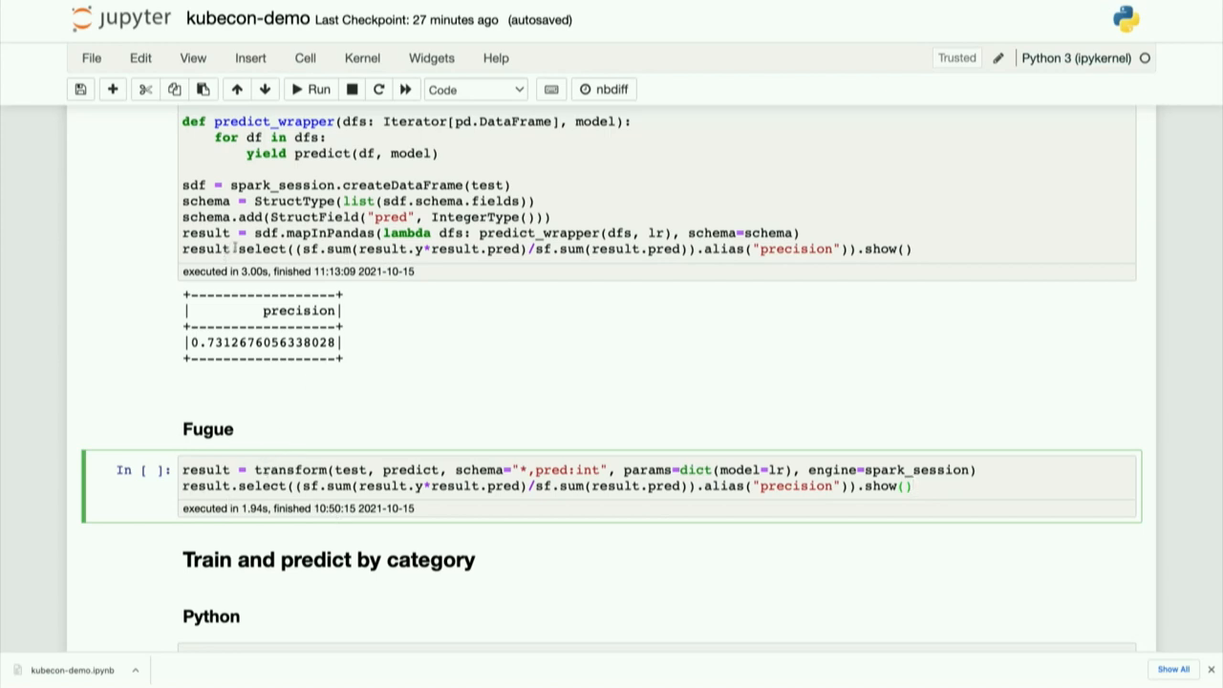
pyautogui.doubleClick(416, 248)
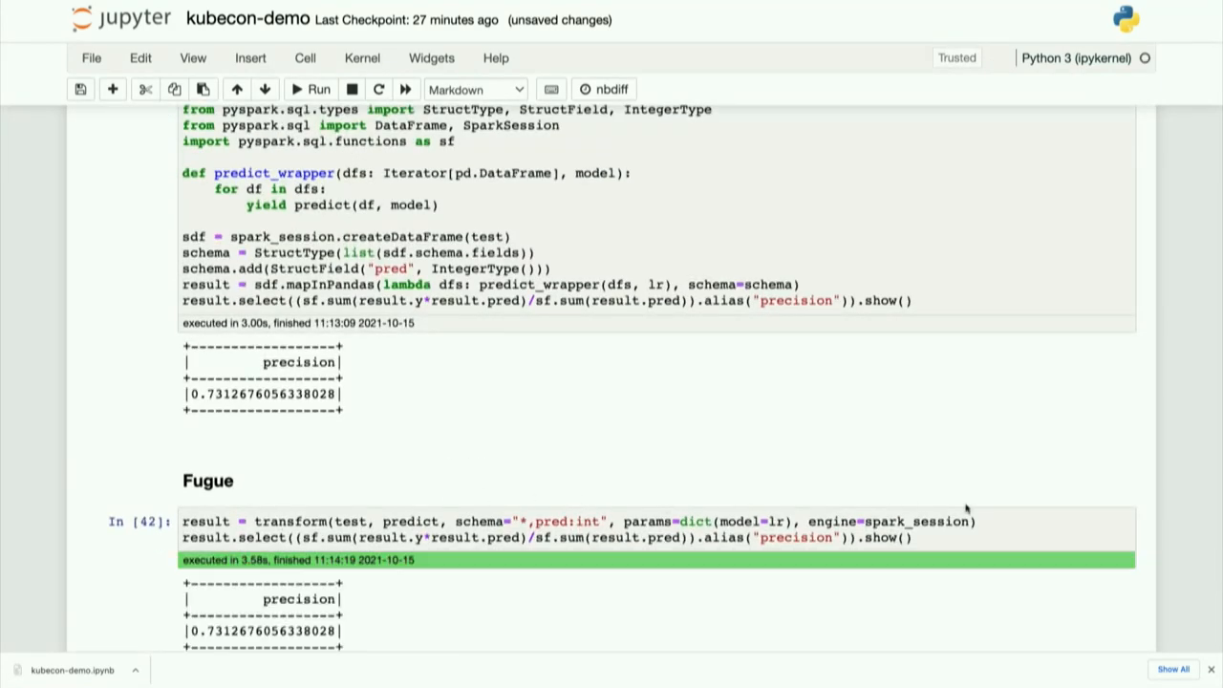
pyautogui.scroll(-3)
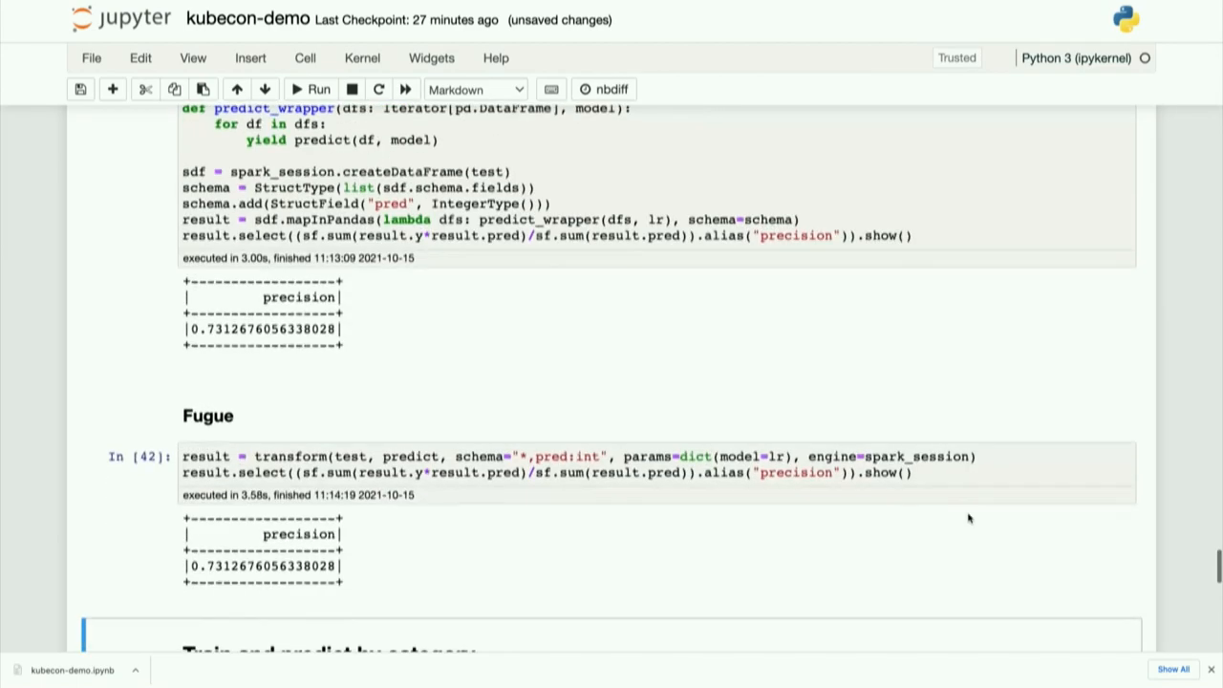
# Step: Run the Python cell defining train_cat and predict_cat under Train and predict by category
pyautogui.scroll(-3)
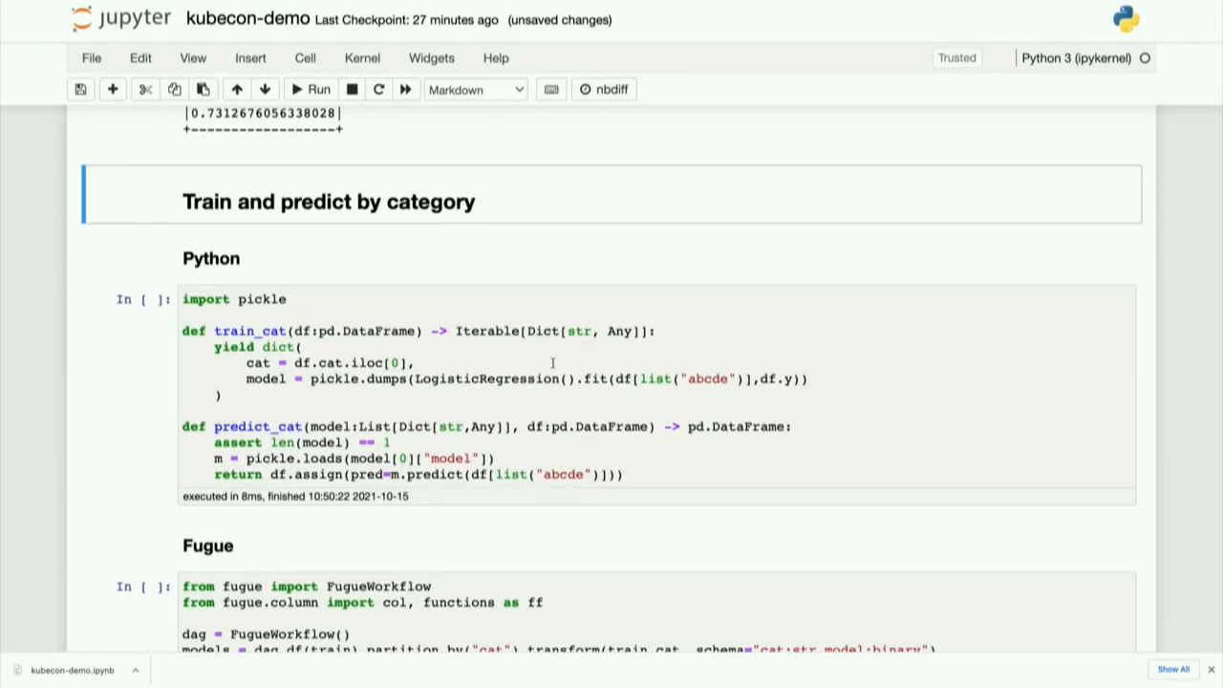
pyautogui.scroll(-3)
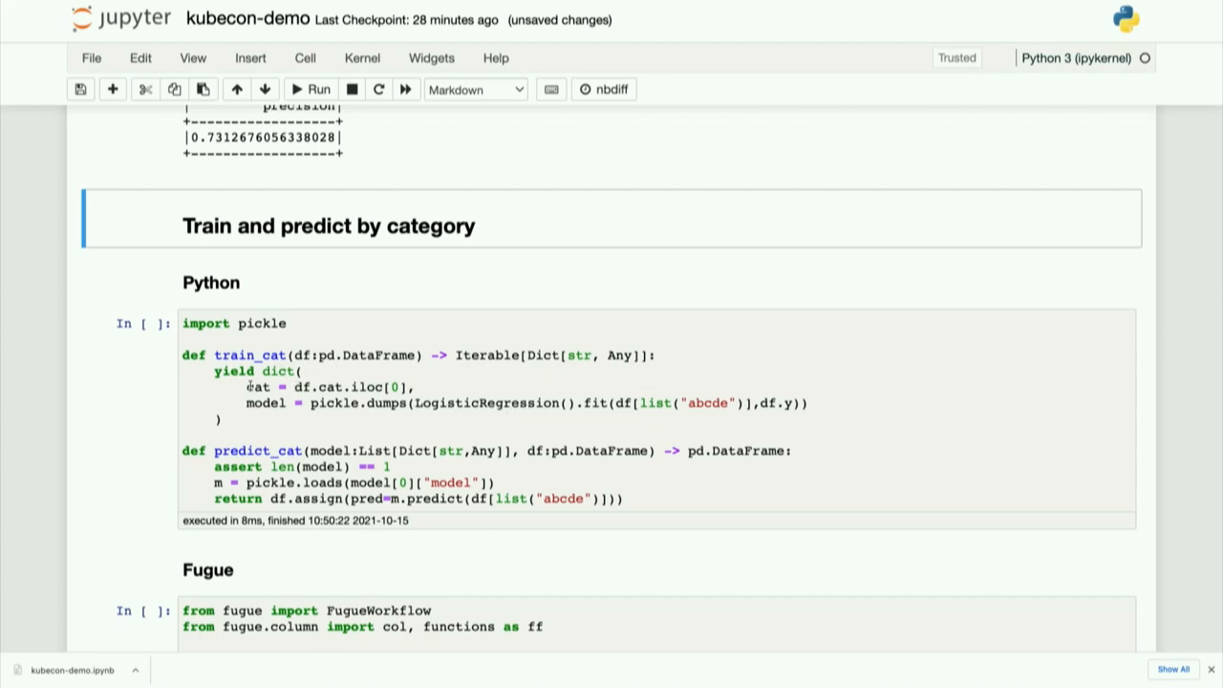
pyautogui.doubleClick(257, 387)
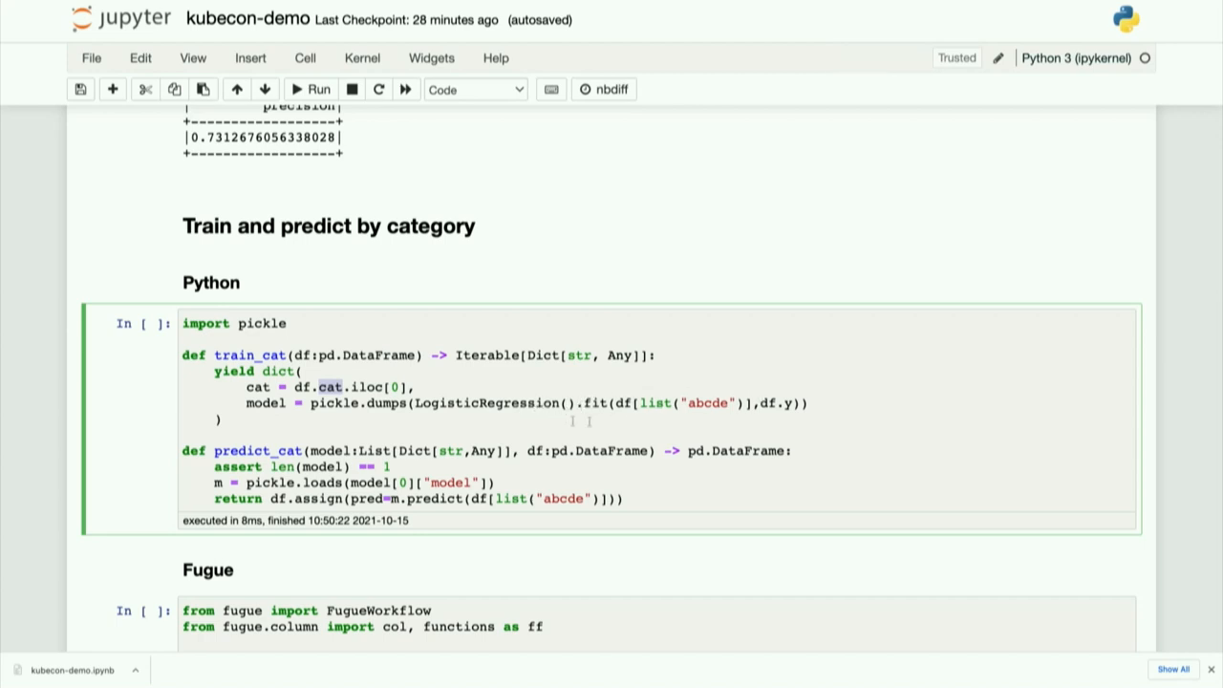
pyautogui.moveTo(443, 413)
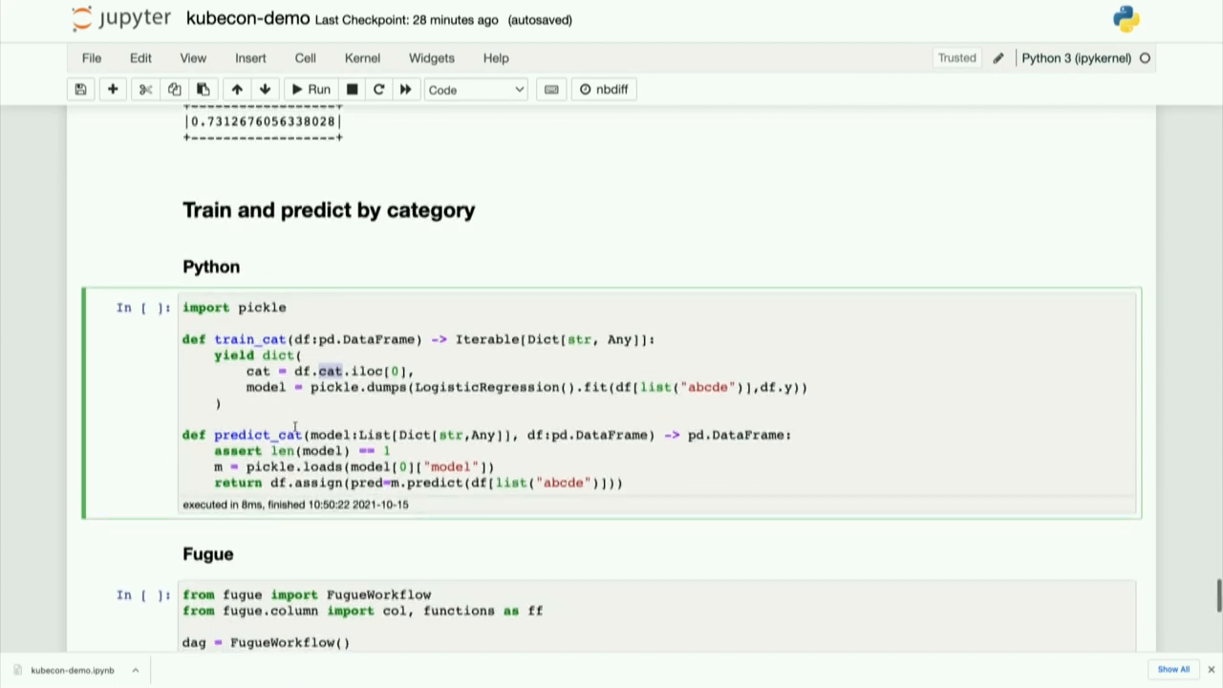
pyautogui.scroll(-3)
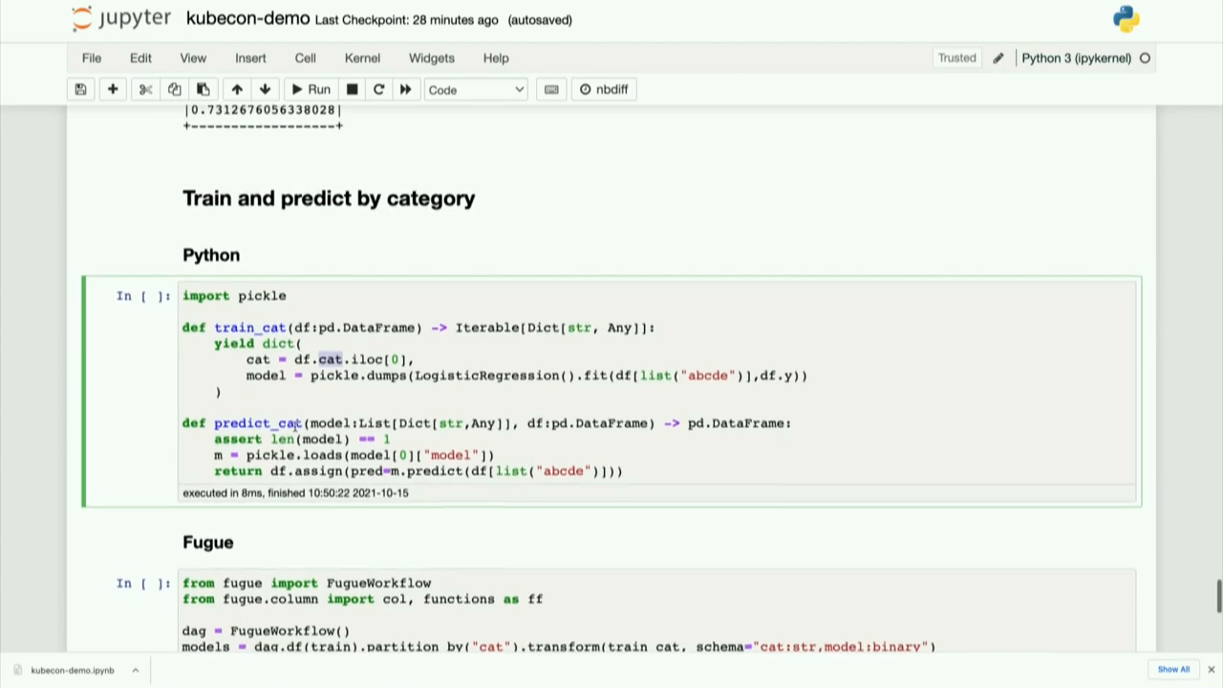
pyautogui.scroll(-3)
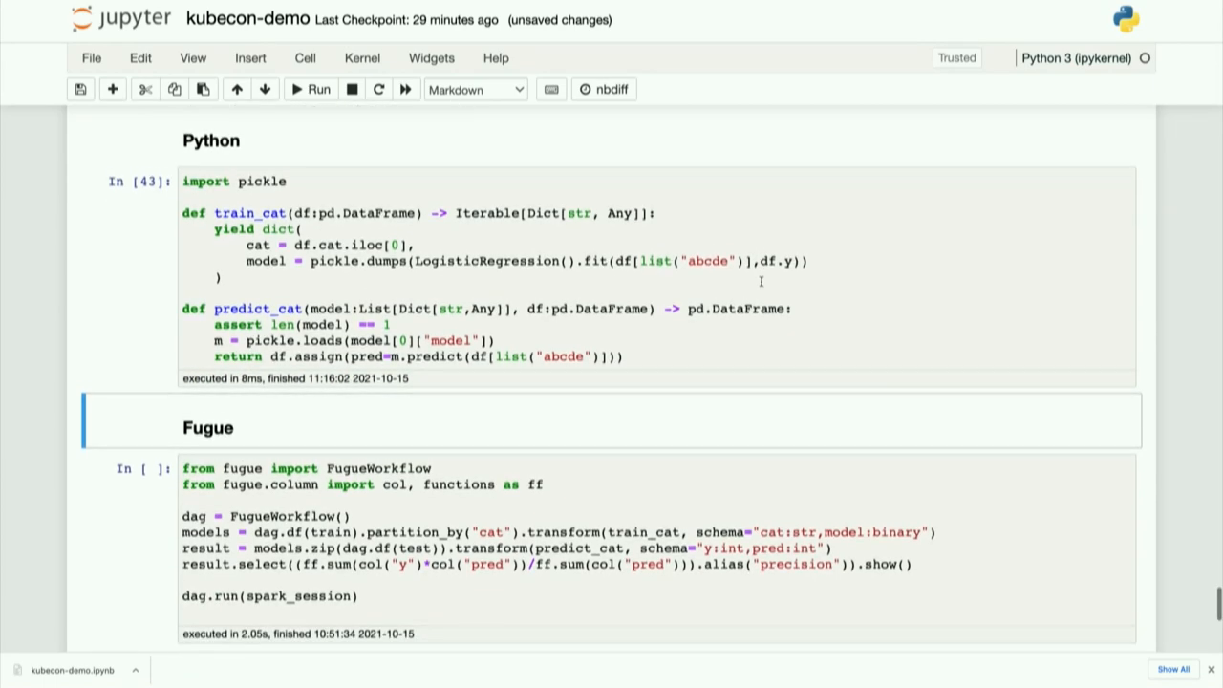
# Step: Run the FugueWorkflow per-category training and prediction cell, which prints SettingWithCopyWarning messages
pyautogui.scroll(-3)
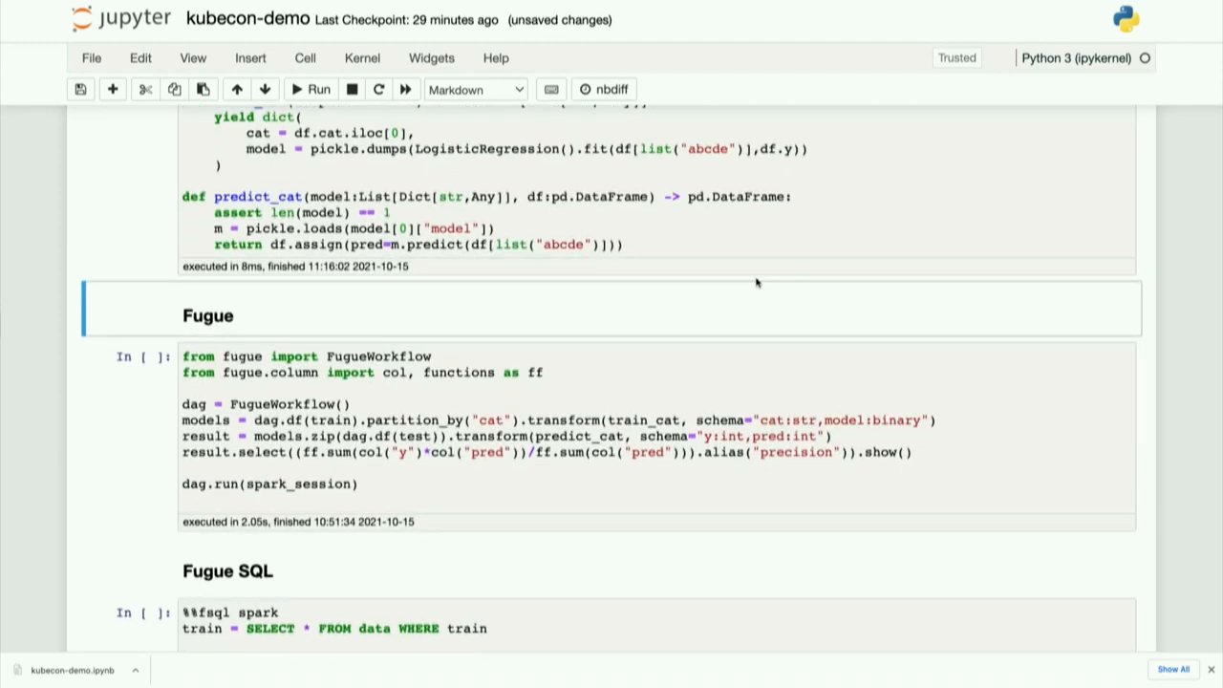
pyautogui.scroll(3)
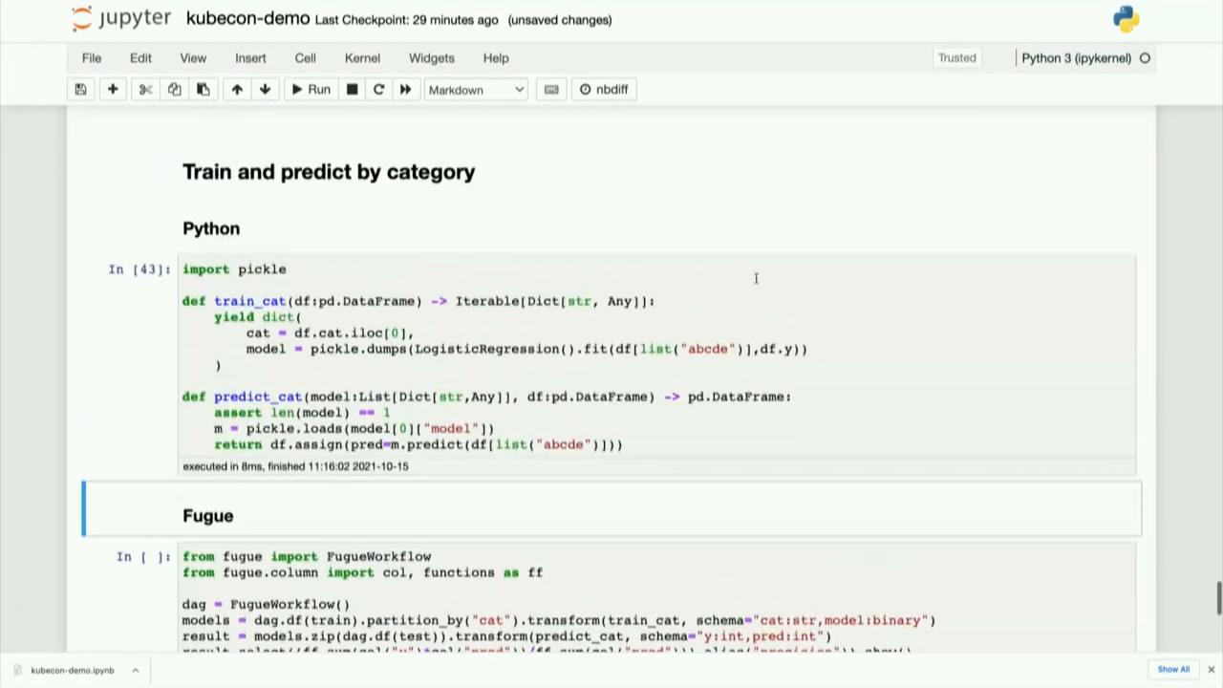
pyautogui.scroll(3)
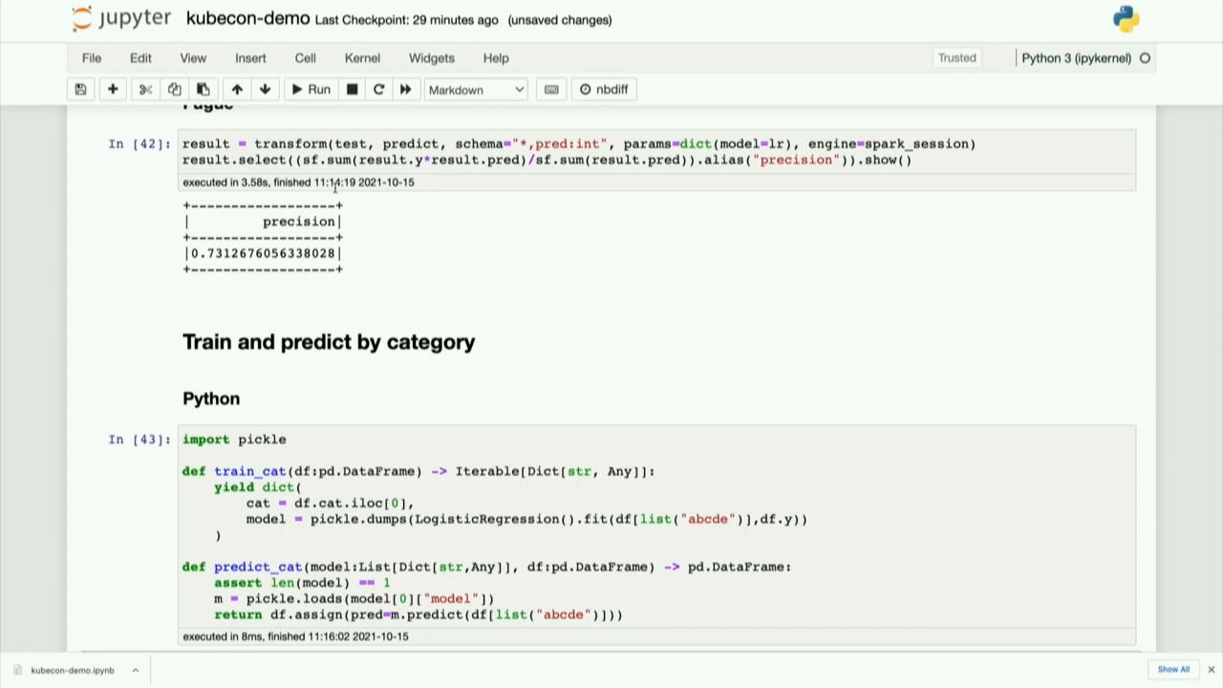
pyautogui.scroll(-3)
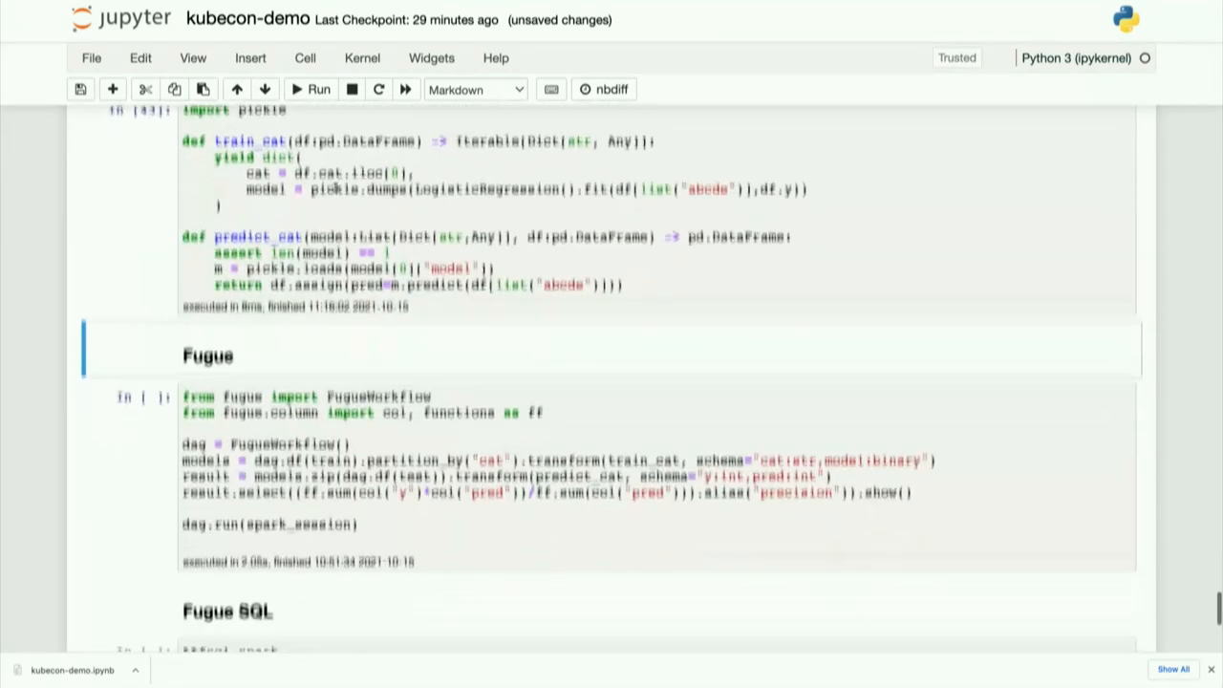
pyautogui.scroll(-3)
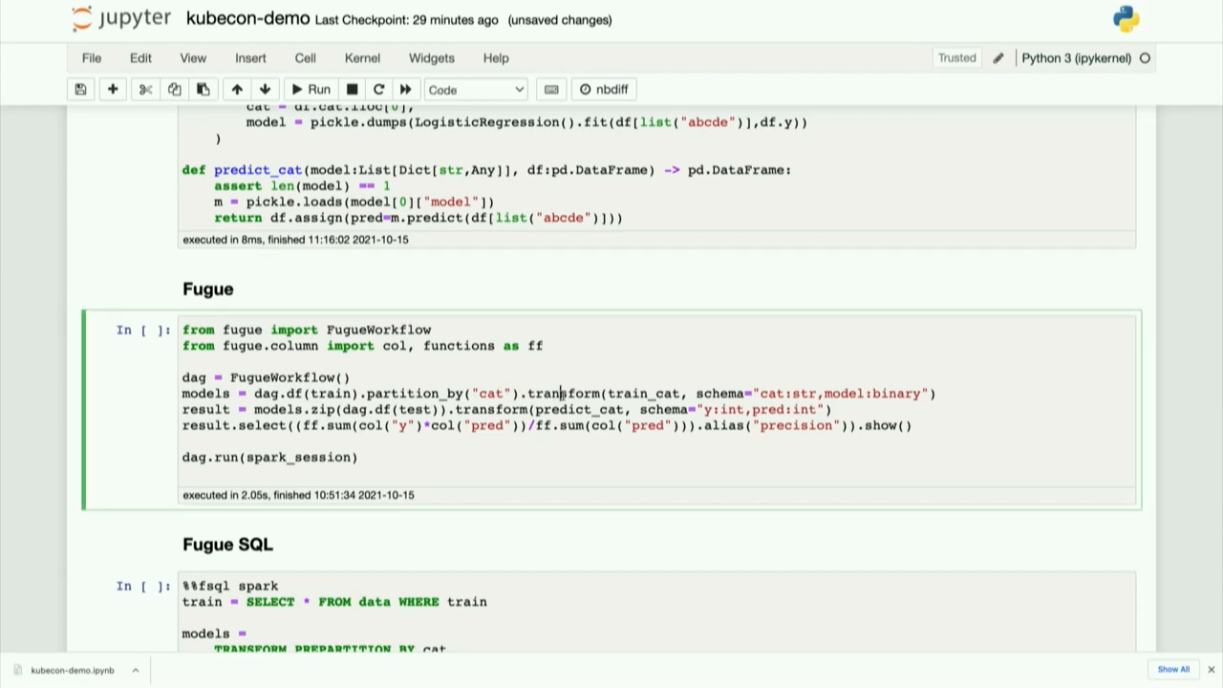
pyautogui.doubleClick(642, 393)
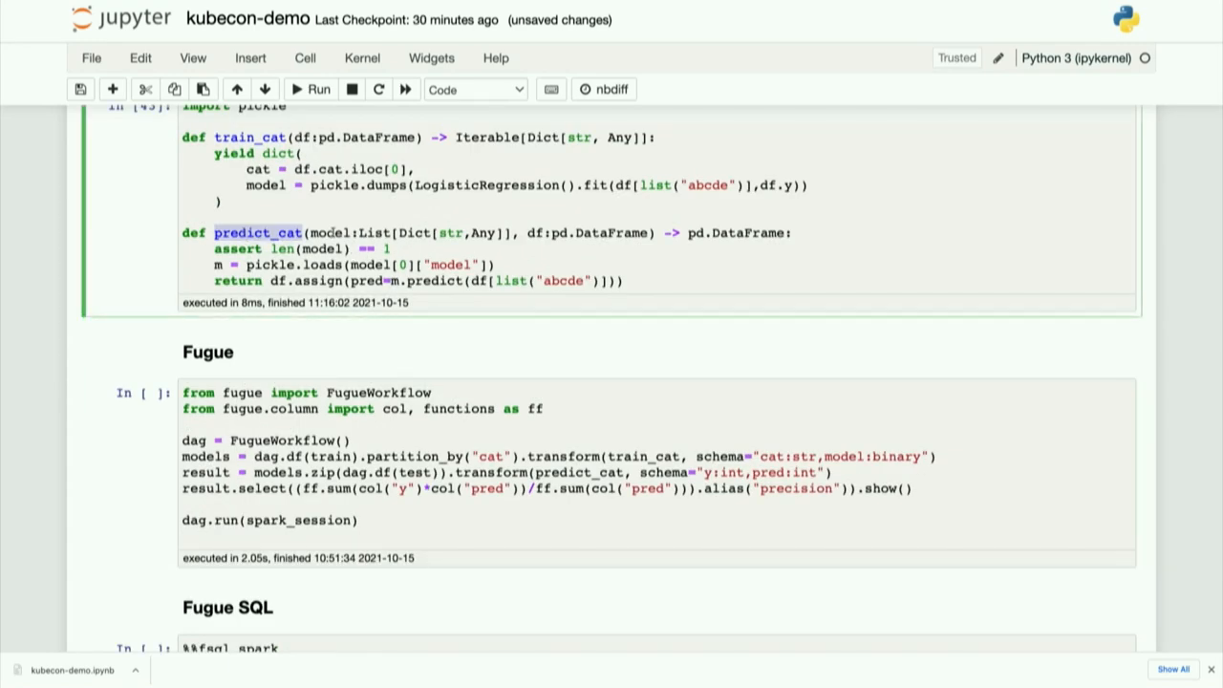
pyautogui.scroll(-3)
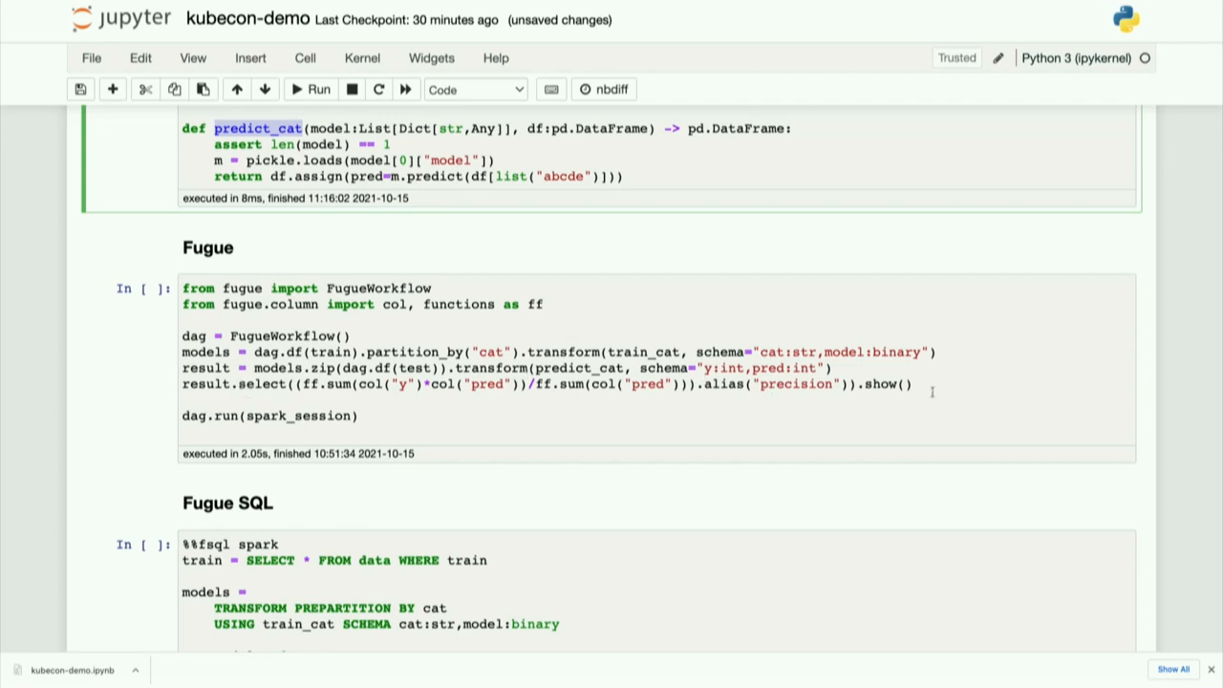
pyautogui.moveTo(933, 390)
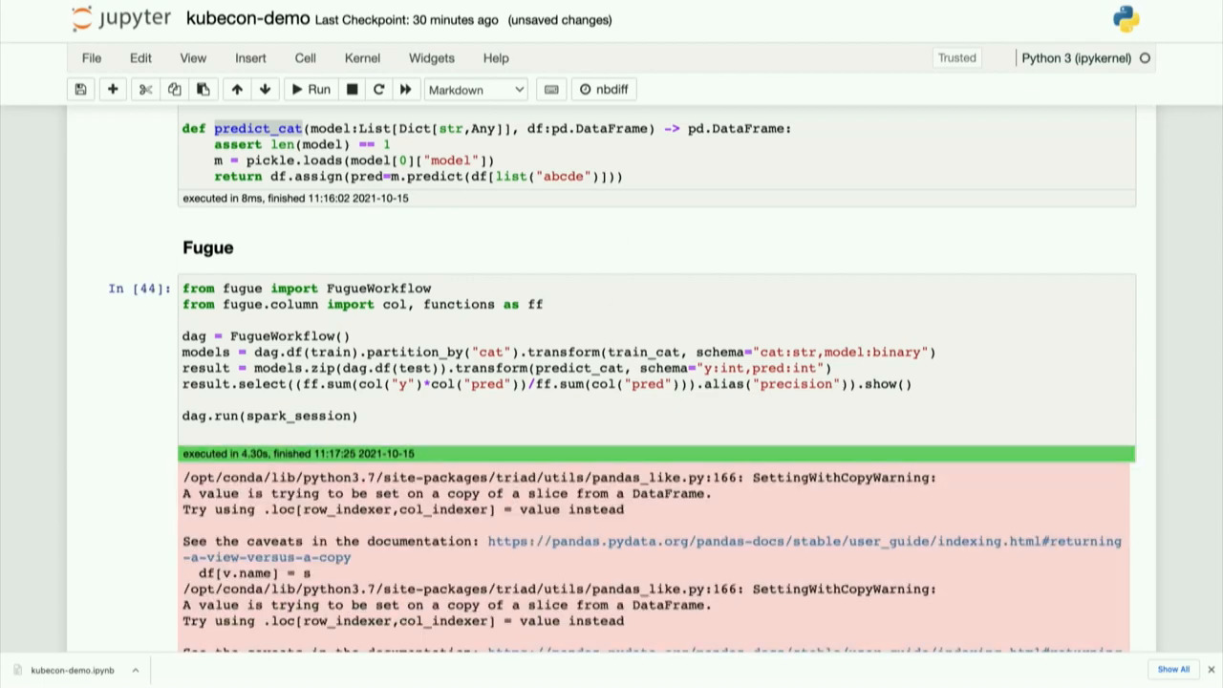
pyautogui.scroll(-3)
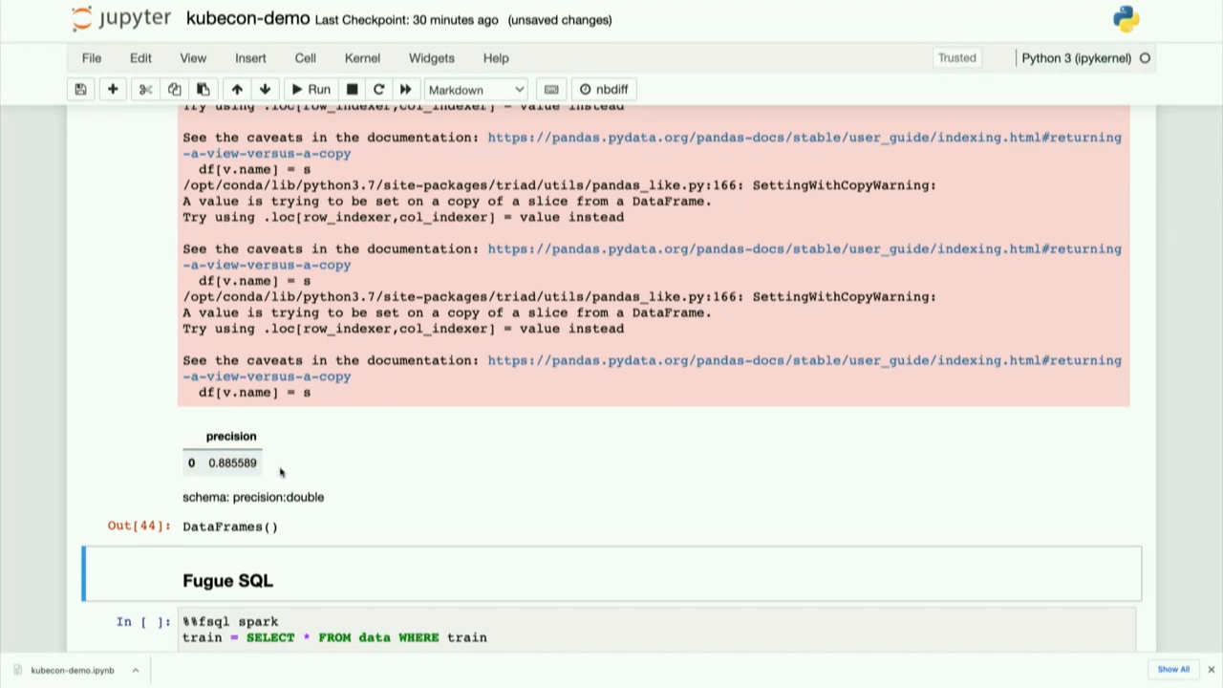
pyautogui.scroll(-3)
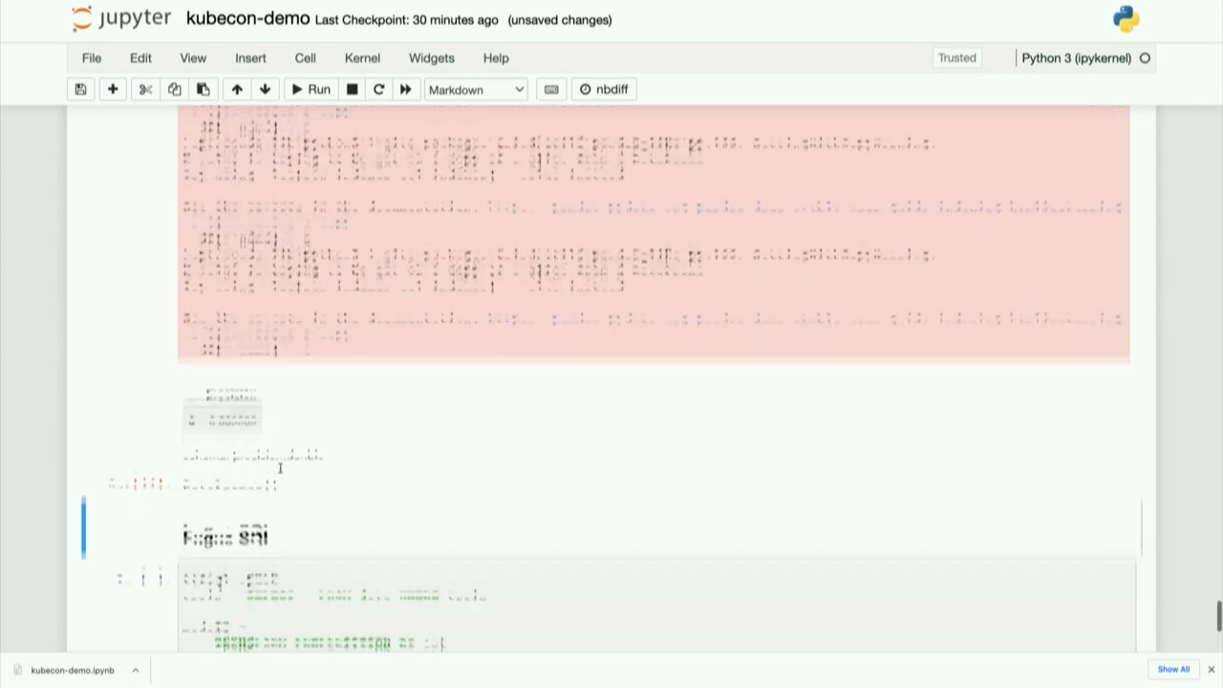
pyautogui.scroll(-3)
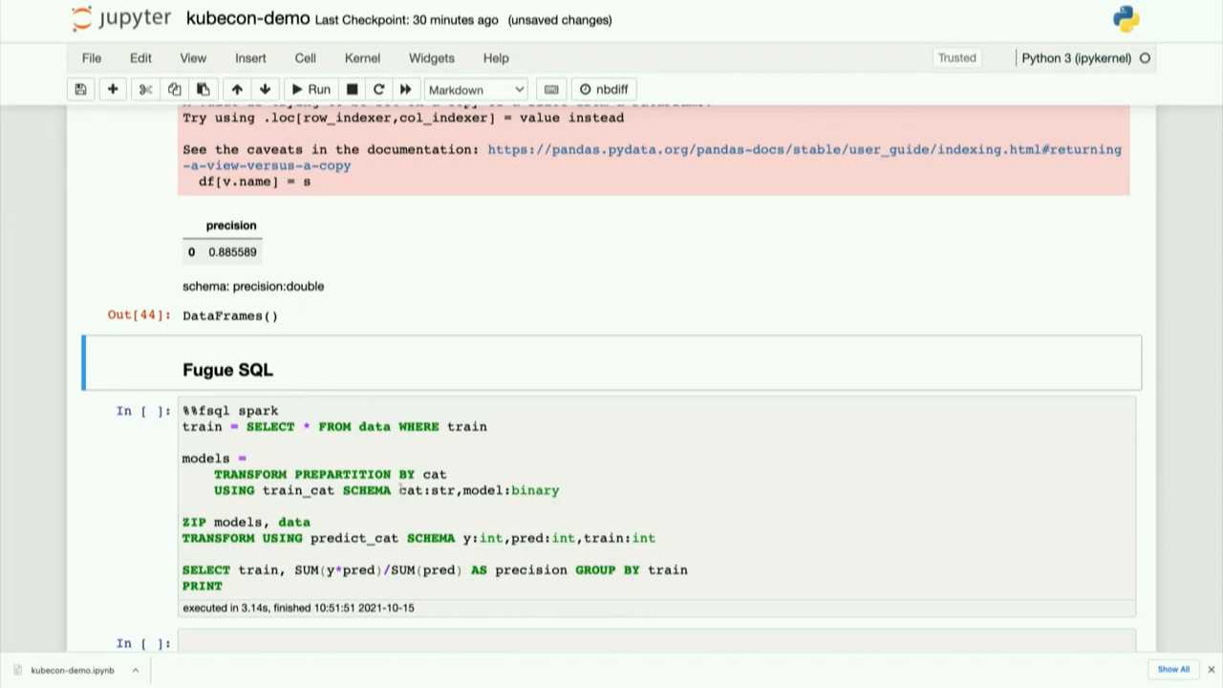
pyautogui.scroll(-3)
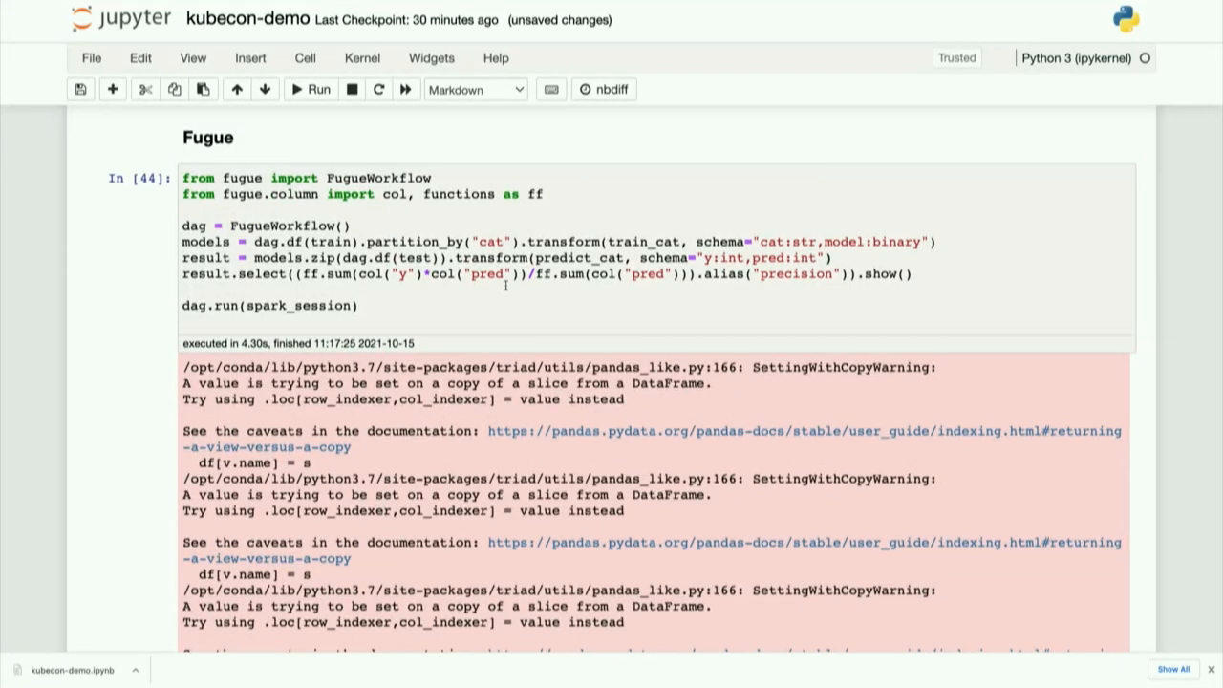
pyautogui.scroll(-3)
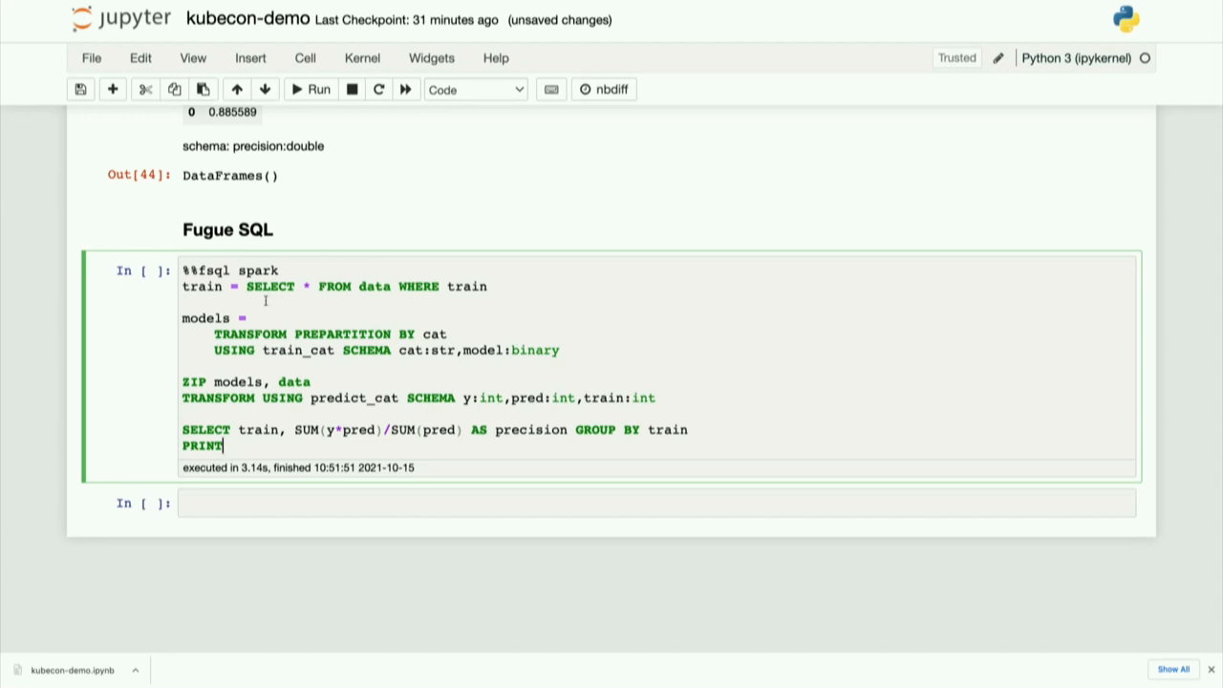
pyautogui.moveTo(452, 310)
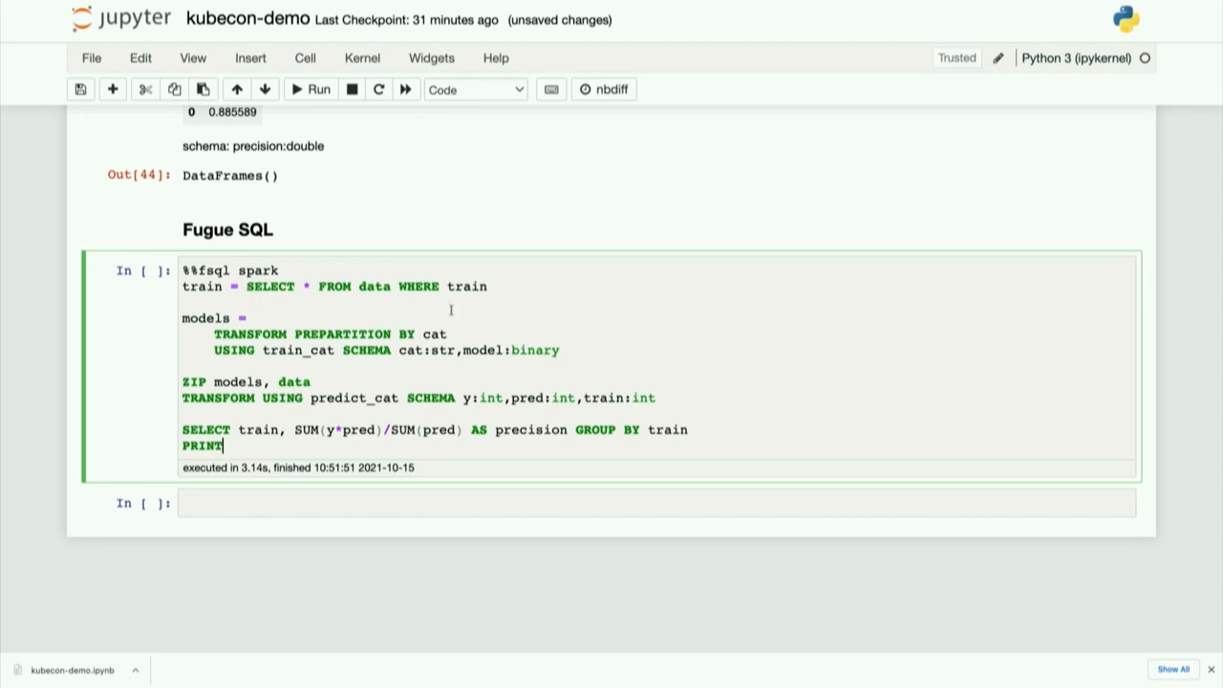
# Step: Highlight 'train' in the Fugue SQL precision-by-train query and run the cell
pyautogui.doubleClick(202, 287)
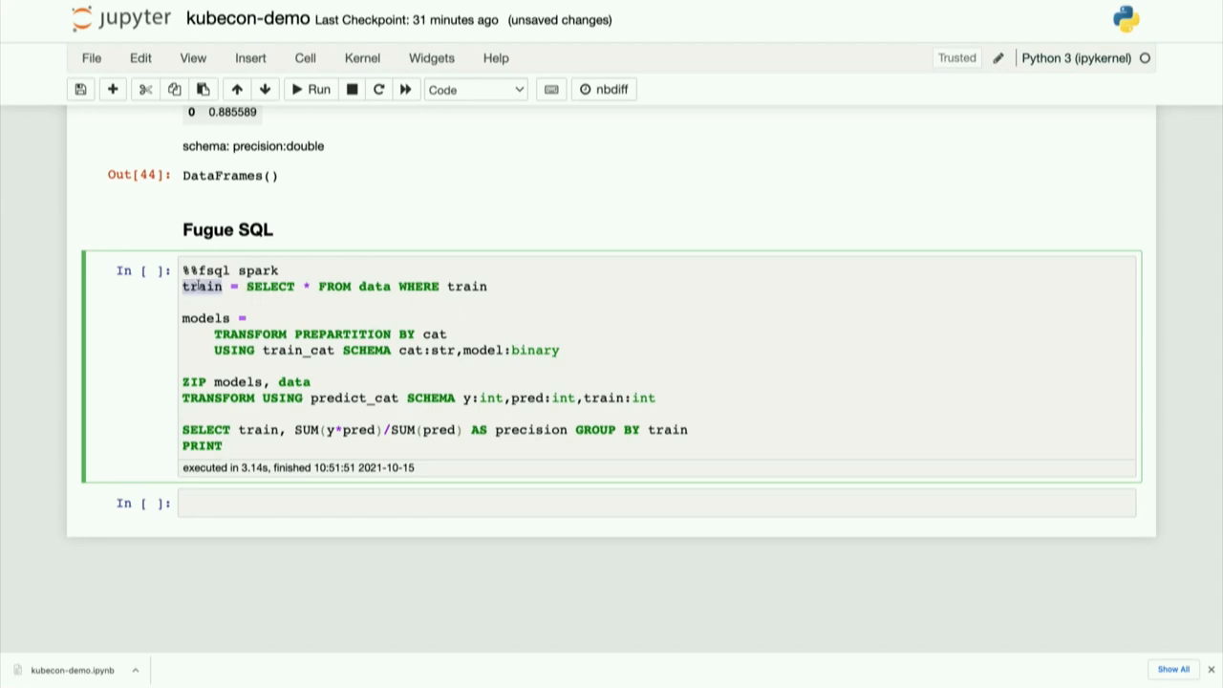
pyautogui.doubleClick(374, 287)
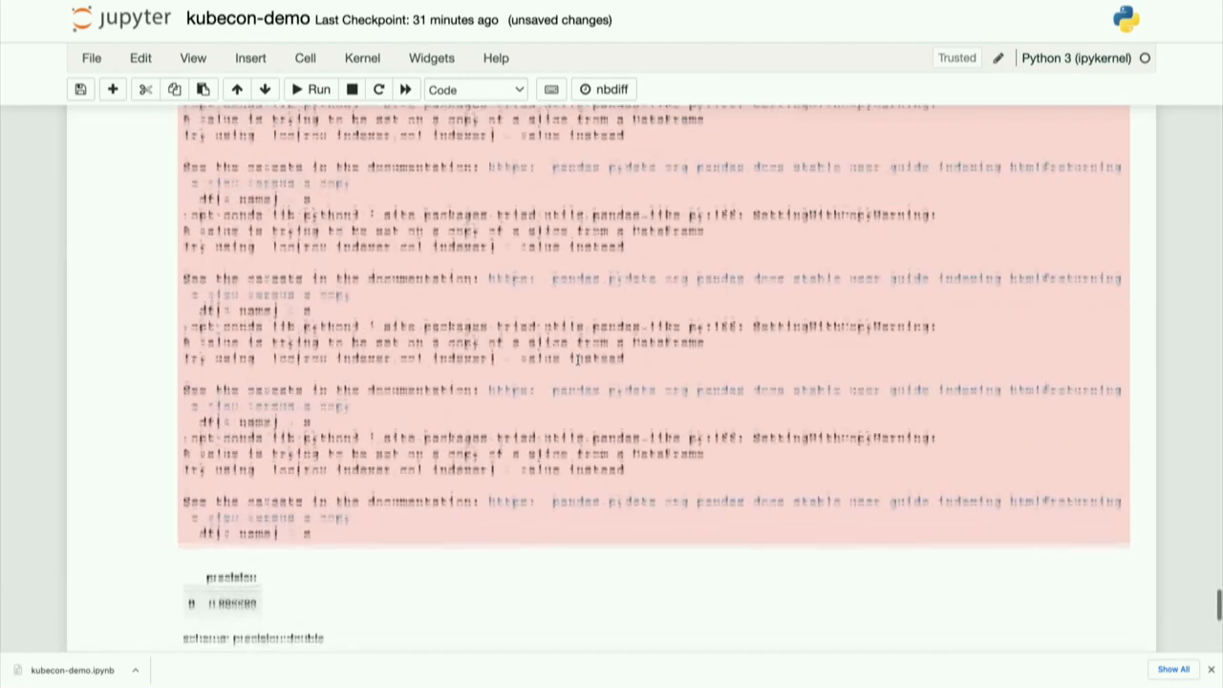
pyautogui.scroll(-3)
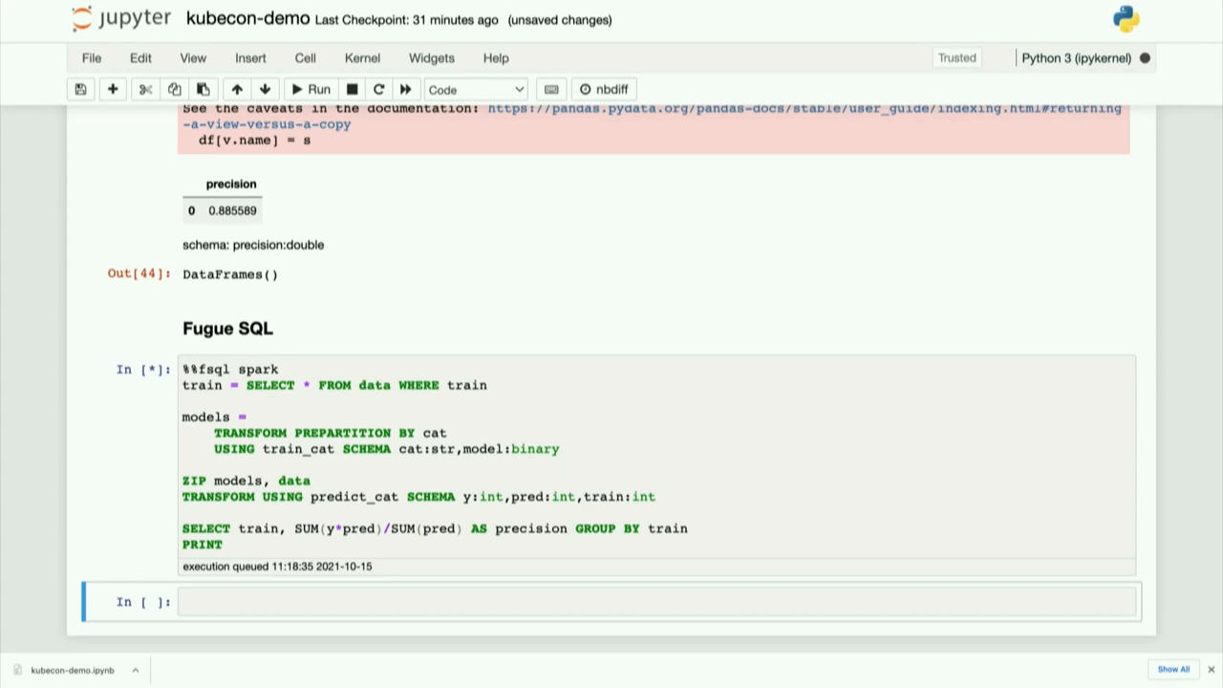
pyautogui.moveTo(402, 478)
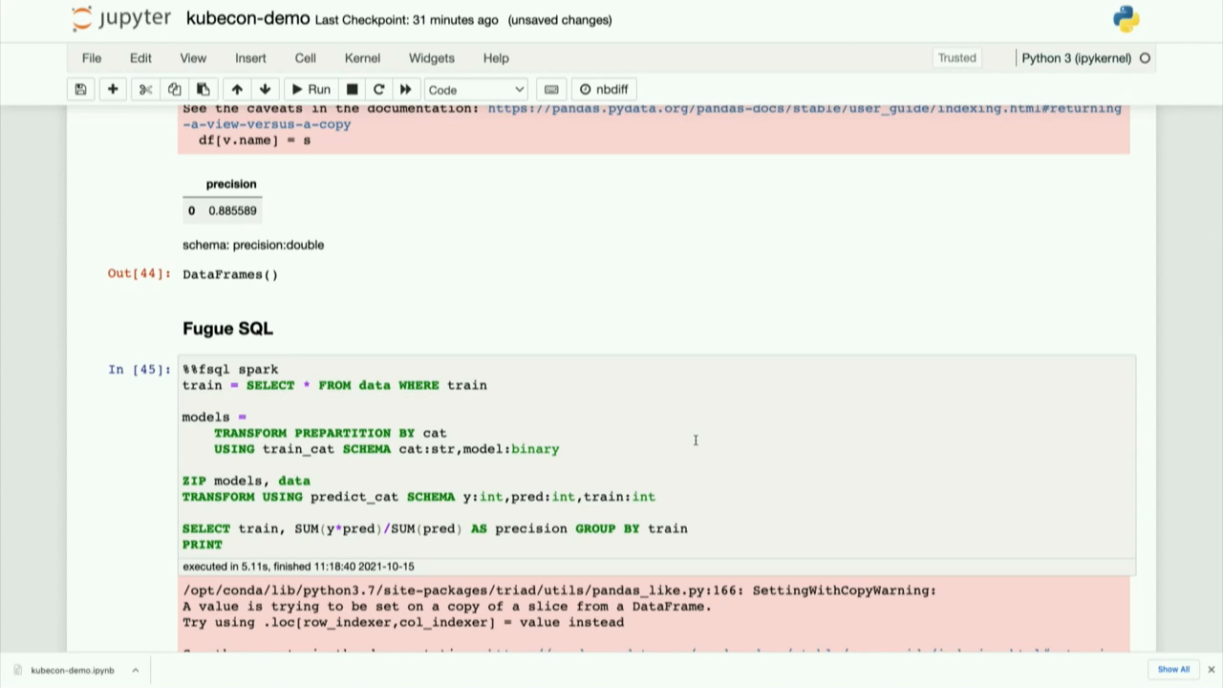
# Step: Scroll past the SettingWithCopyWarnings to the precision table: 0.917127 for train 1, 0.885589 for train 0
pyautogui.scroll(-3)
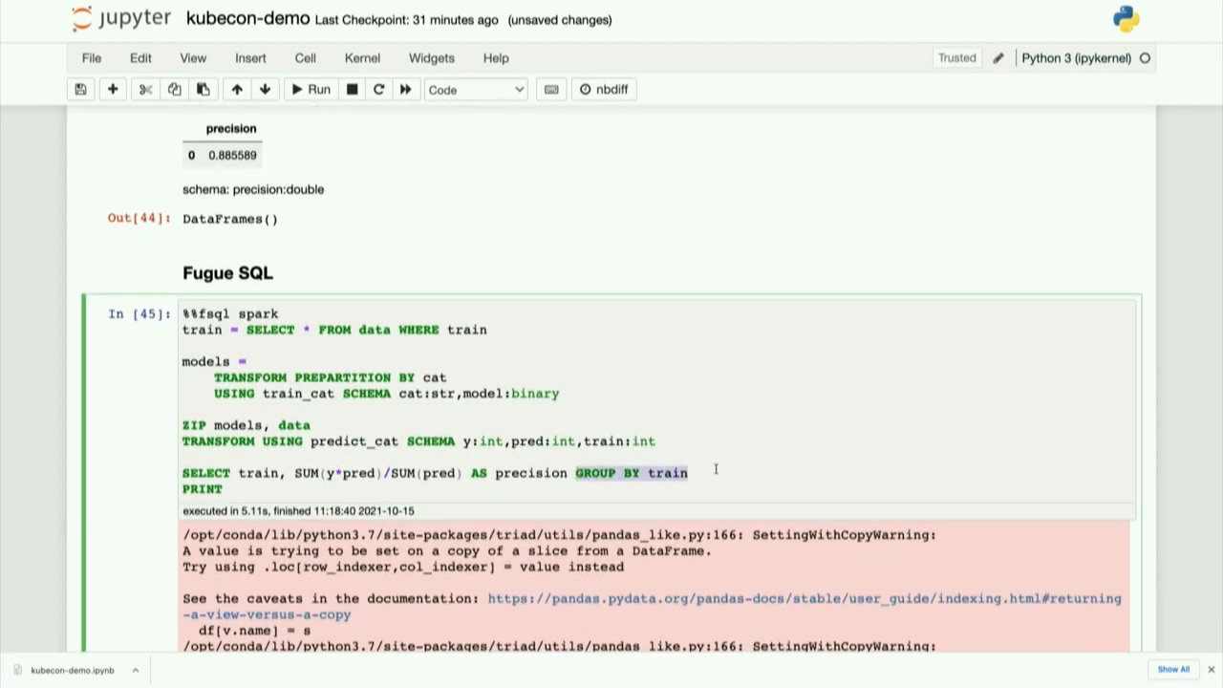
pyautogui.scroll(-3)
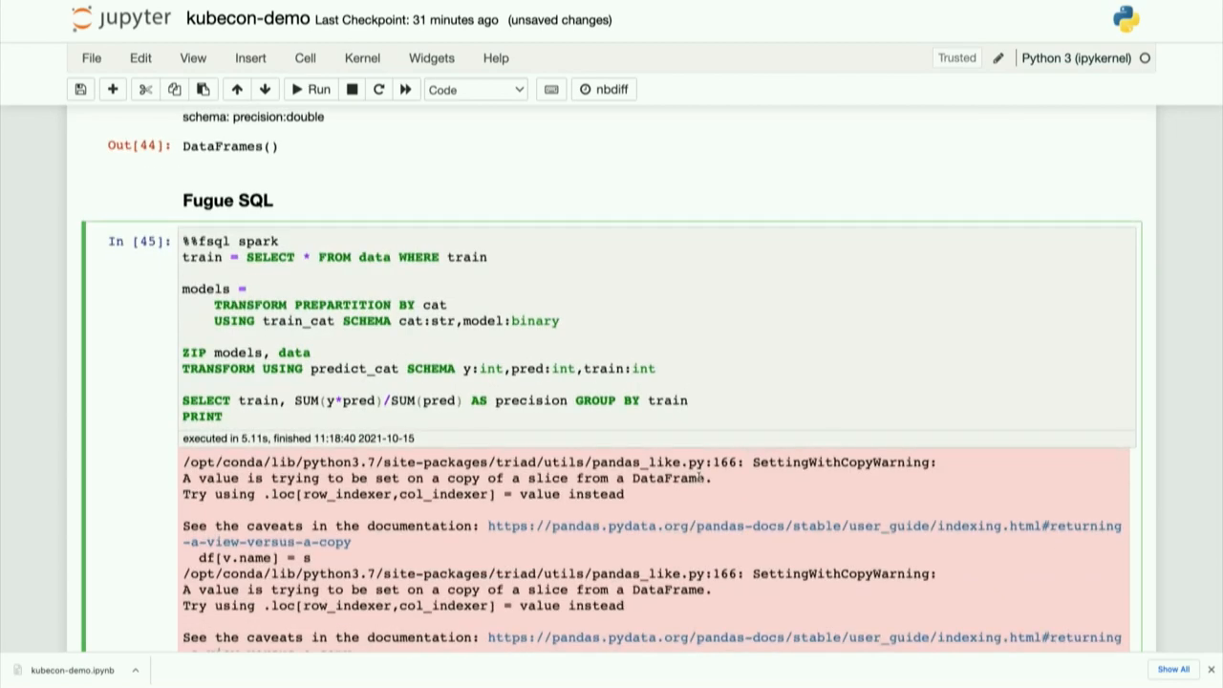
pyautogui.scroll(-3)
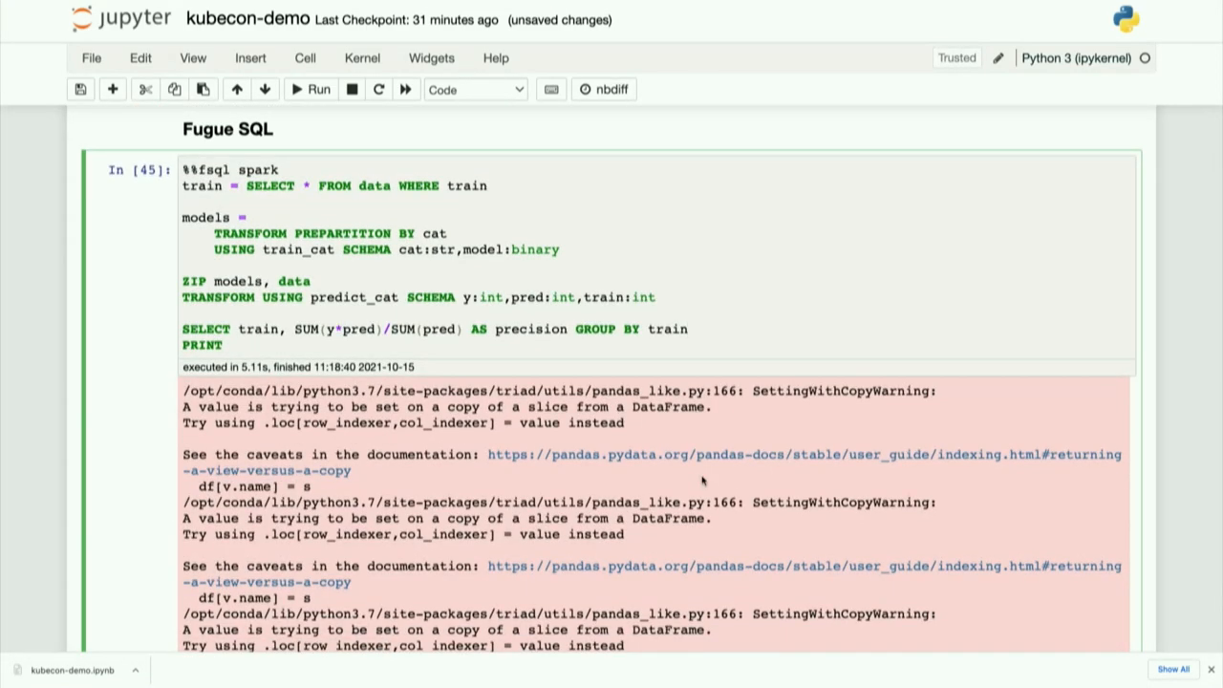
pyautogui.scroll(-3)
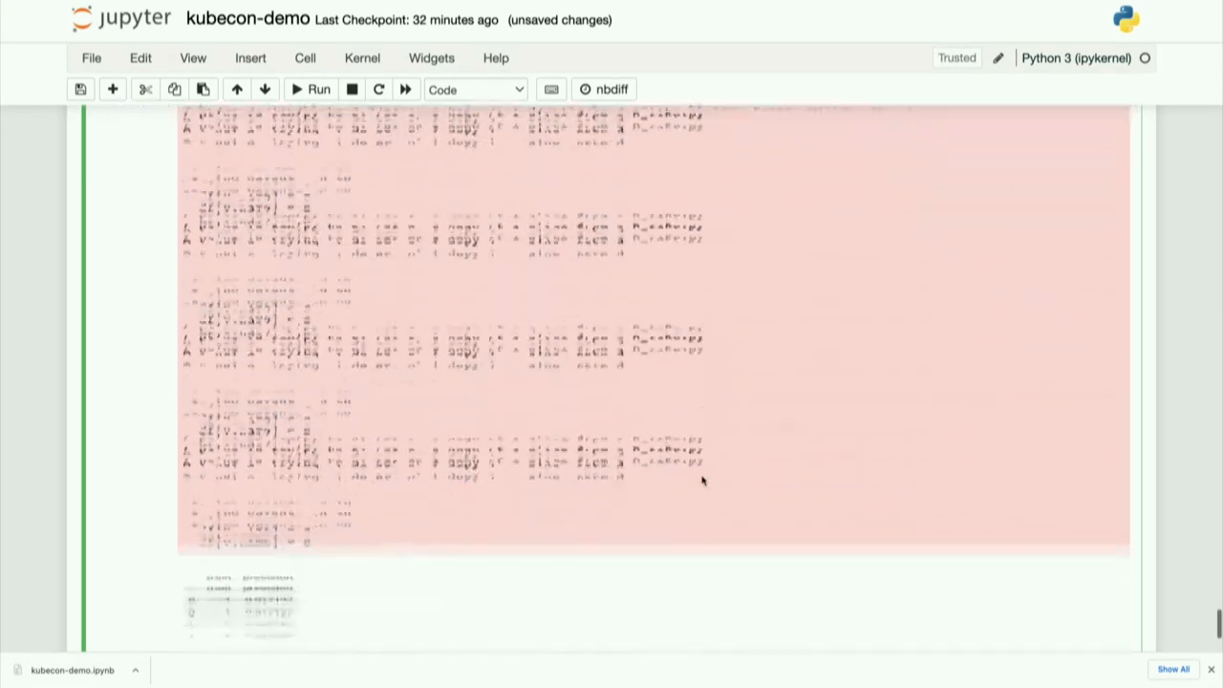
pyautogui.scroll(-3)
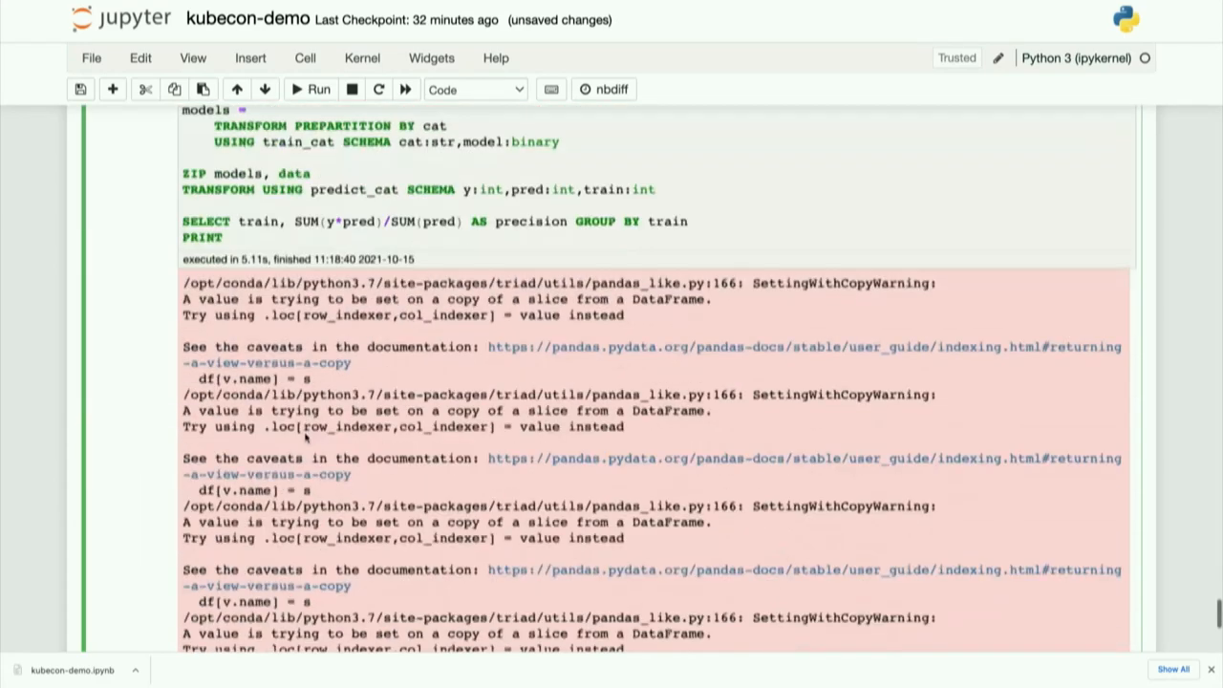
pyautogui.scroll(-3)
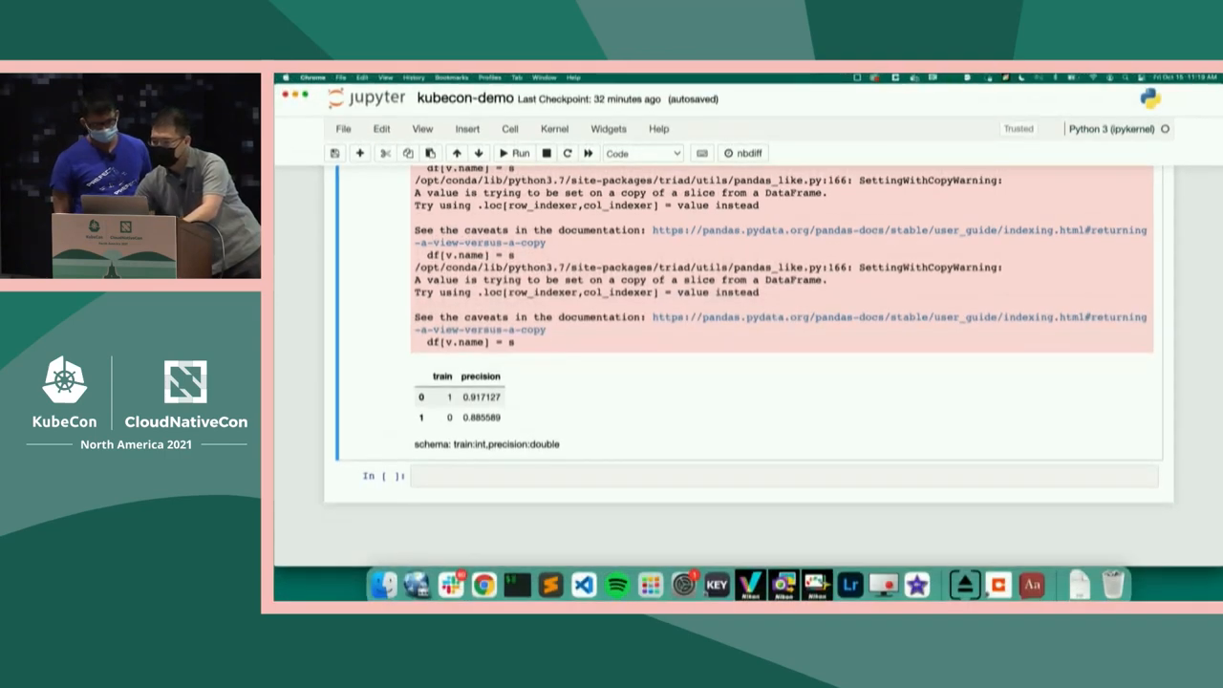
# Step: Switch to the Google Slides deck and start presenting, reaching the Pandas to Spark - Inconsistency slide
pyautogui.click(1128, 95)
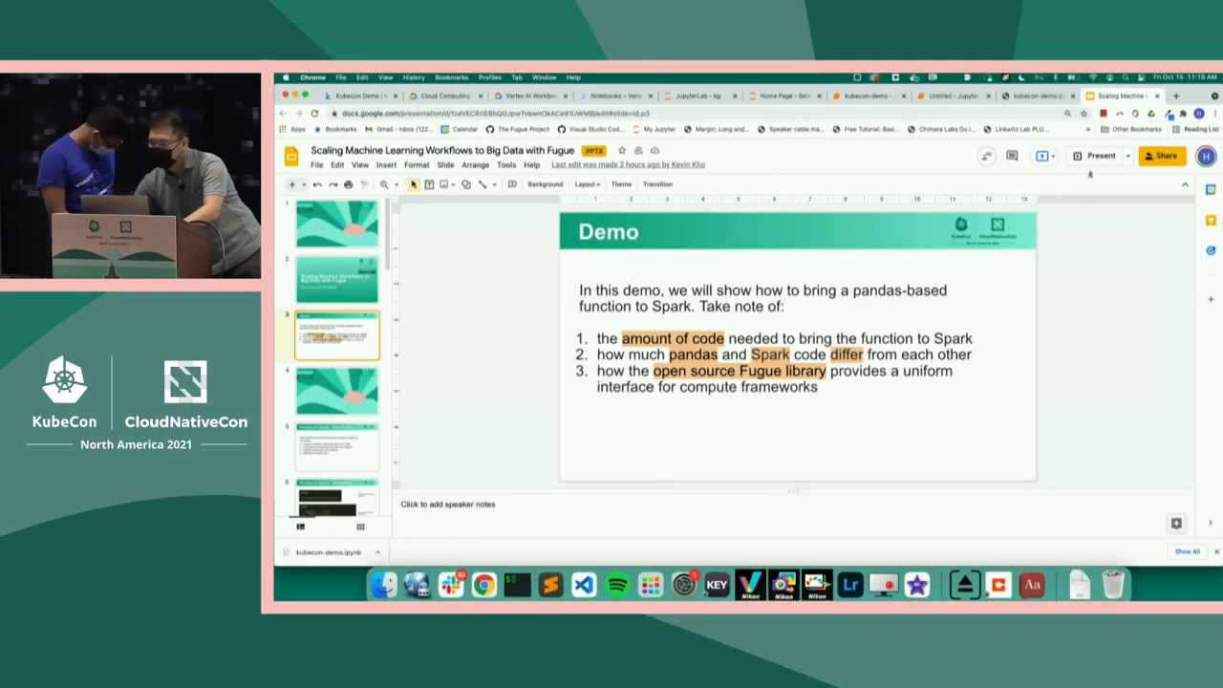
pyautogui.click(1101, 157)
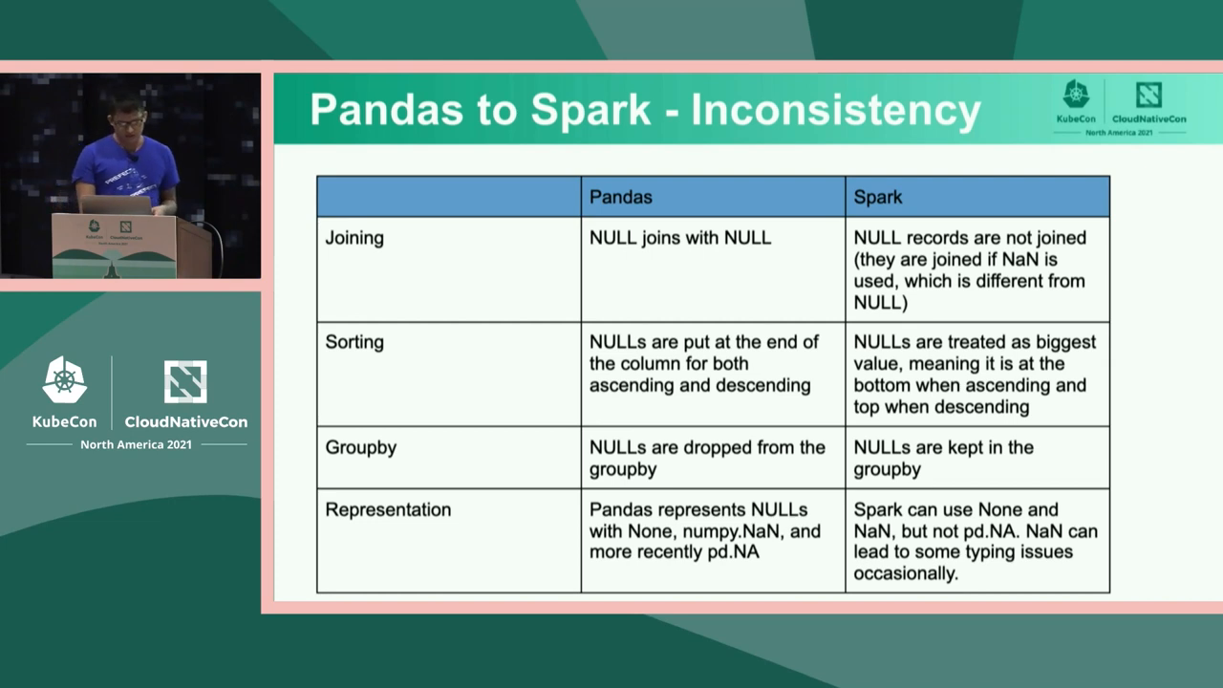
# Step: Advance to the Fugue - An Abstraction Layer slide over Pandas, Spark and Dask
pyautogui.press('Right')
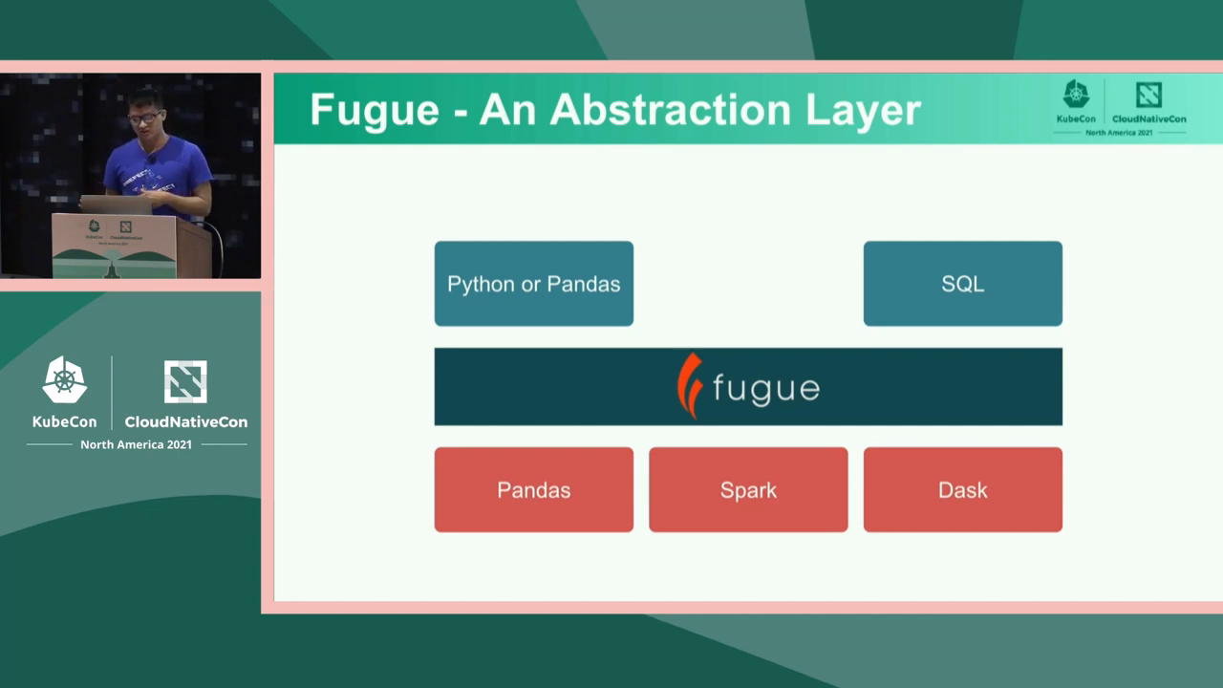
# Step: Advance to the Decoupling Logic and Execution slide contrasting Pandas/PySpark with Fugue's native Python interface
pyautogui.press('Right')
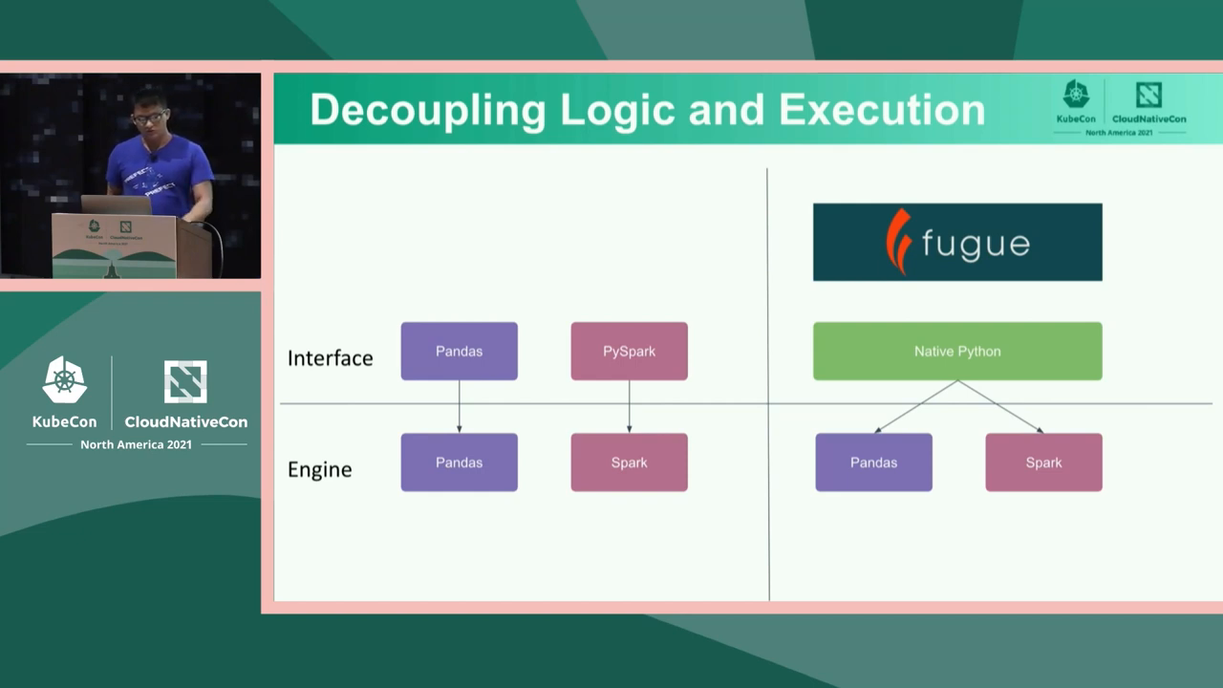
# Step: Advance to the 'Using Native Python' slide with the phone-to-location transform
pyautogui.press('Right')
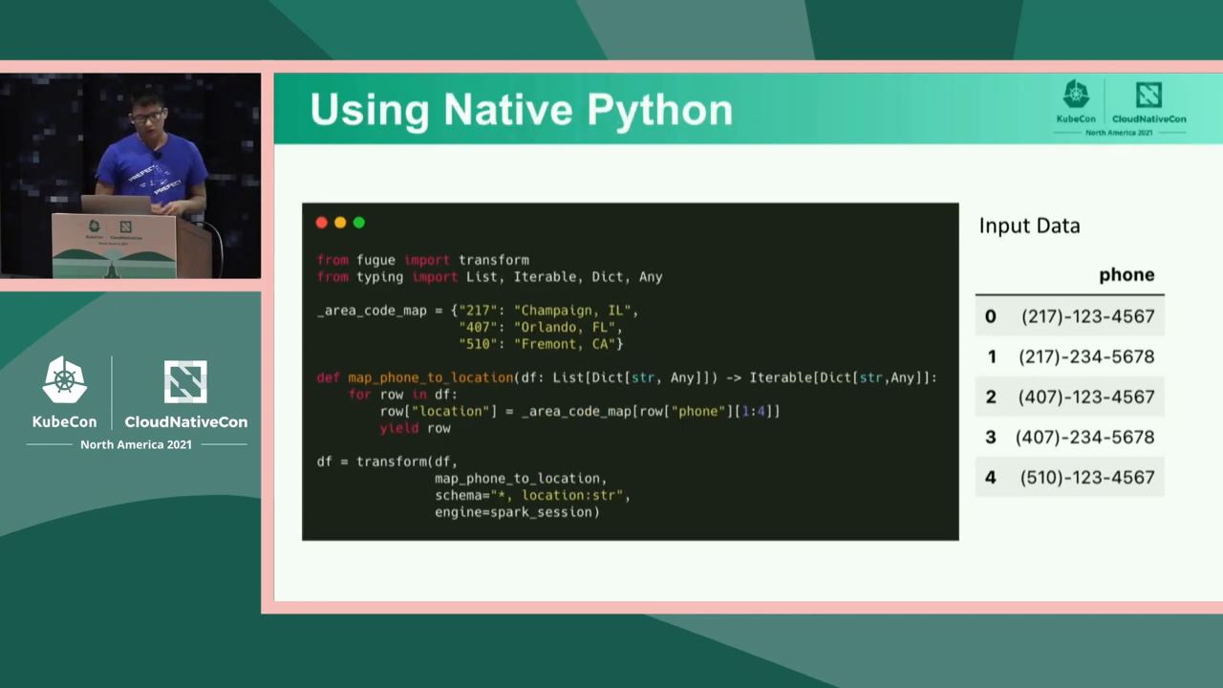
# Step: Advance past the pandas DataFrame version to the 'FugueSQL - Syntax' slide
pyautogui.press('Right')
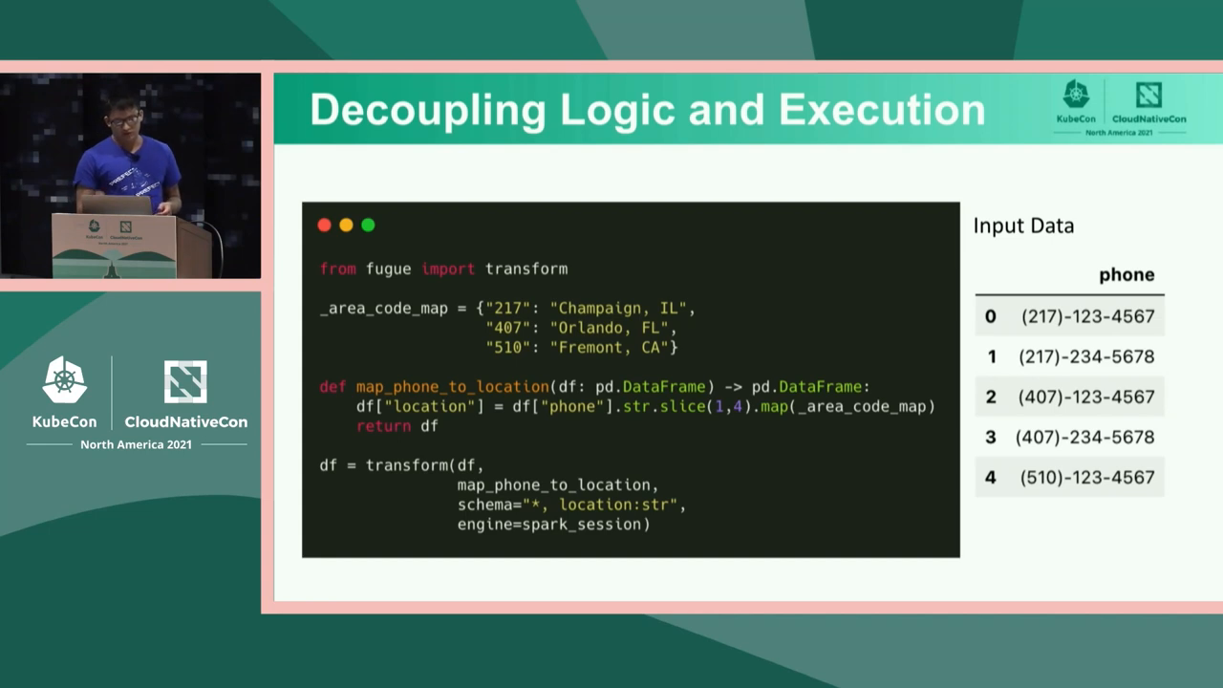
pyautogui.press('right')
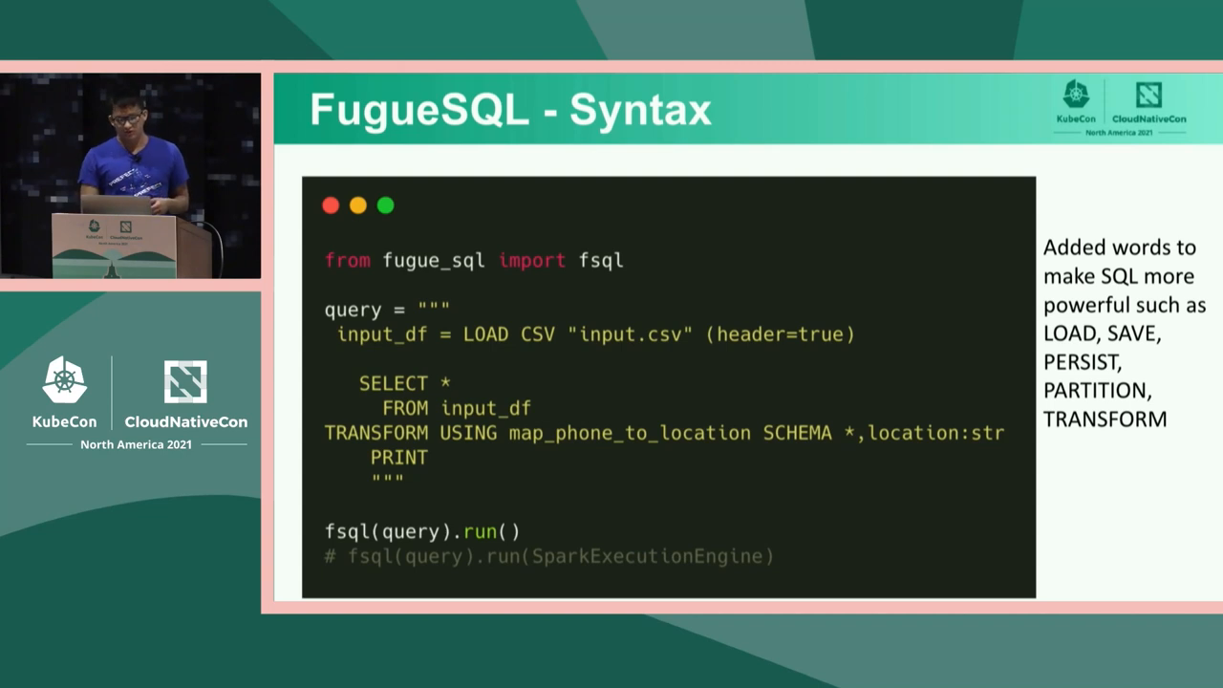
# Step: Advance through the Conclusion slide to the 'Broader Fugue Project' overview
pyautogui.press('right')
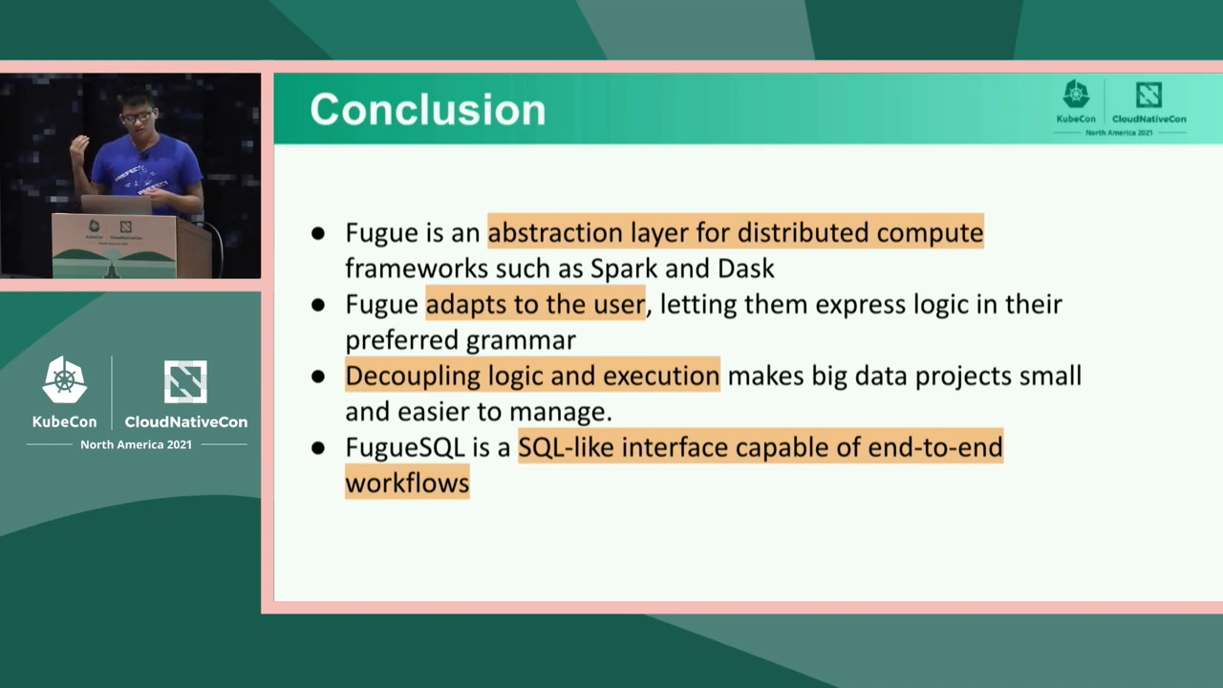
pyautogui.press('Right')
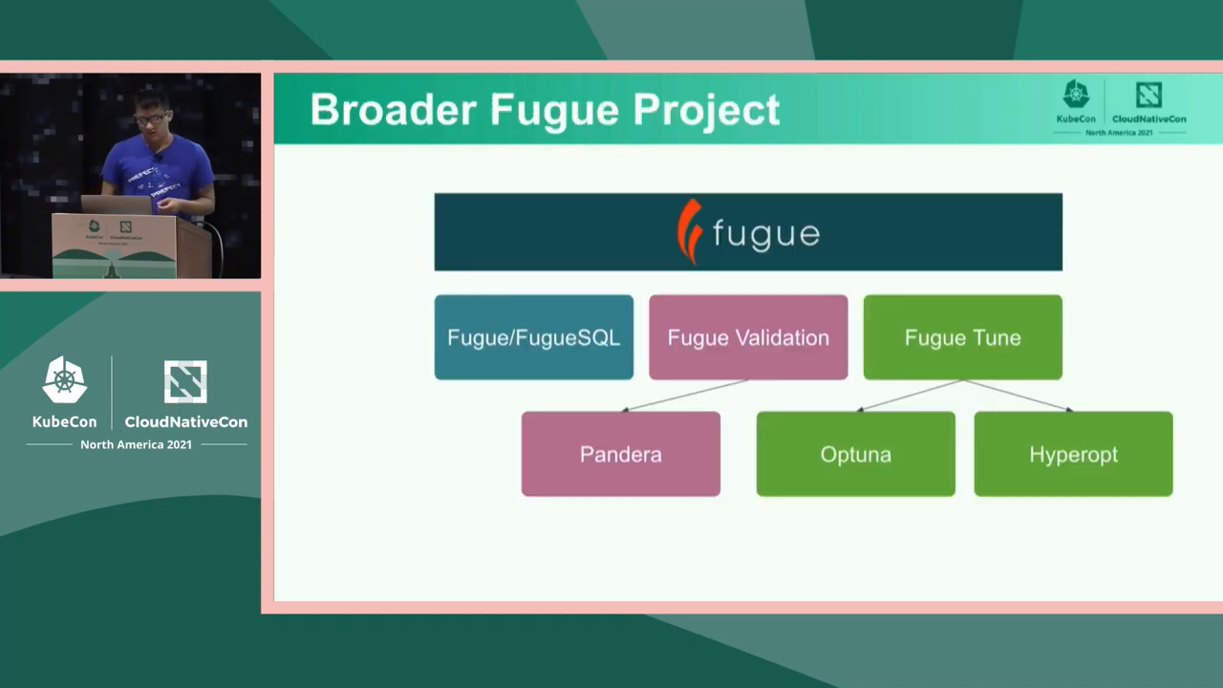